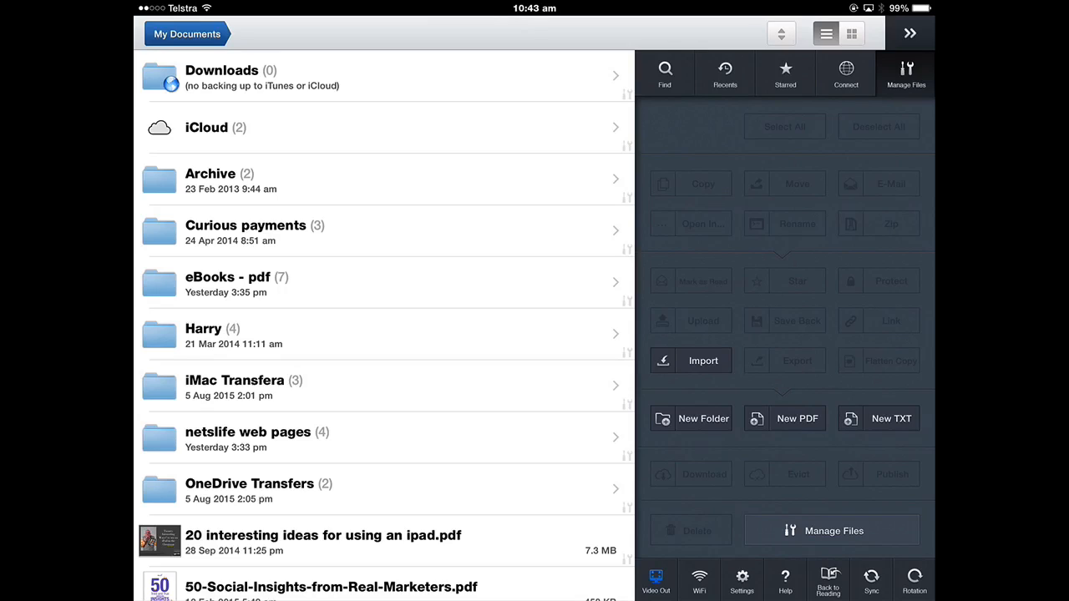
Page through the open PDF, switch between the Dummies guide and niche selection checklist, and close the first document.
{"action": "scroll", "scroll_direction": "down", "scroll_amount": 3}
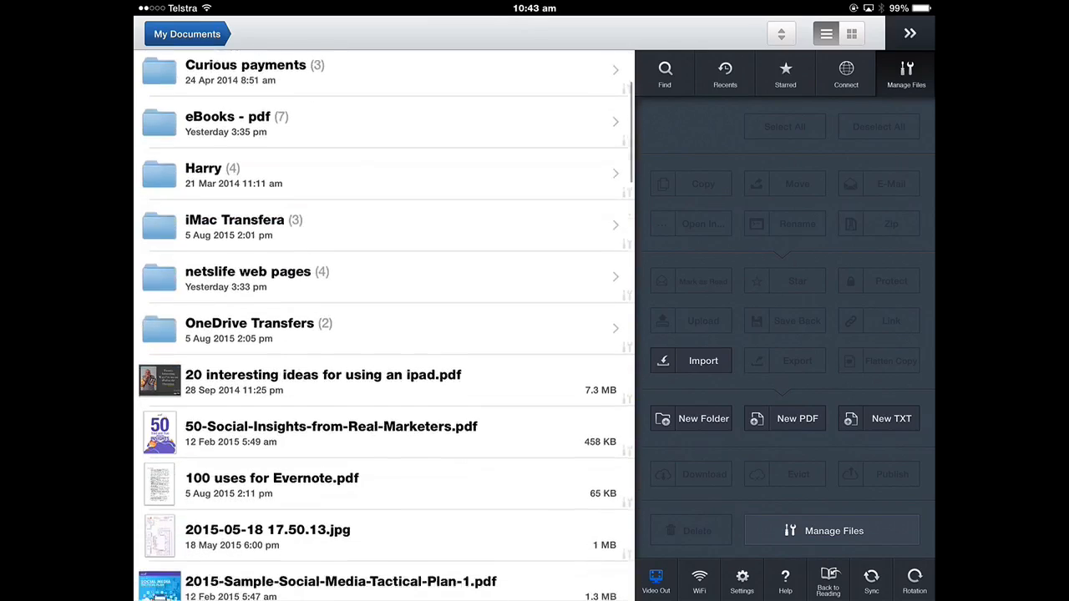
{"action": "scroll", "scroll_direction": "down", "scroll_amount": 3}
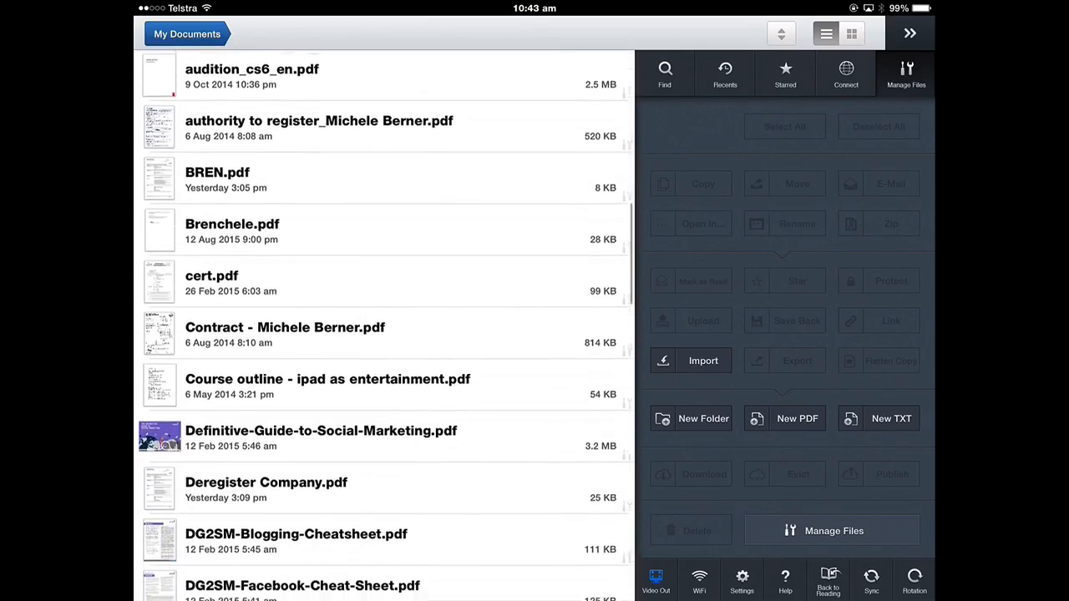
{"action": "scroll", "scroll_direction": "down", "scroll_amount": 3}
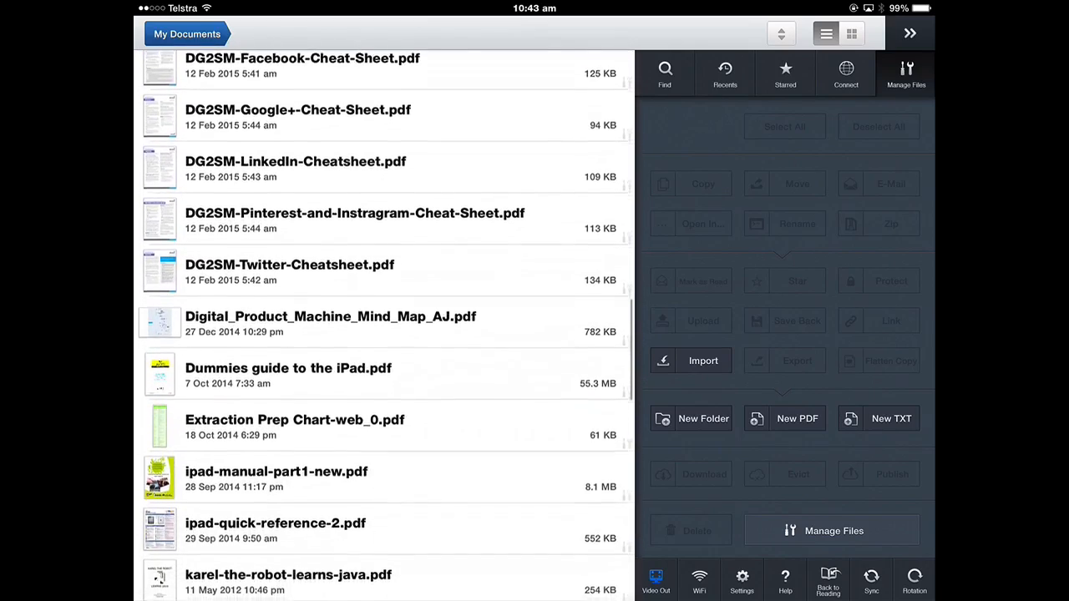
{"action": "scroll", "scroll_direction": "down", "scroll_amount": 3}
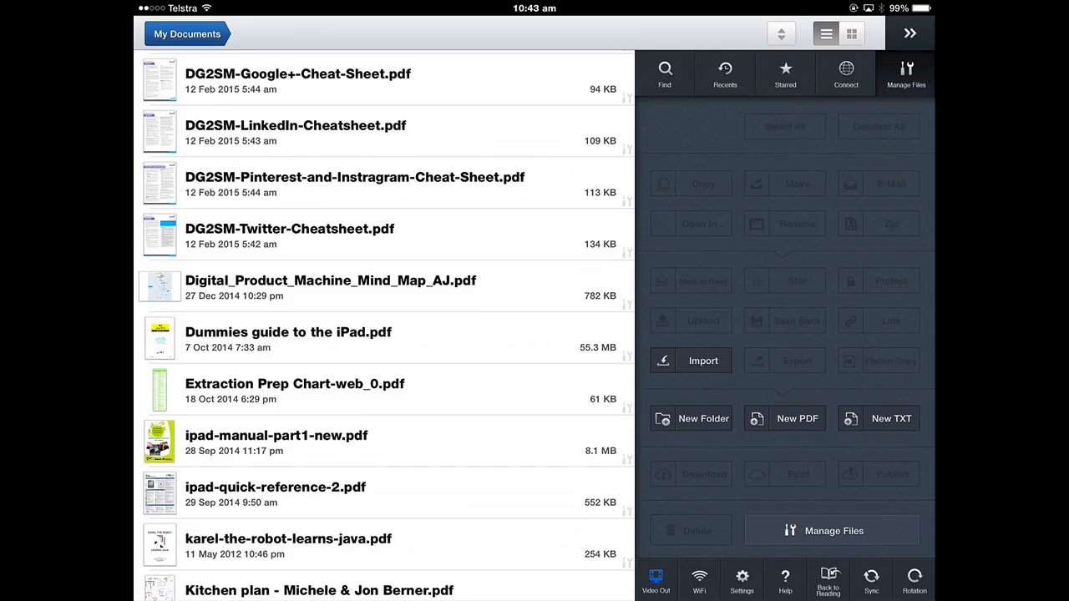
{"action": "scroll", "scroll_direction": "down", "scroll_amount": 3}
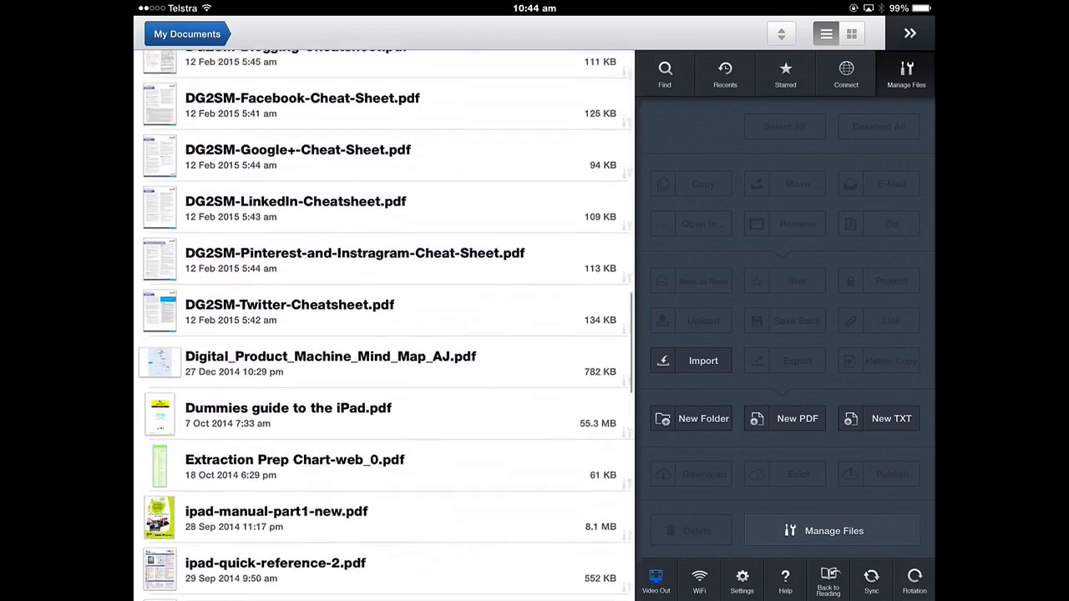
{"action": "scroll", "scroll_direction": "down", "scroll_amount": 3}
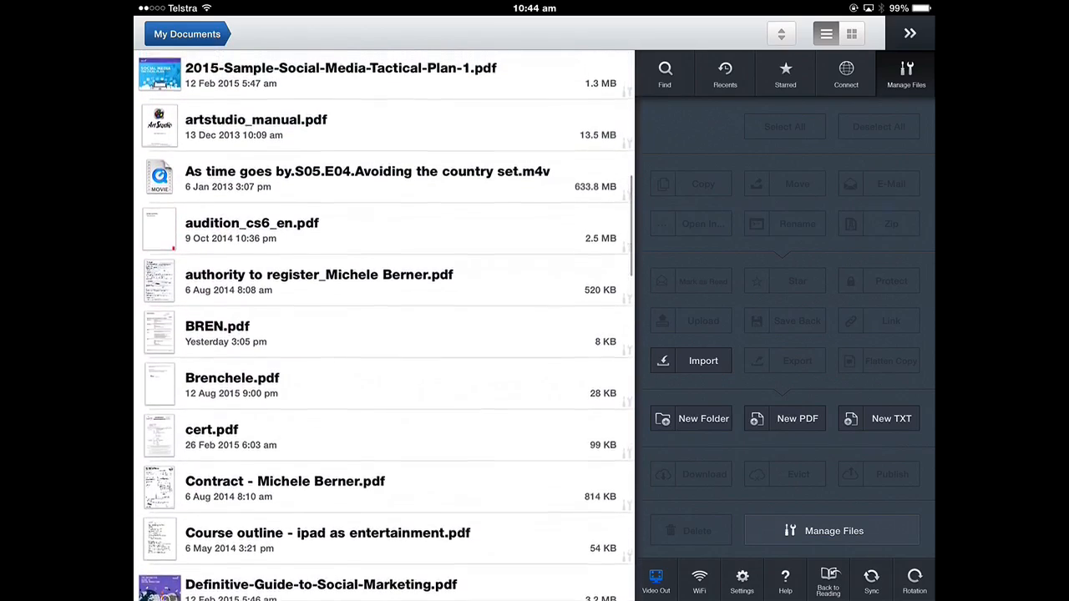
{"action": "scroll", "scroll_direction": "down", "scroll_amount": 3}
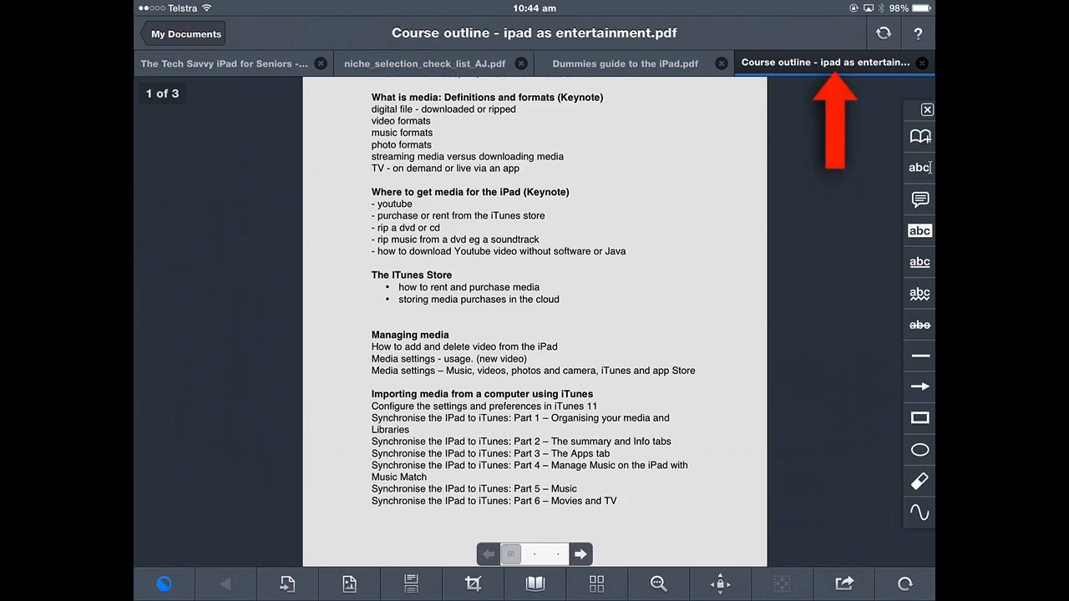
{"action": "left_click", "coordinate": [625, 64]}
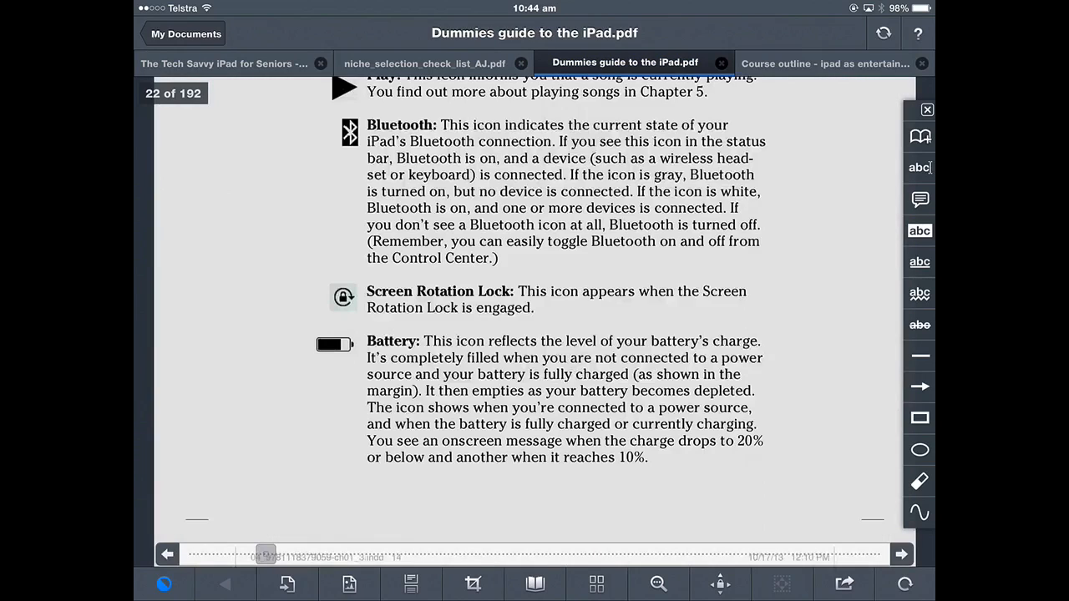
{"action": "left_click", "coordinate": [425, 63]}
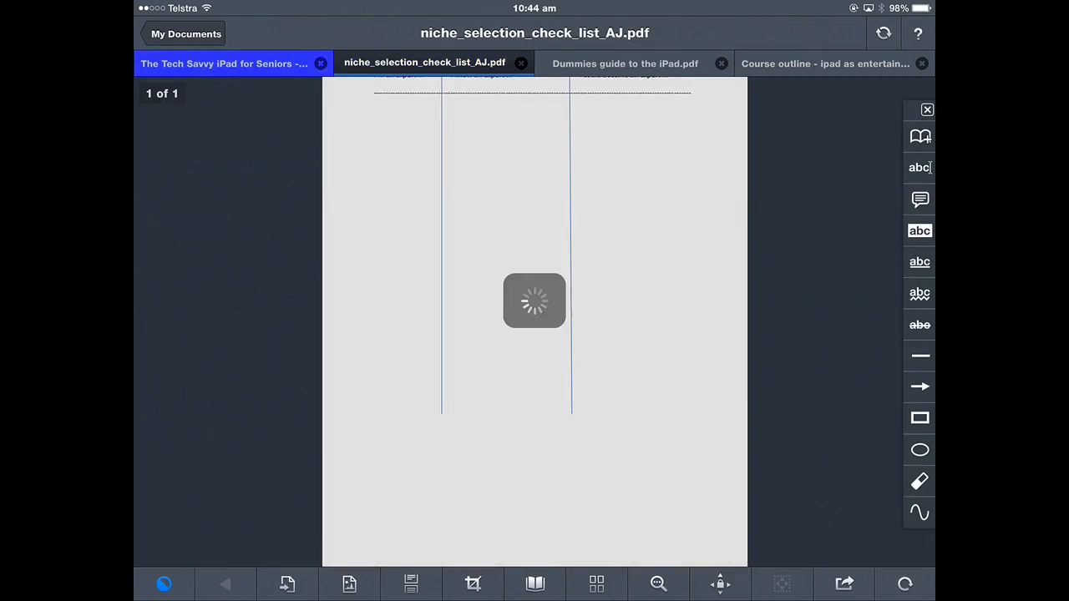
{"action": "left_click", "coordinate": [224, 63]}
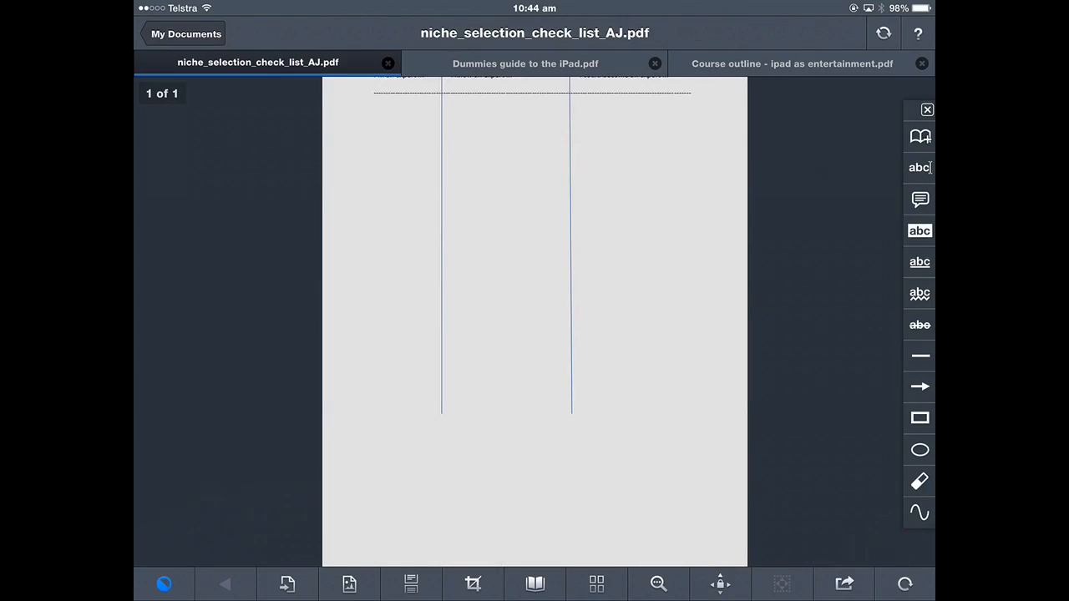
Rename the checklist PDF from its tab actions, clearing the old name and entering 'niche'.
{"action": "left_click", "coordinate": [257, 62]}
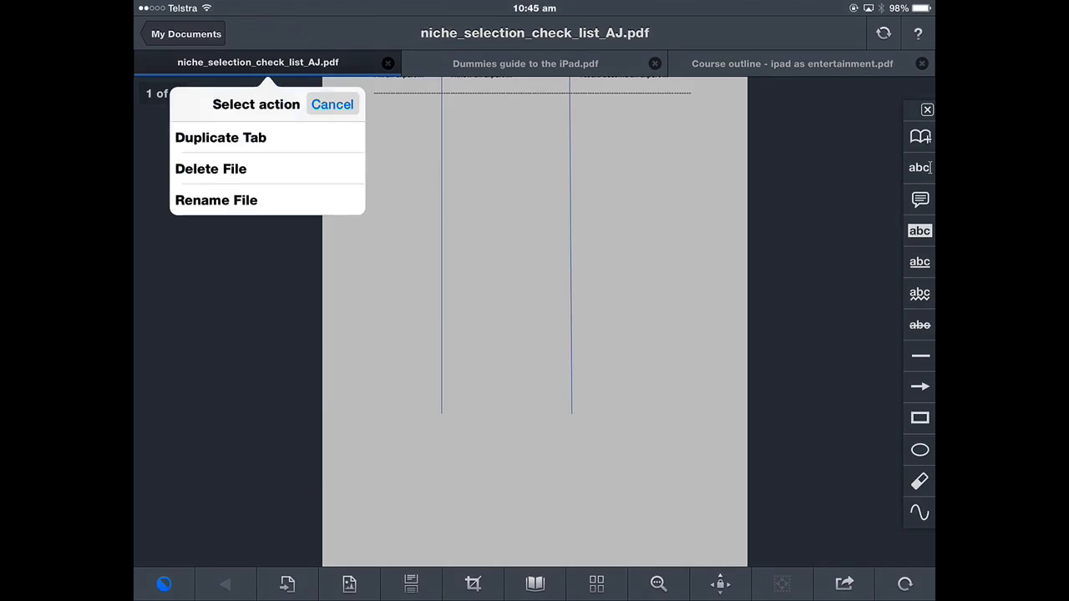
{"action": "left_click", "coordinate": [217, 200]}
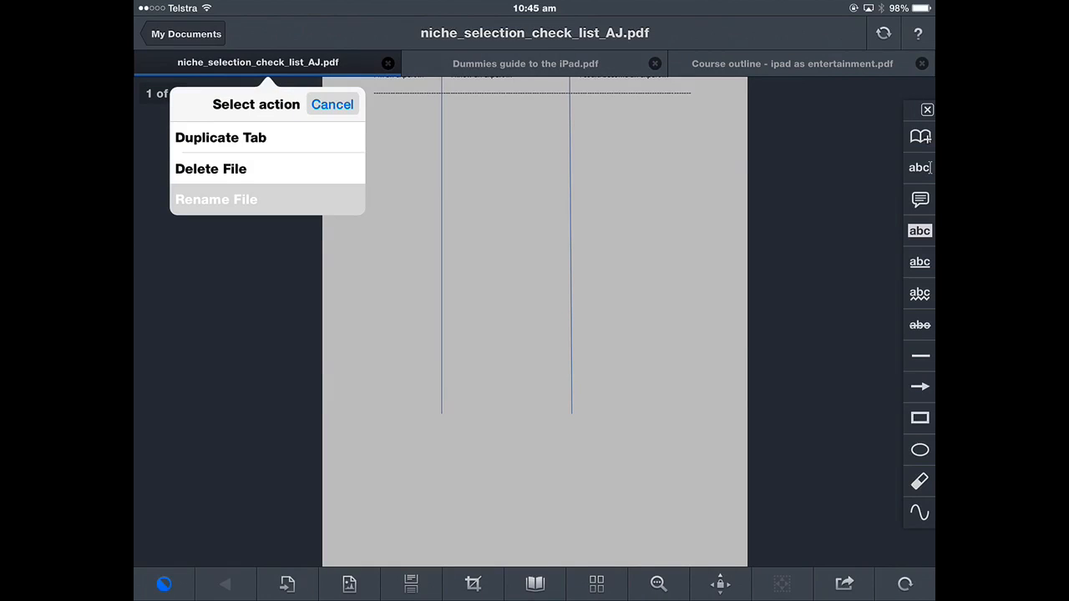
{"action": "left_click", "coordinate": [215, 199]}
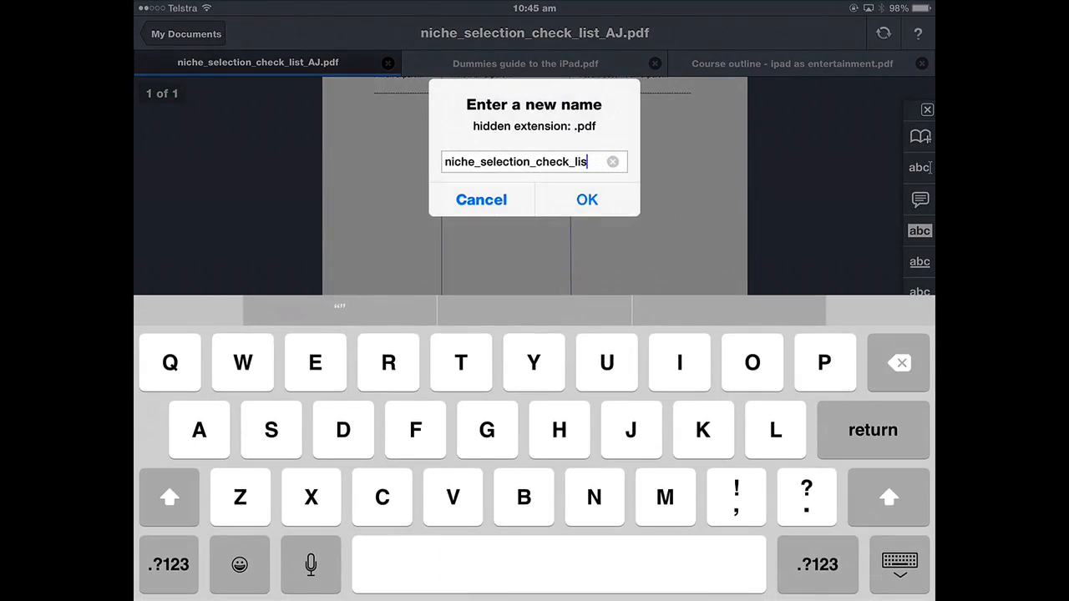
{"action": "left_click", "coordinate": [612, 160]}
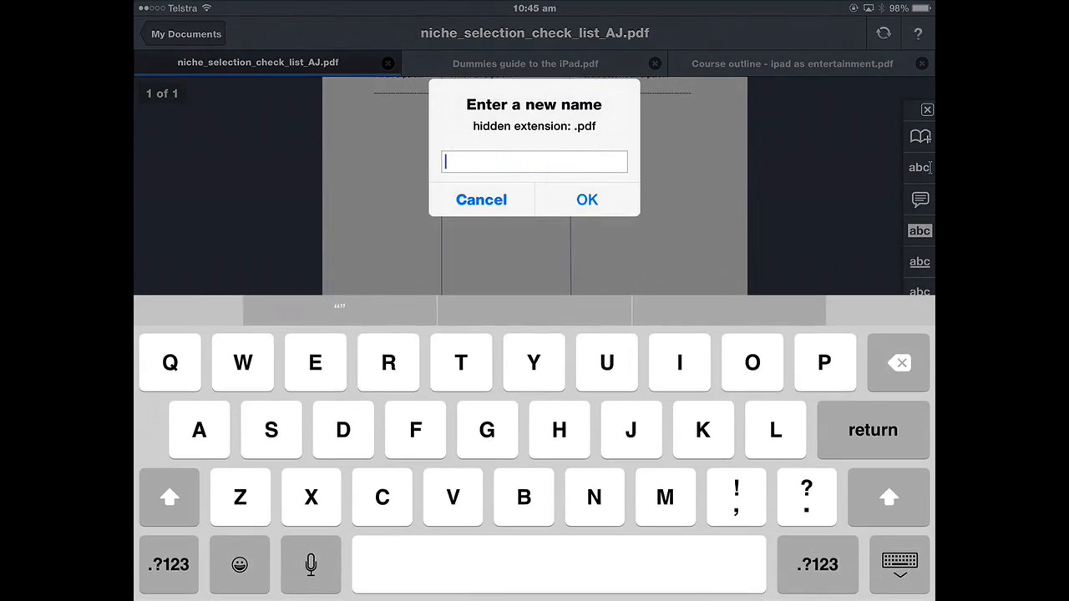
{"action": "type", "text": "niche"}
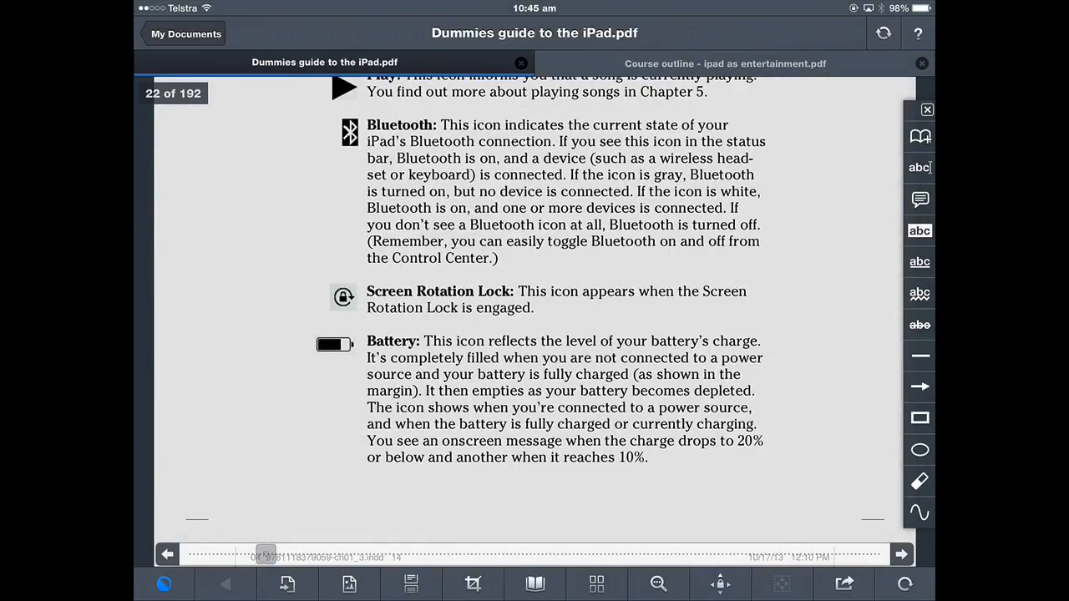
Find niche selection.pdf in My Documents, view it briefly, and return to the document list.
{"action": "left_click", "coordinate": [725, 64]}
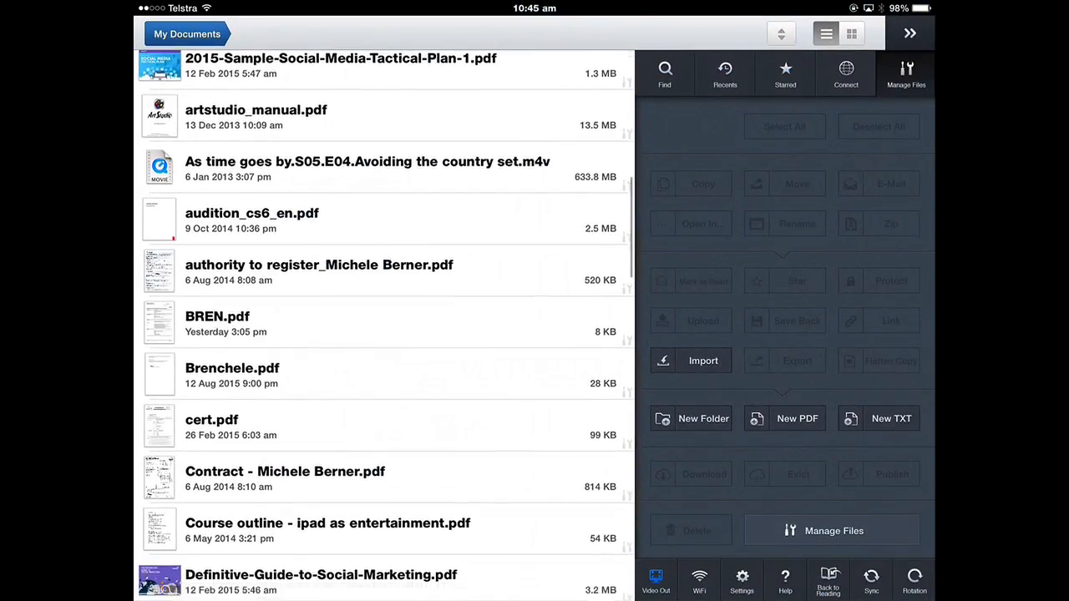
{"action": "scroll", "scroll_direction": "down", "scroll_amount": 3}
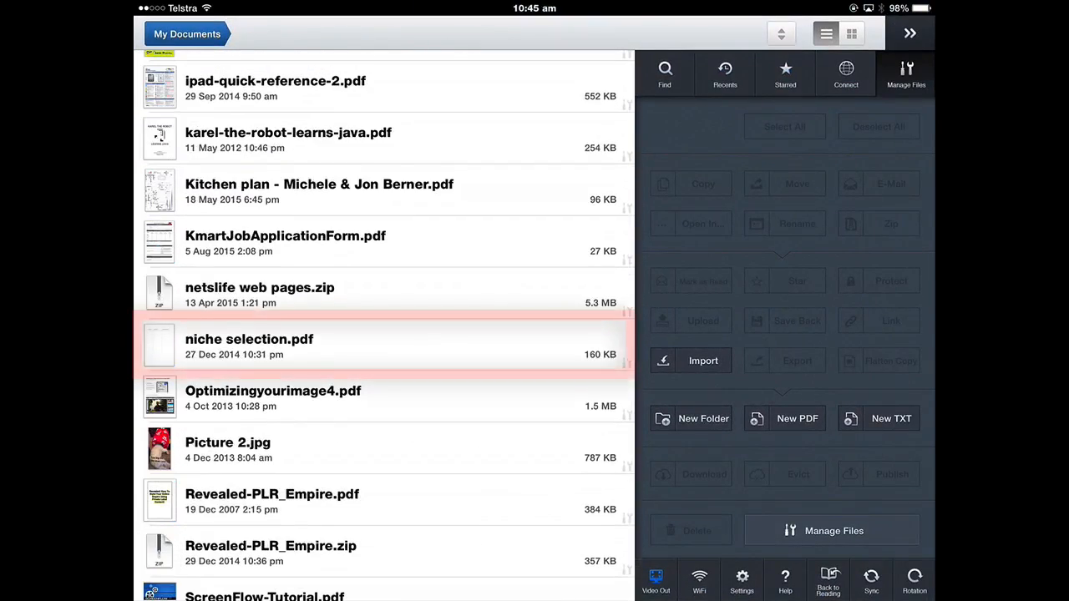
{"action": "left_click", "coordinate": [251, 346]}
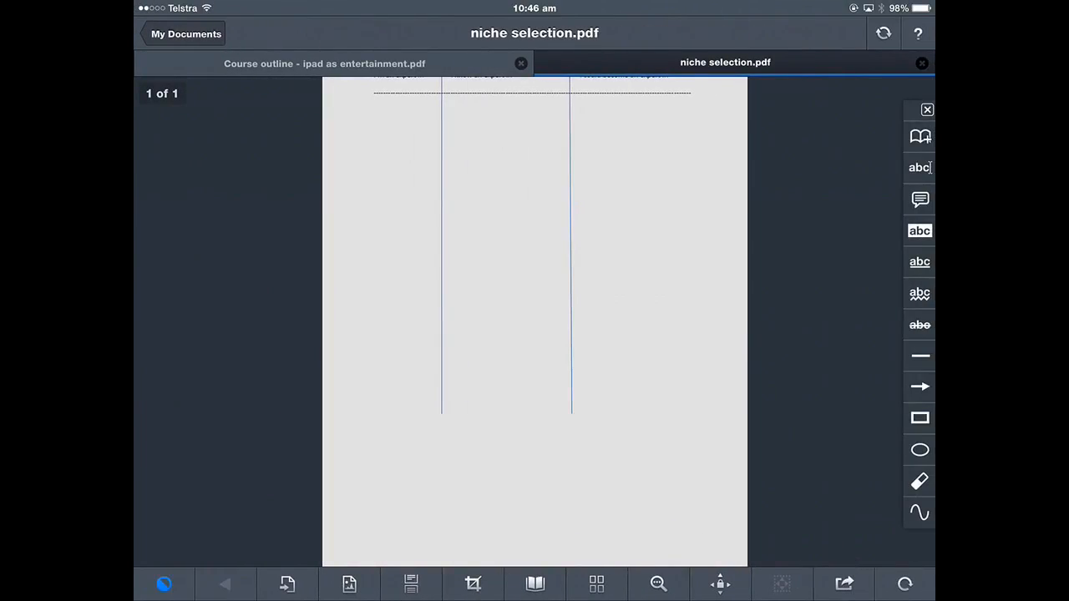
{"action": "left_click", "coordinate": [186, 34]}
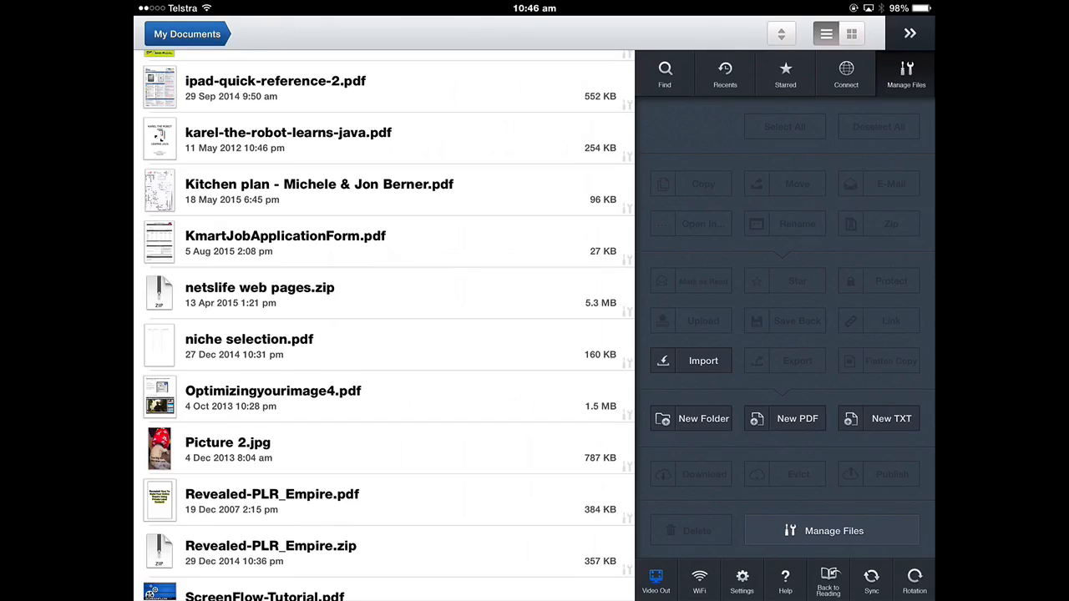
Connect to the iMacRetina server, browse its Desktop and download the Dog Pics folder into My Documents.
{"action": "left_click", "coordinate": [845, 74]}
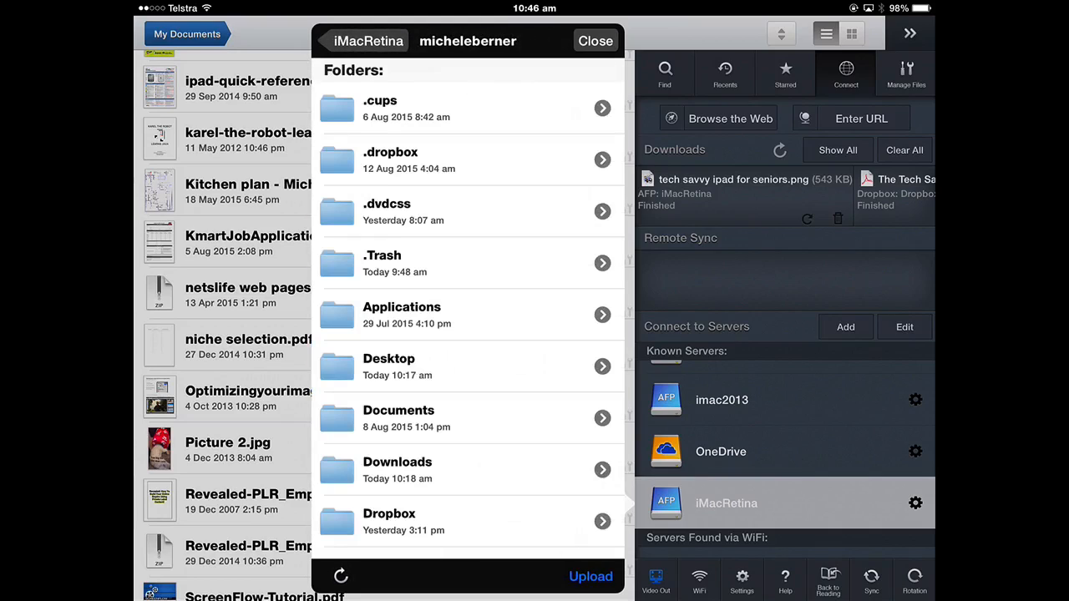
{"action": "left_click", "coordinate": [388, 368]}
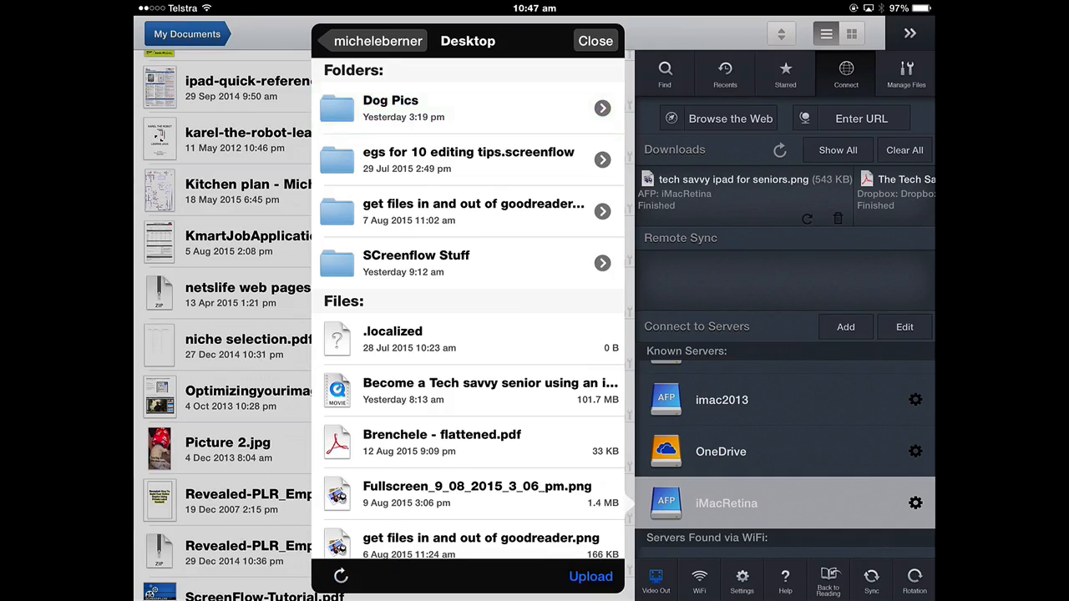
{"action": "left_click", "coordinate": [391, 100]}
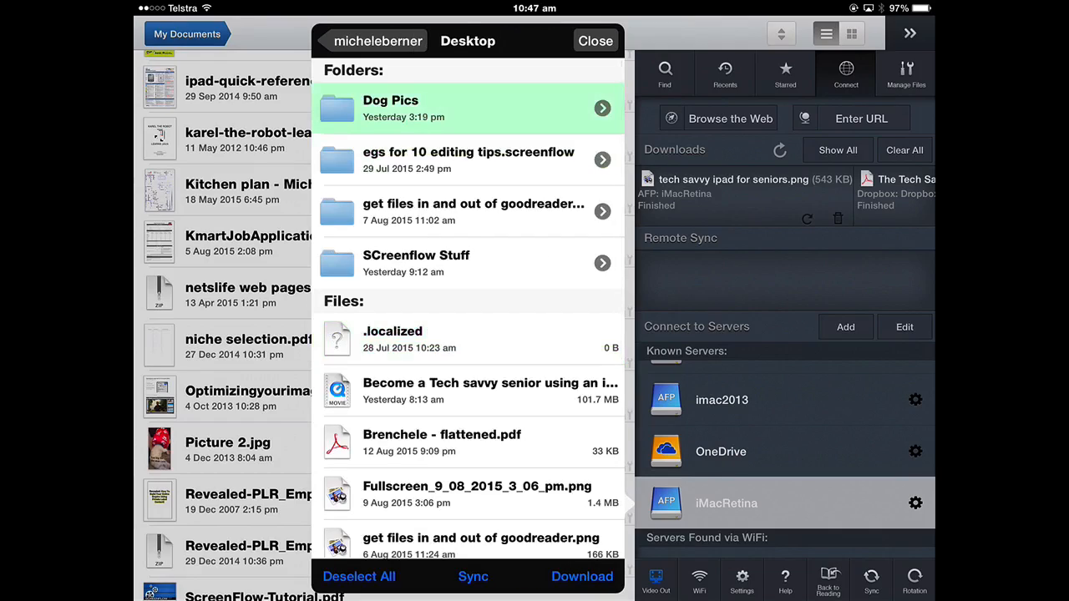
{"action": "left_click", "coordinate": [581, 576]}
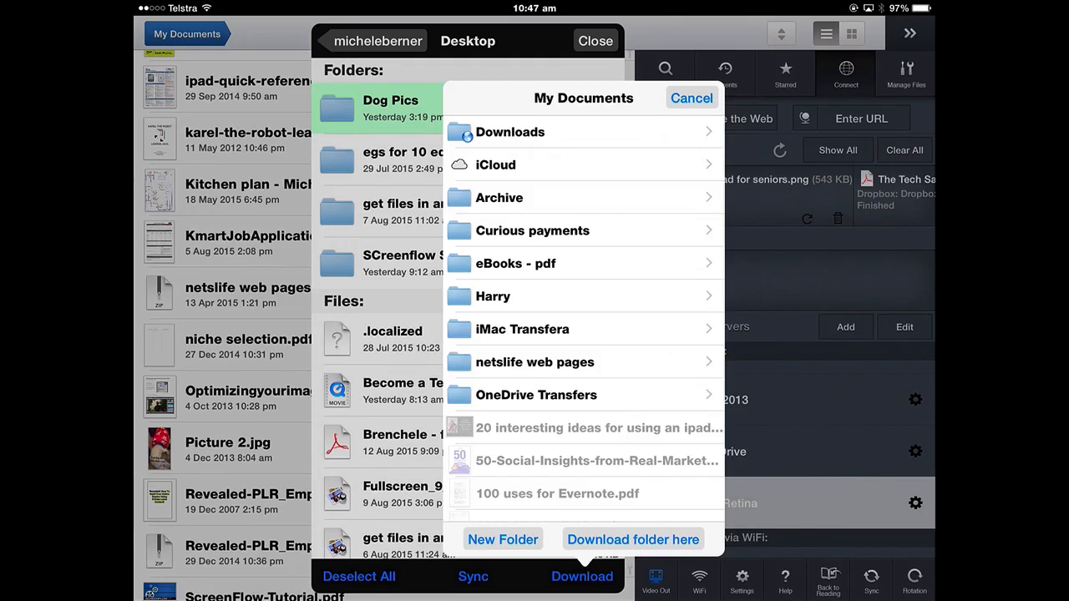
{"action": "scroll", "scroll_direction": "down", "scroll_amount": 3}
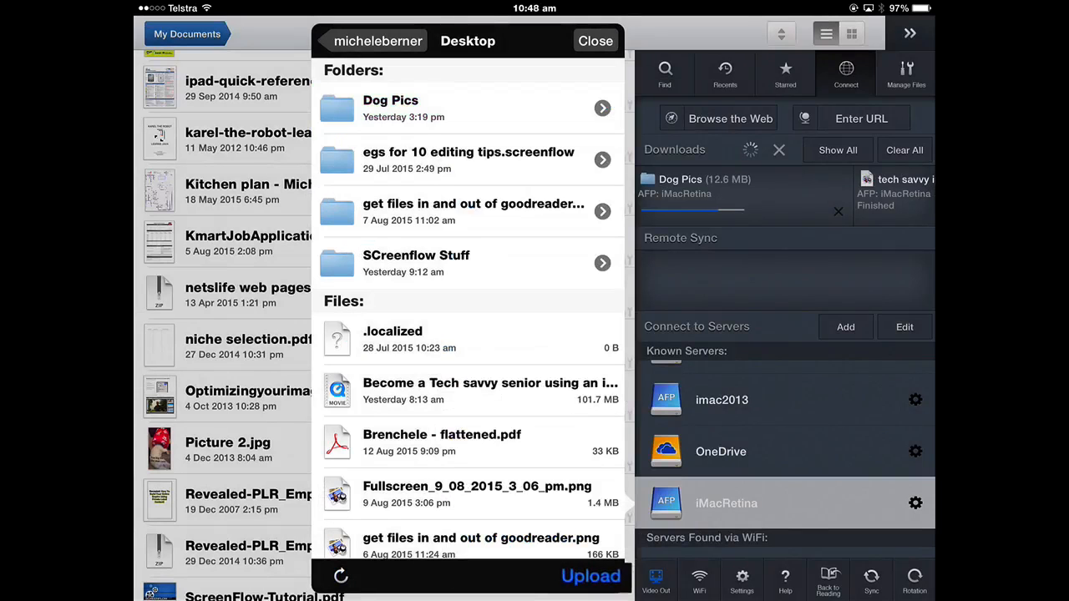
{"action": "left_click", "coordinate": [591, 576]}
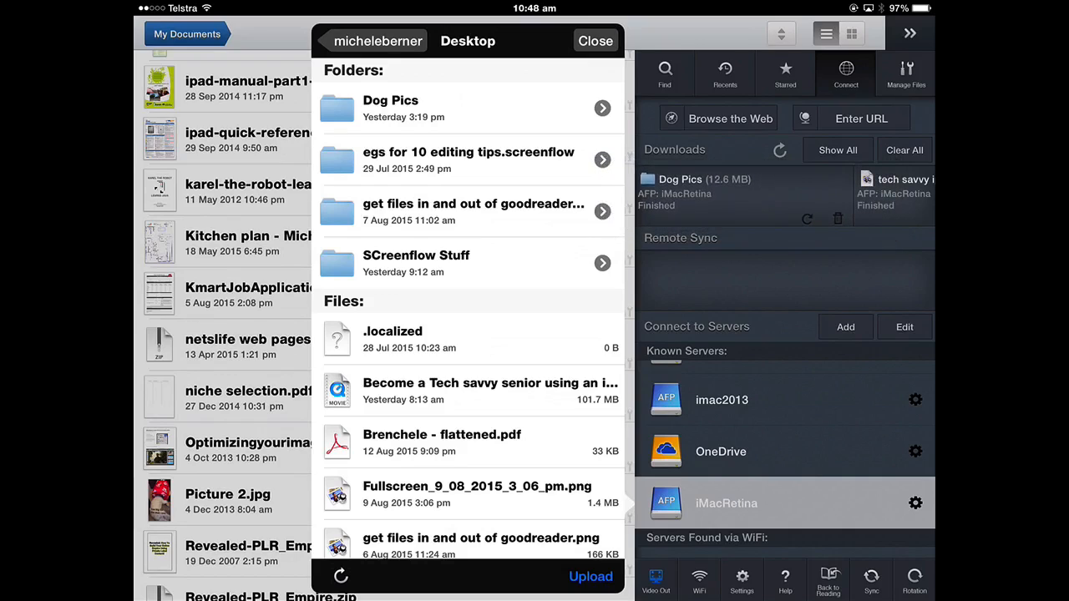
View the five Harry and Maggie photos in Dog Pics, then return to My Documents in Manage Files.
{"action": "left_click", "coordinate": [594, 40]}
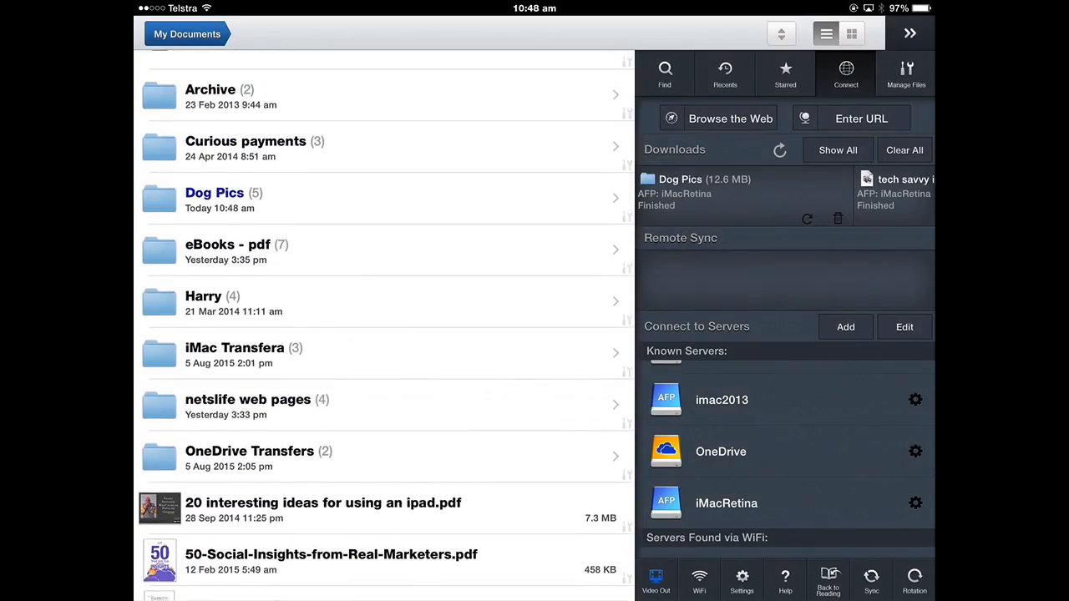
{"action": "scroll", "scroll_direction": "down", "scroll_amount": 3}
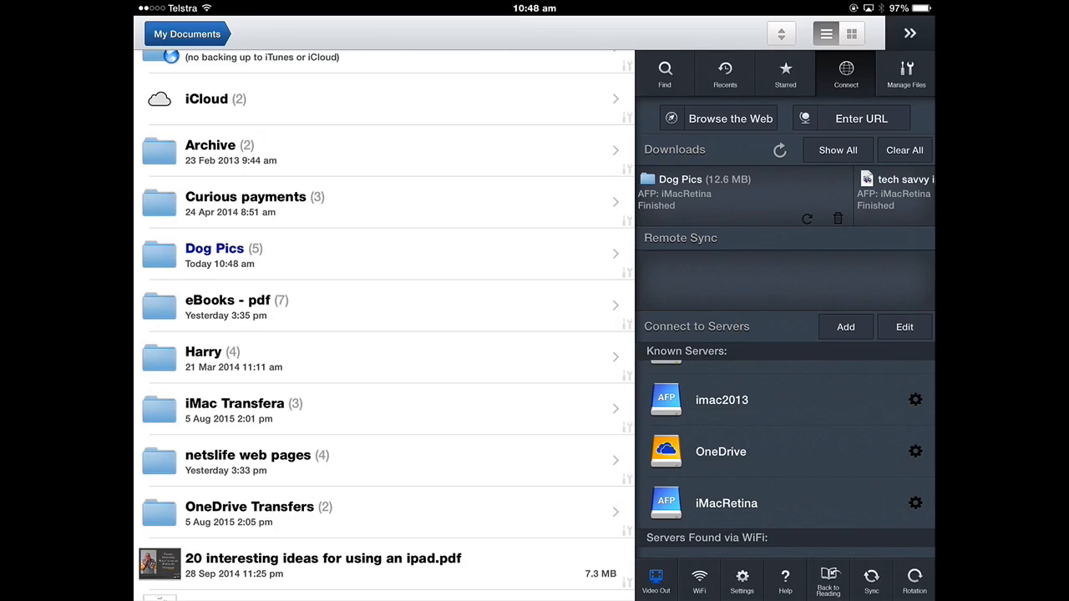
{"action": "left_click", "coordinate": [214, 254]}
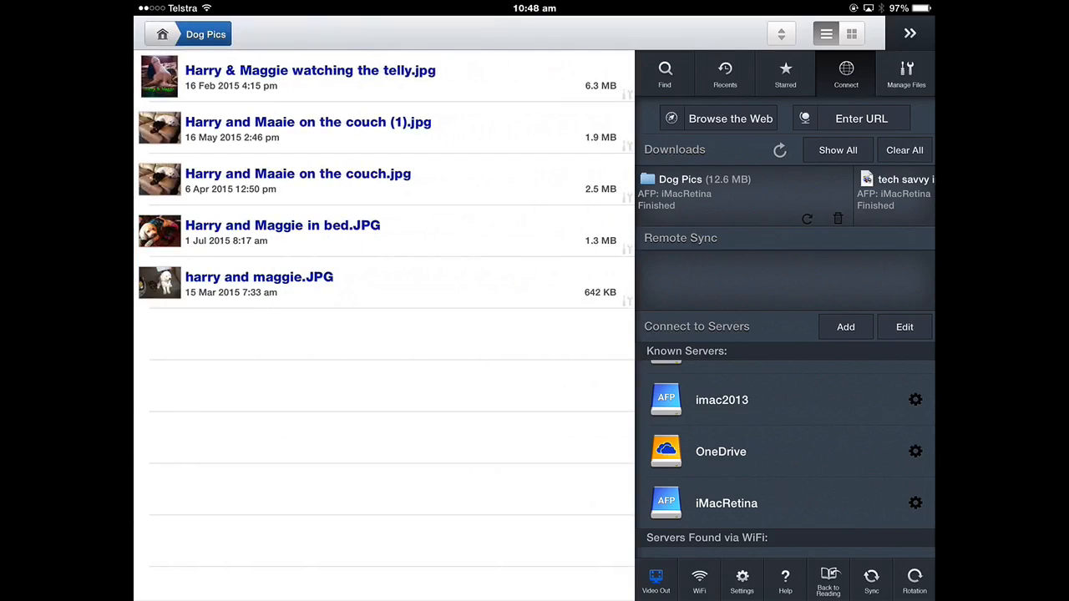
{"action": "left_click", "coordinate": [905, 73]}
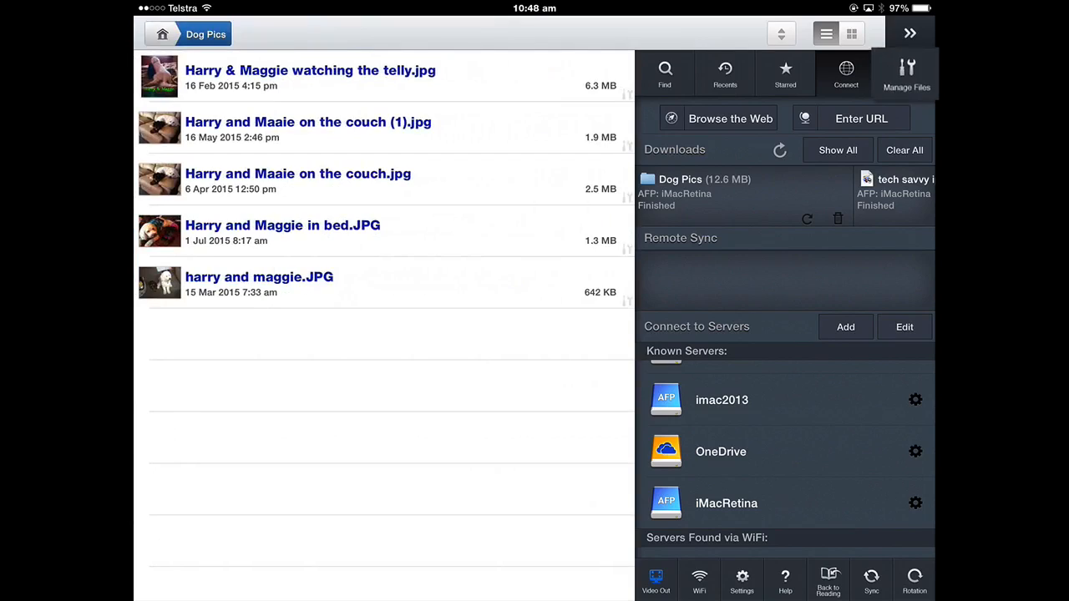
{"action": "left_click", "coordinate": [907, 73]}
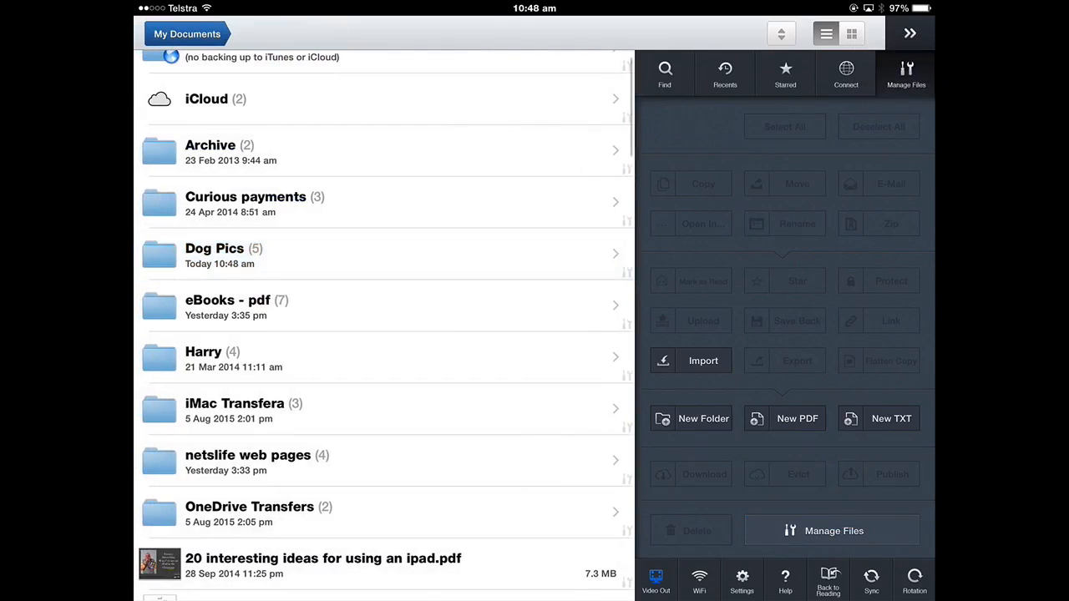
{"action": "left_click", "coordinate": [834, 531]}
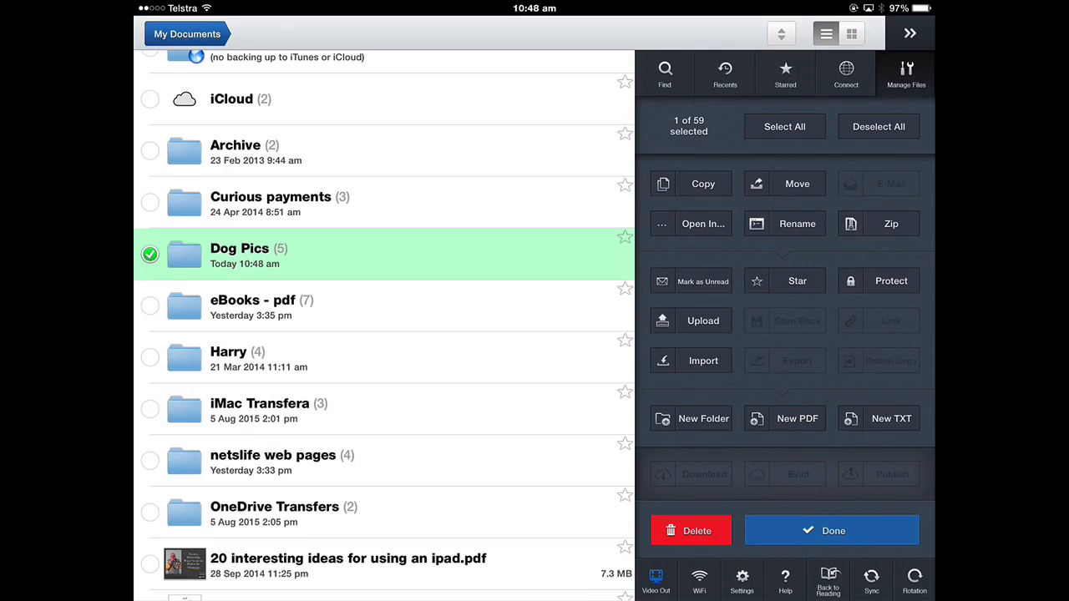
{"action": "left_click", "coordinate": [796, 182]}
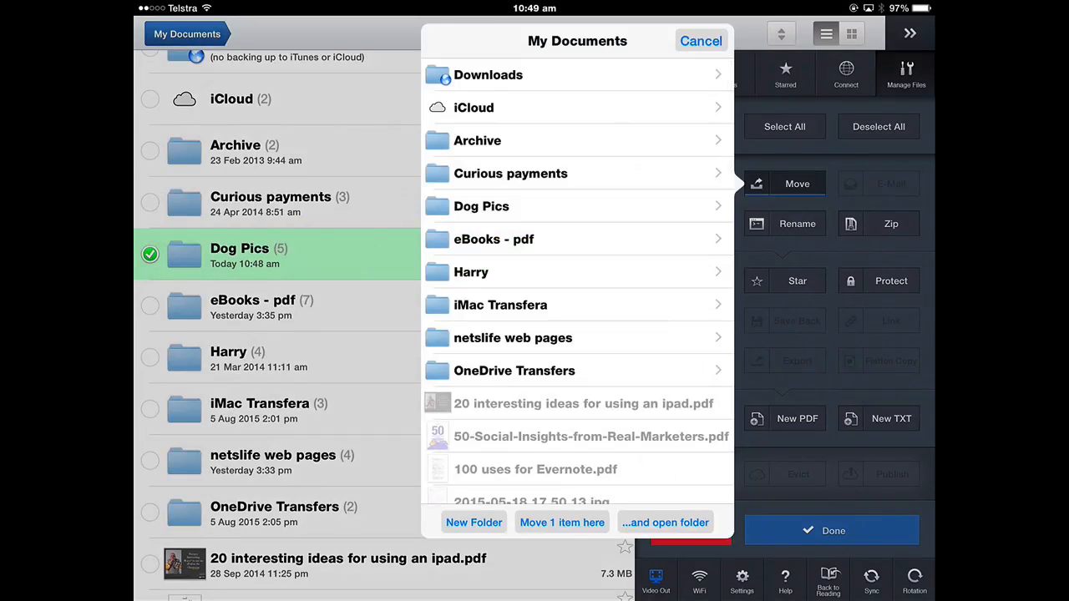
{"action": "left_click", "coordinate": [472, 270]}
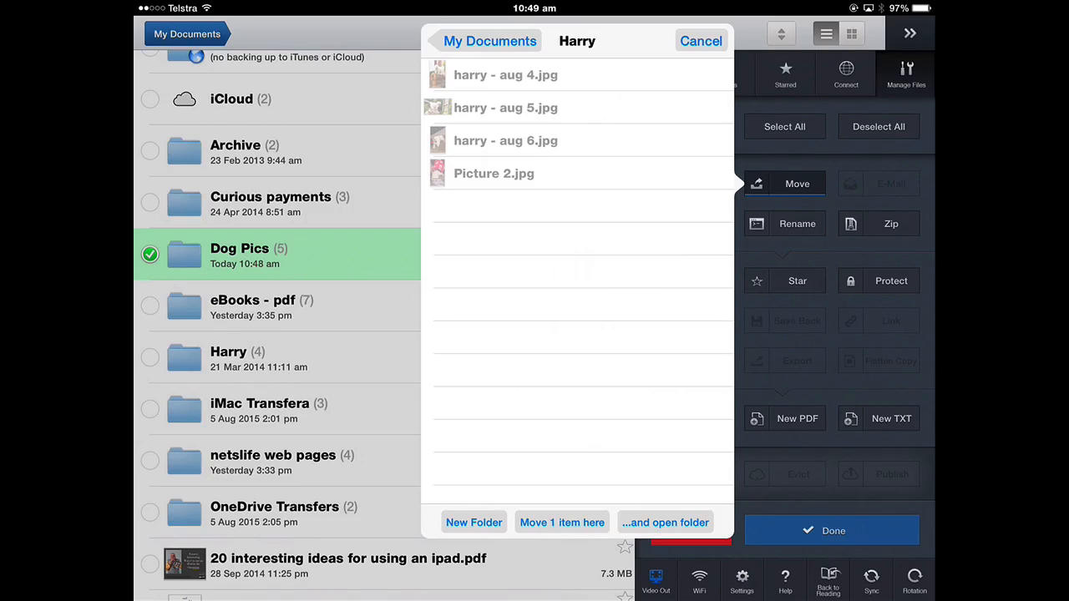
{"action": "left_click", "coordinate": [488, 40]}
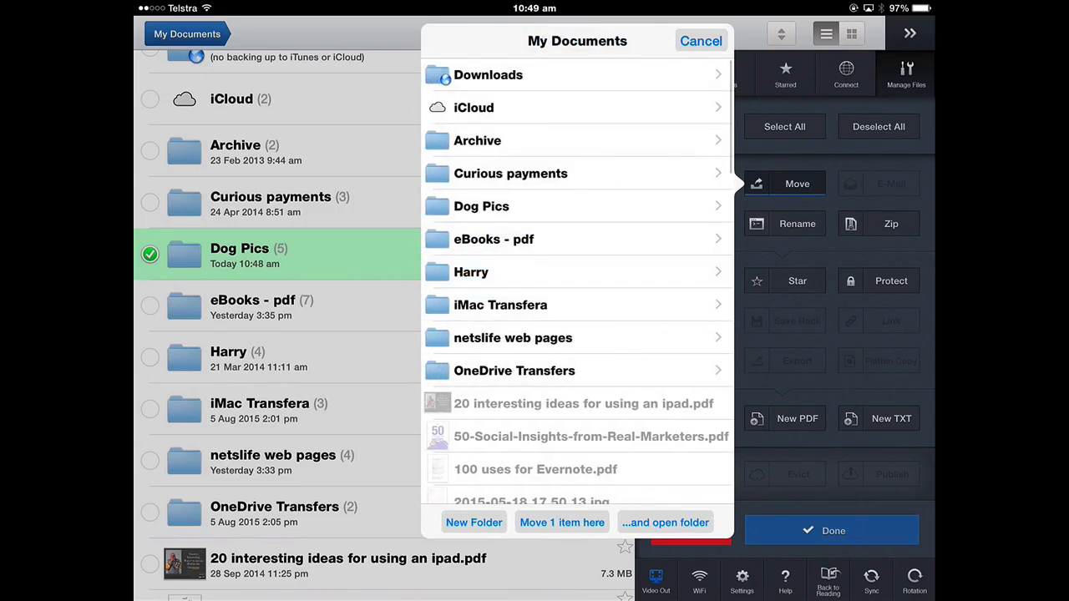
{"action": "left_click", "coordinate": [700, 40]}
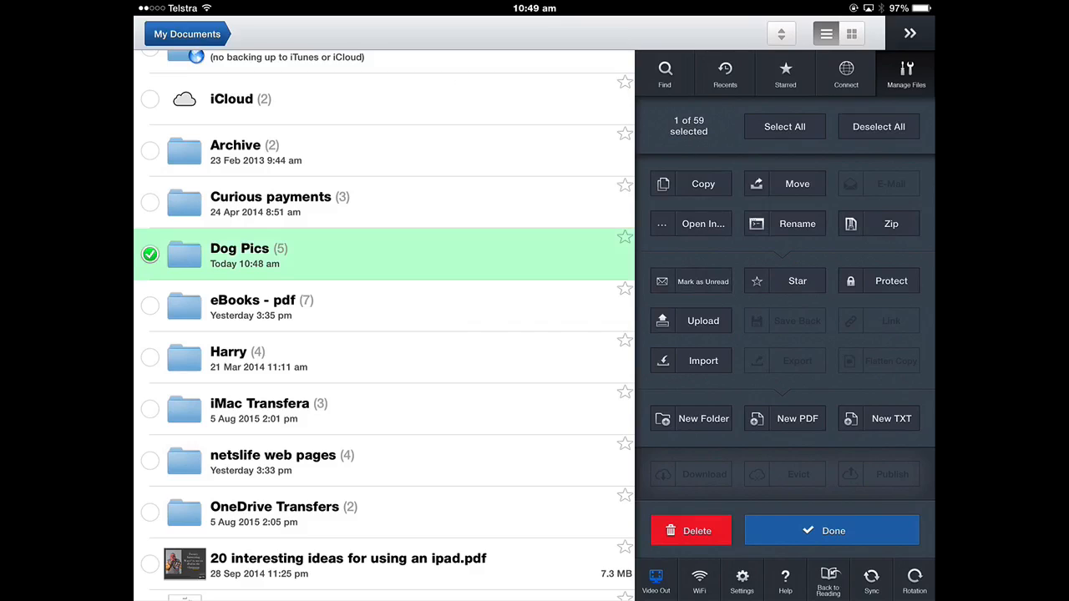
{"action": "left_click", "coordinate": [832, 531]}
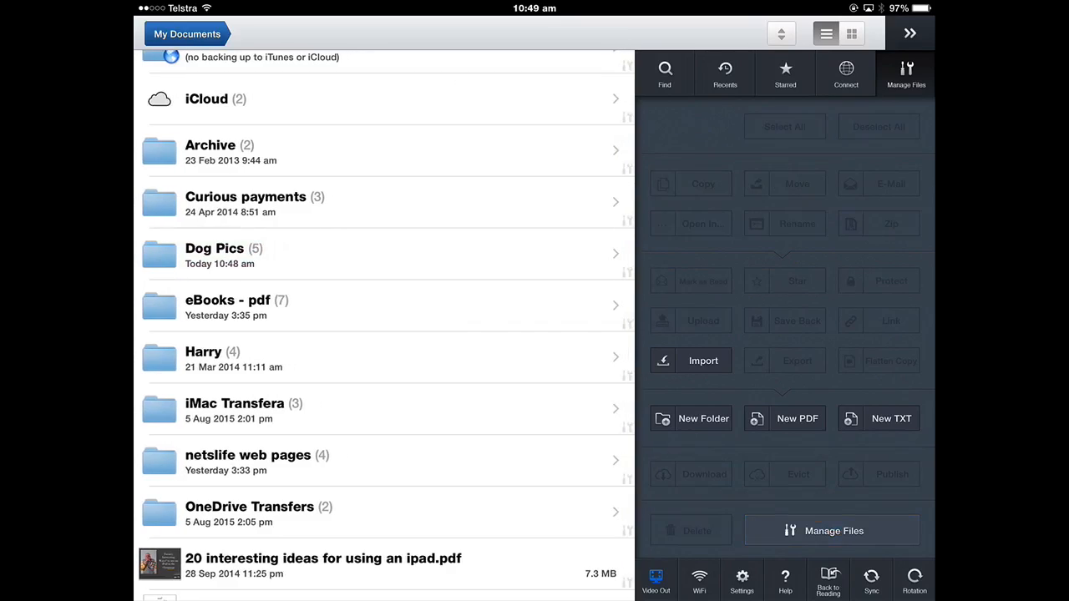
Select all five photos in Dog Pics and move them into the Harry folder.
{"action": "left_click", "coordinate": [214, 247]}
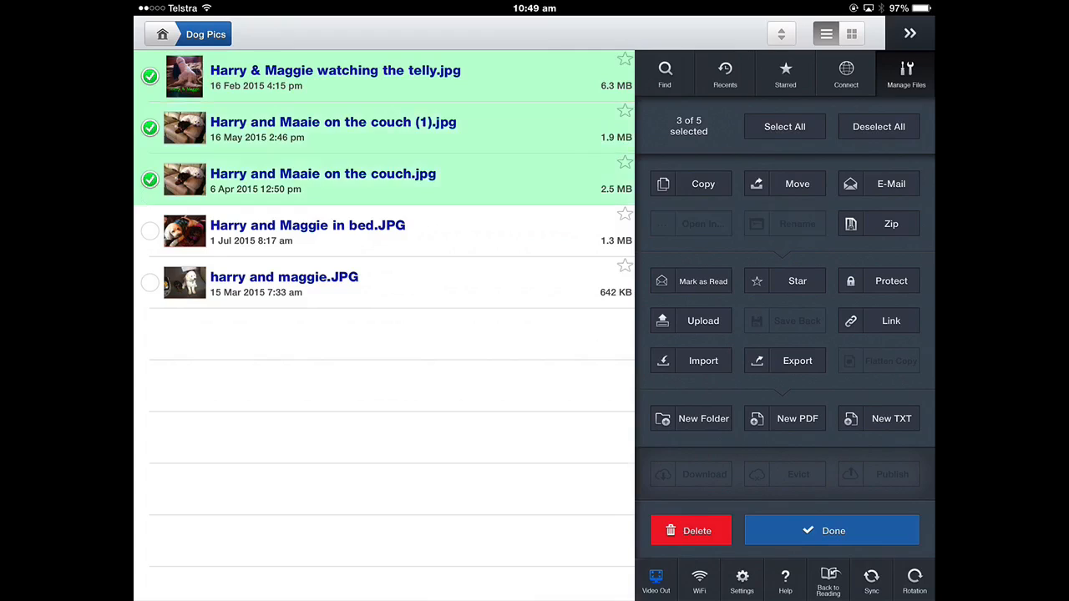
{"action": "left_click", "coordinate": [784, 127]}
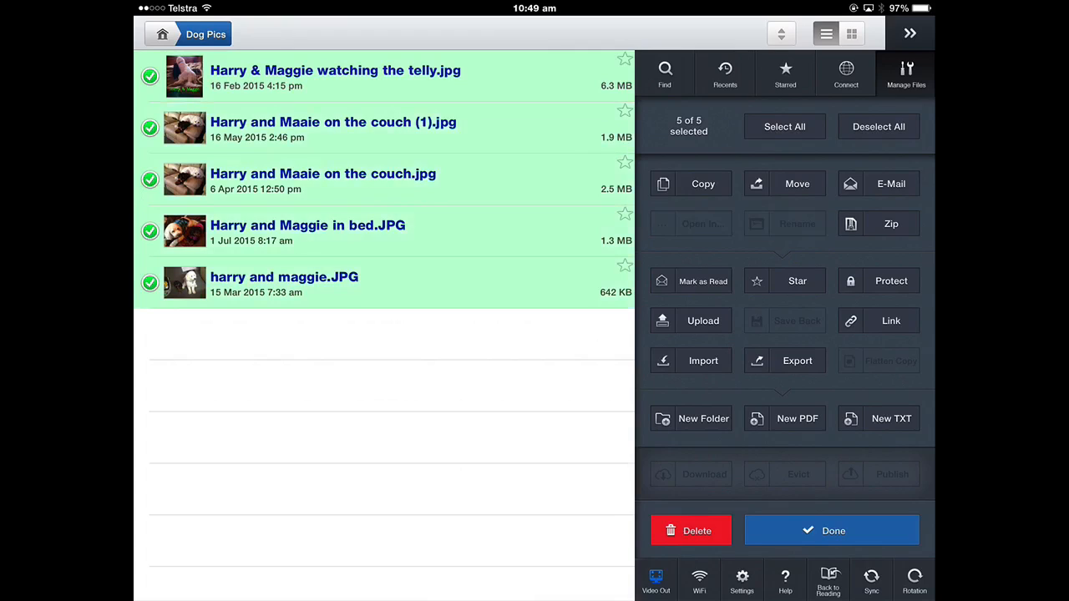
{"action": "left_click", "coordinate": [795, 184]}
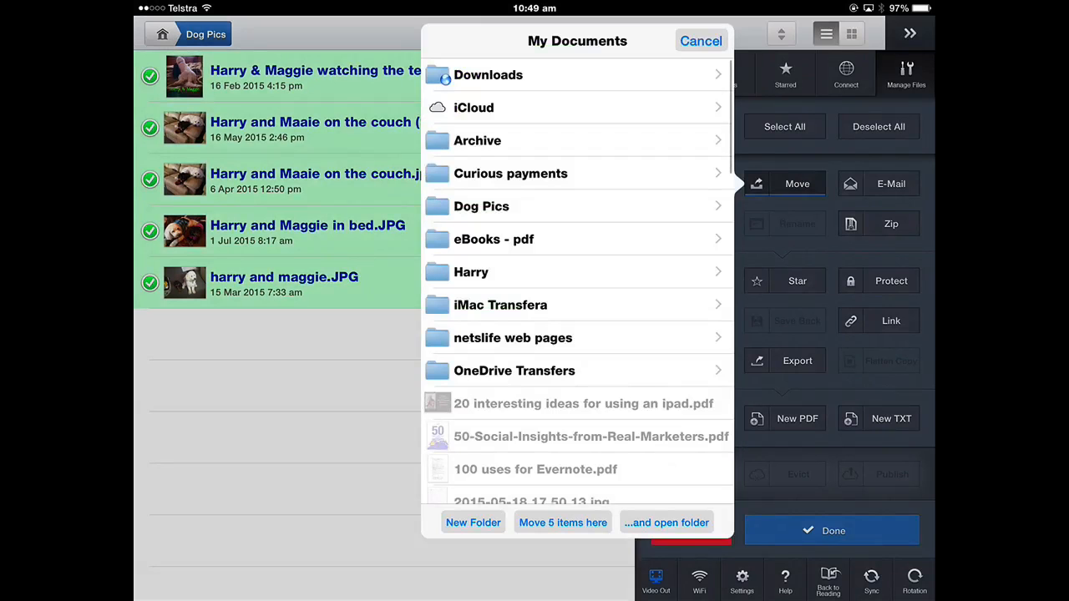
{"action": "left_click", "coordinate": [471, 270]}
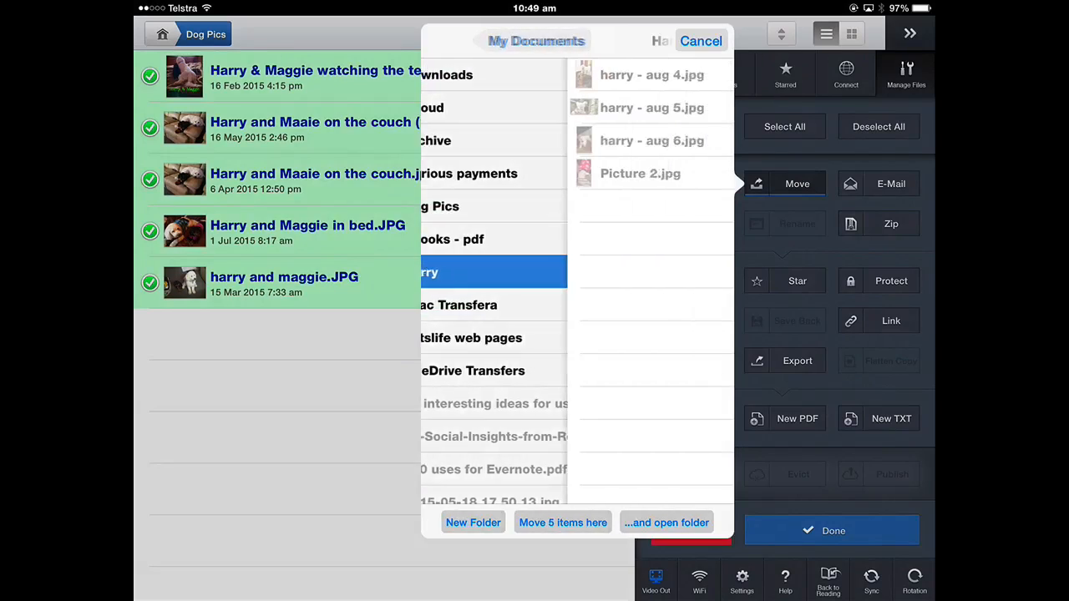
{"action": "left_click", "coordinate": [427, 270]}
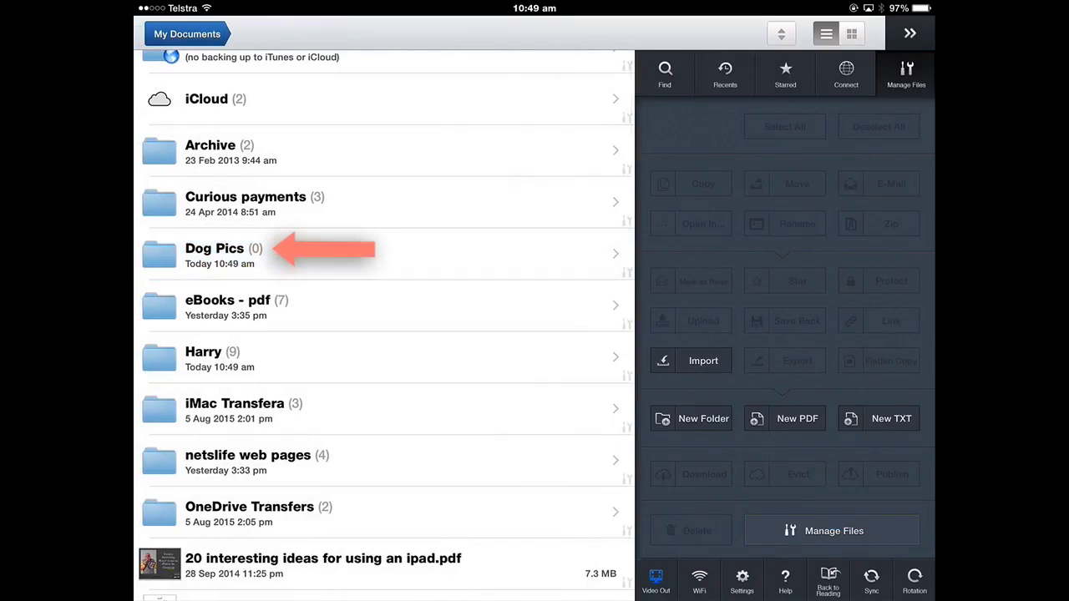
Check Harry holds the photos, then delete the empty Dog Pics folder, leaving 58 items.
{"action": "left_click", "coordinate": [214, 254]}
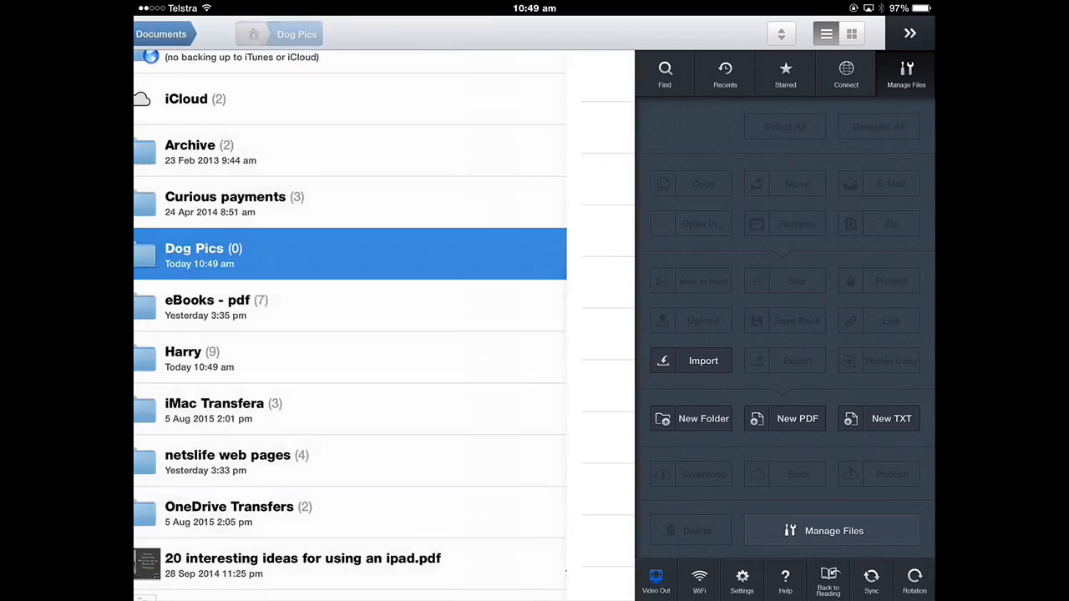
{"action": "left_click", "coordinate": [201, 359]}
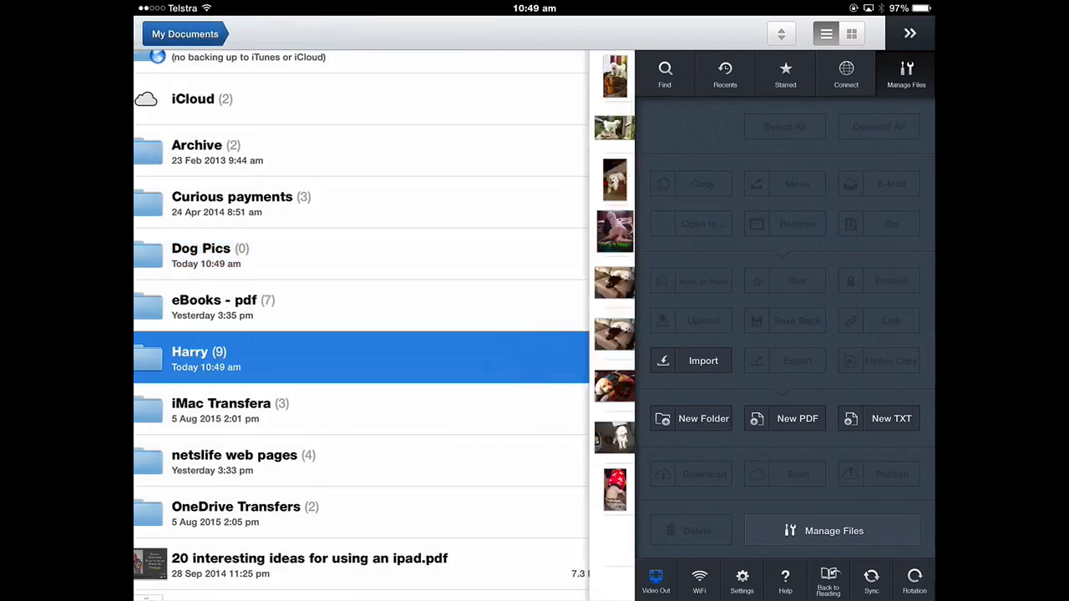
{"action": "double_click", "coordinate": [199, 350]}
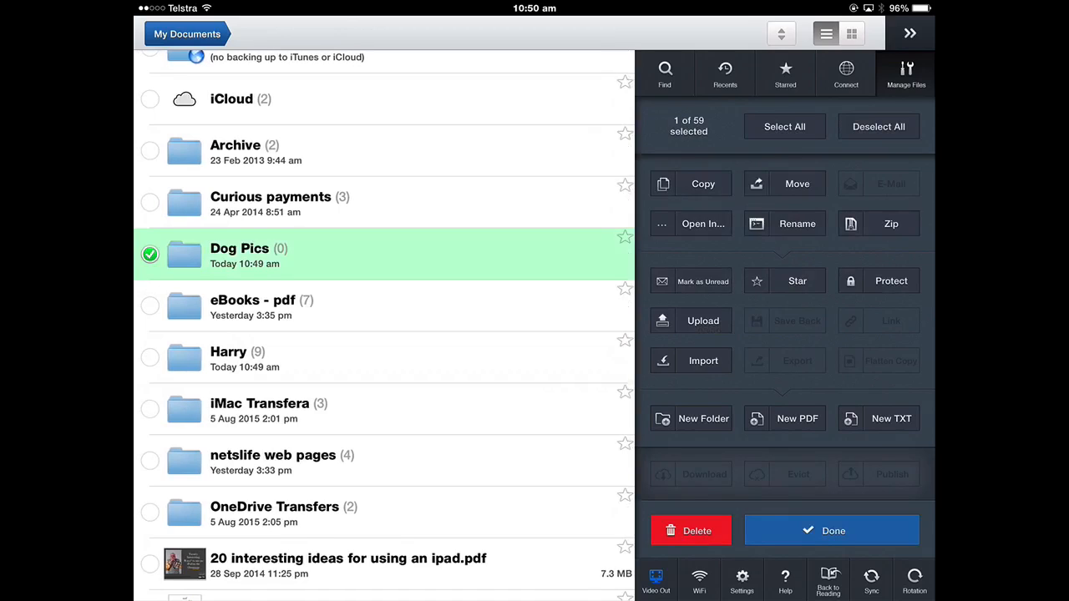
{"action": "left_click", "coordinate": [690, 532]}
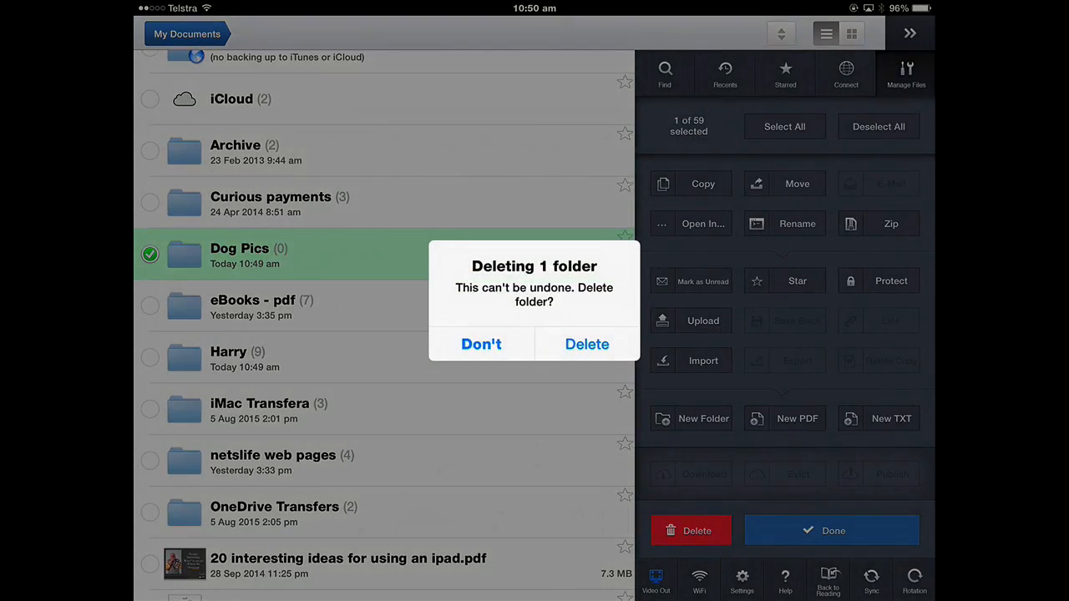
{"action": "left_click", "coordinate": [588, 345]}
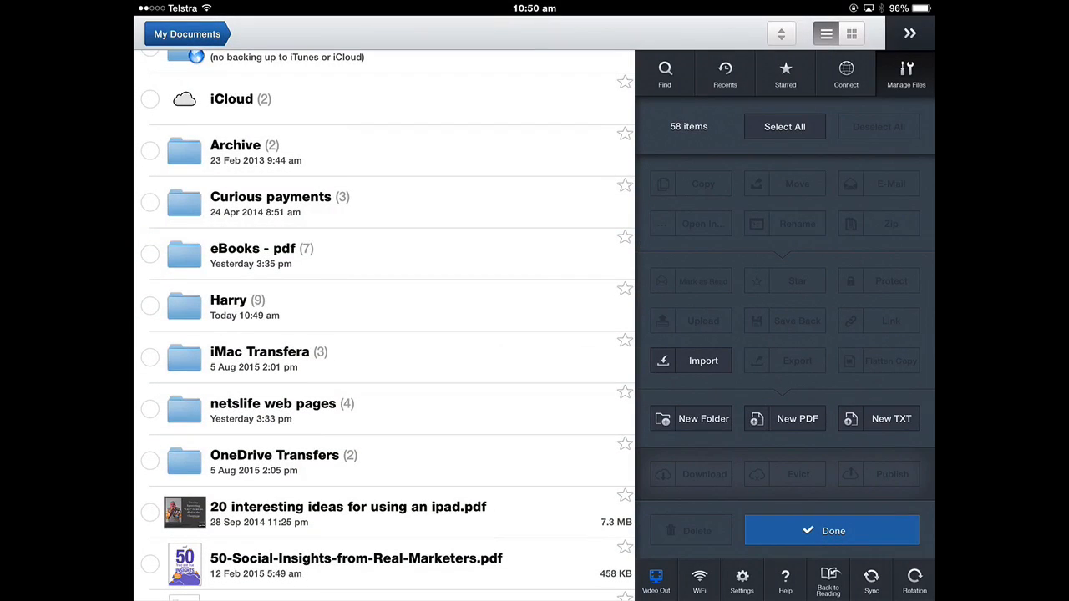
{"action": "scroll", "scroll_direction": "down", "scroll_amount": 3}
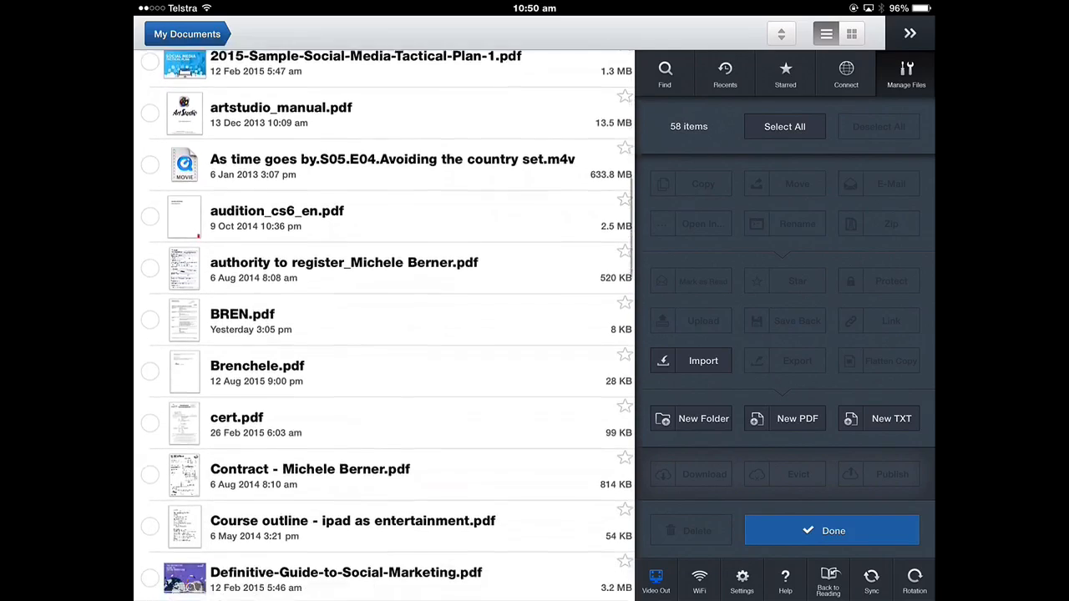
{"action": "scroll", "scroll_direction": "down", "scroll_amount": 3}
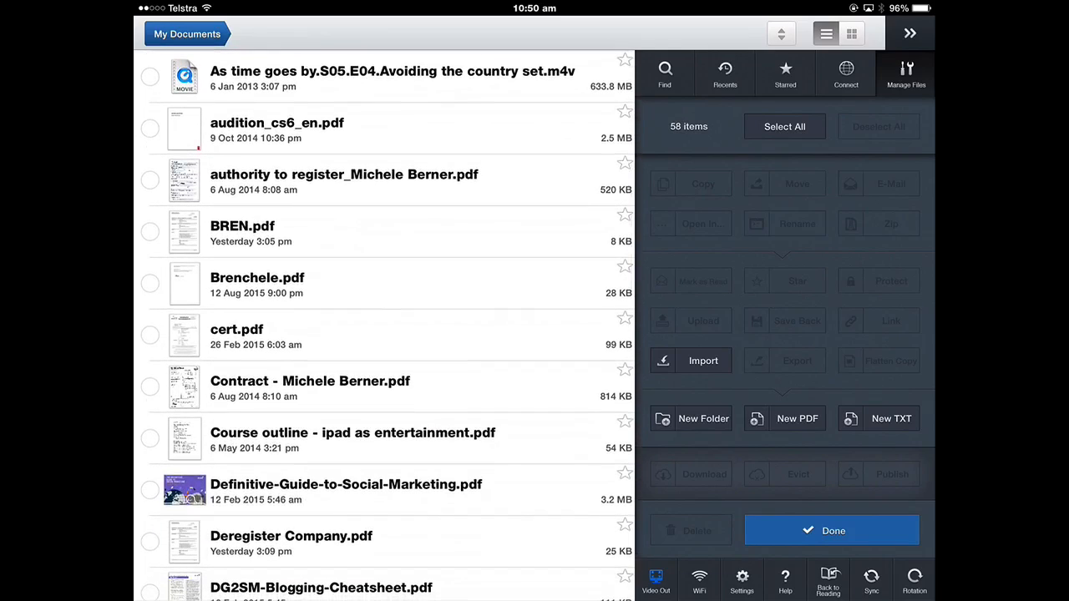
Tick niche selection.pdf, tech savvy ipad for seniors.png, test2.pdf and two others and delete them.
{"action": "left_click", "coordinate": [832, 531]}
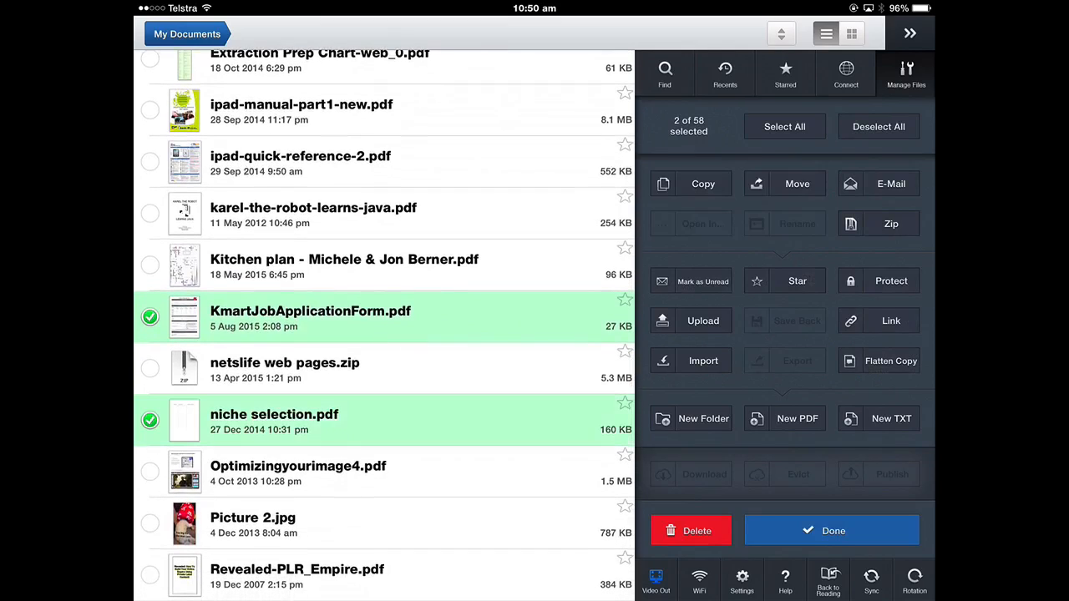
{"action": "scroll", "scroll_direction": "down", "scroll_amount": 3}
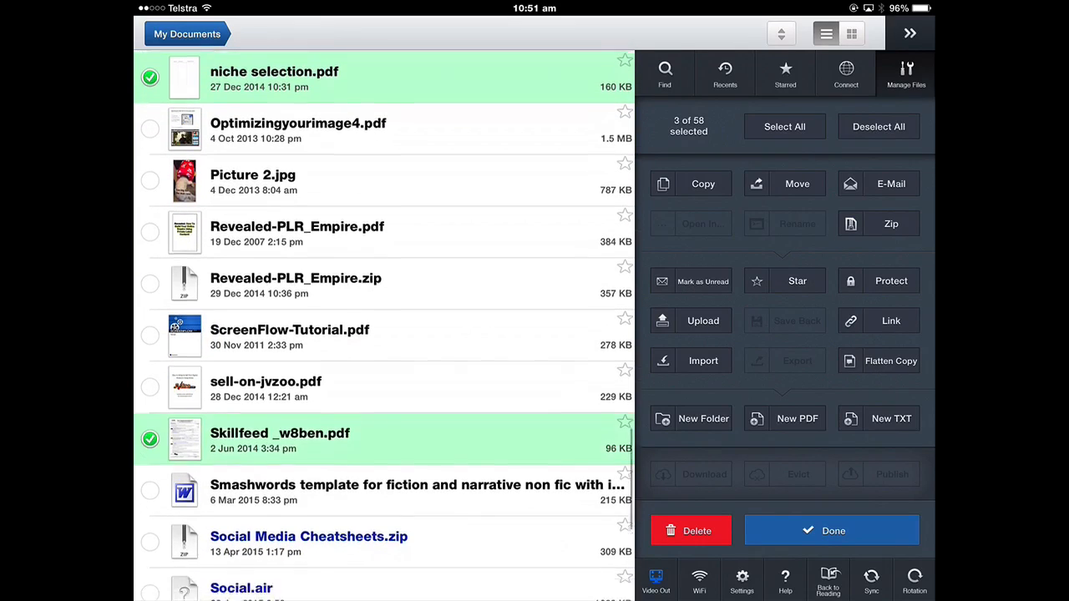
{"action": "scroll", "scroll_direction": "down", "scroll_amount": 3}
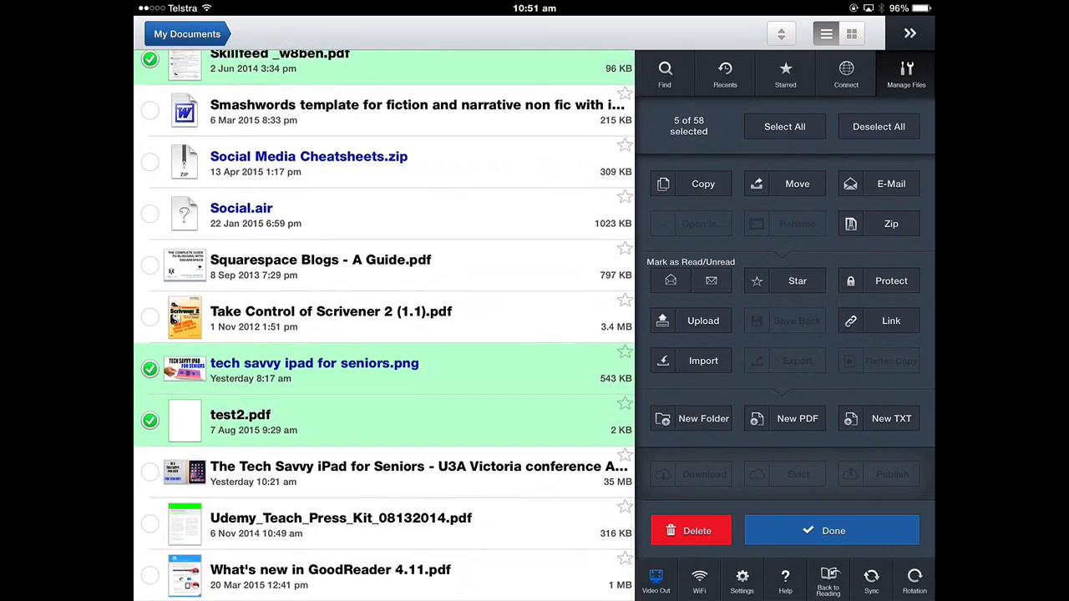
{"action": "left_click", "coordinate": [692, 532]}
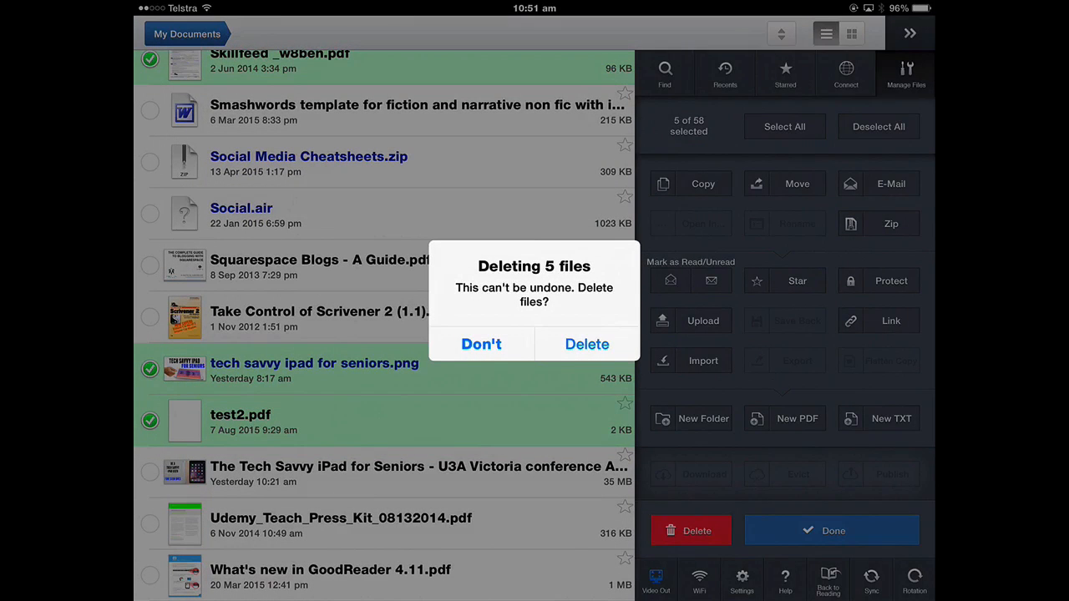
{"action": "left_click", "coordinate": [588, 344]}
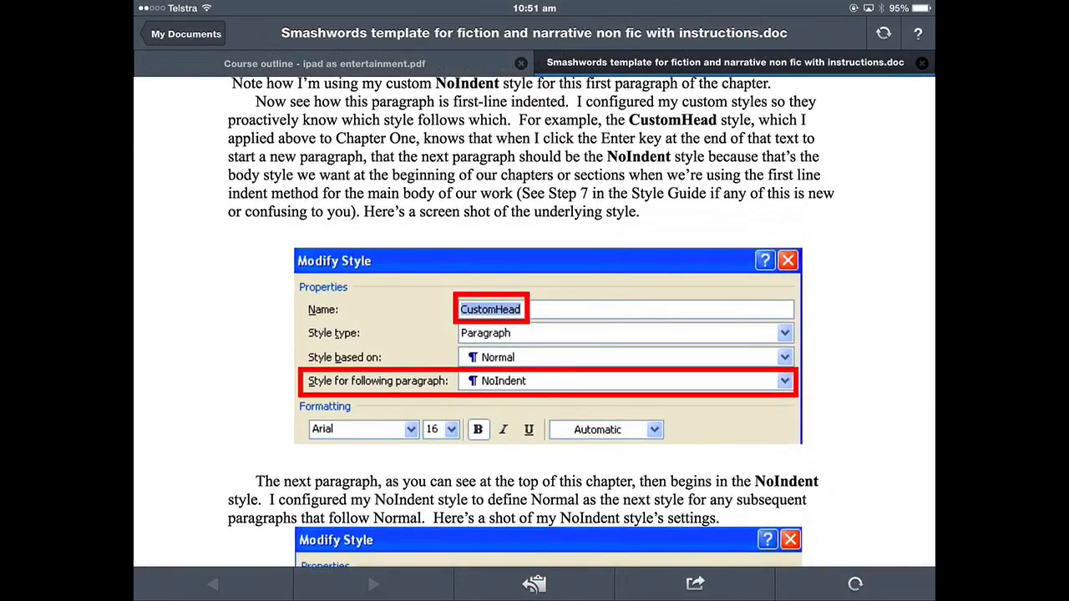
Leave the Smashwords template and return to the My Documents list.
{"action": "left_click", "coordinate": [185, 34]}
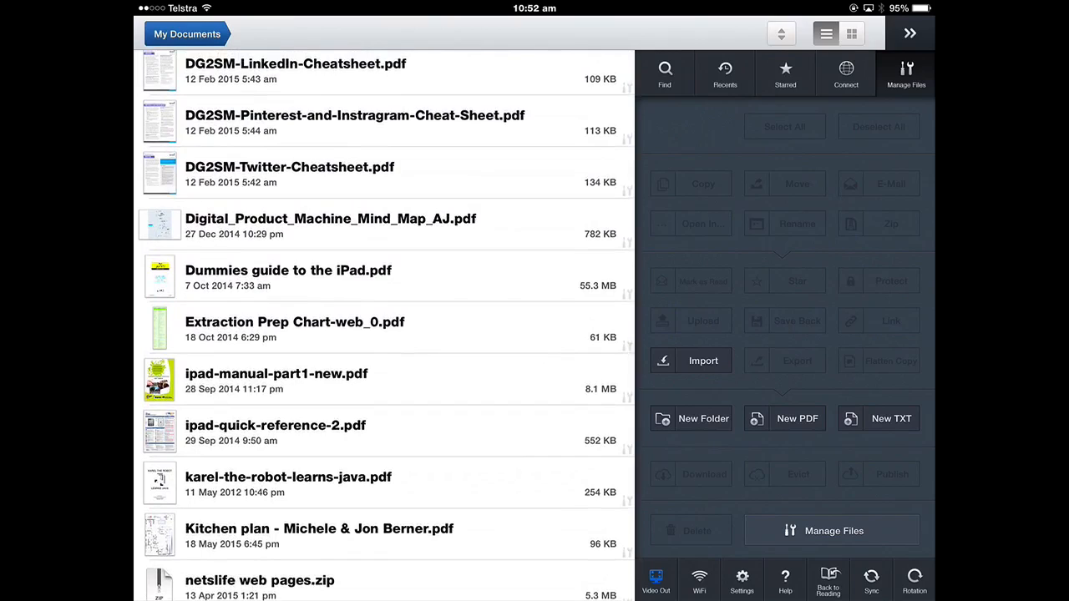
Rename audition_cs6_en.pdf to 'adobe audition Cs 6.pdf' in Manage Files.
{"action": "scroll", "scroll_direction": "down", "scroll_amount": 3}
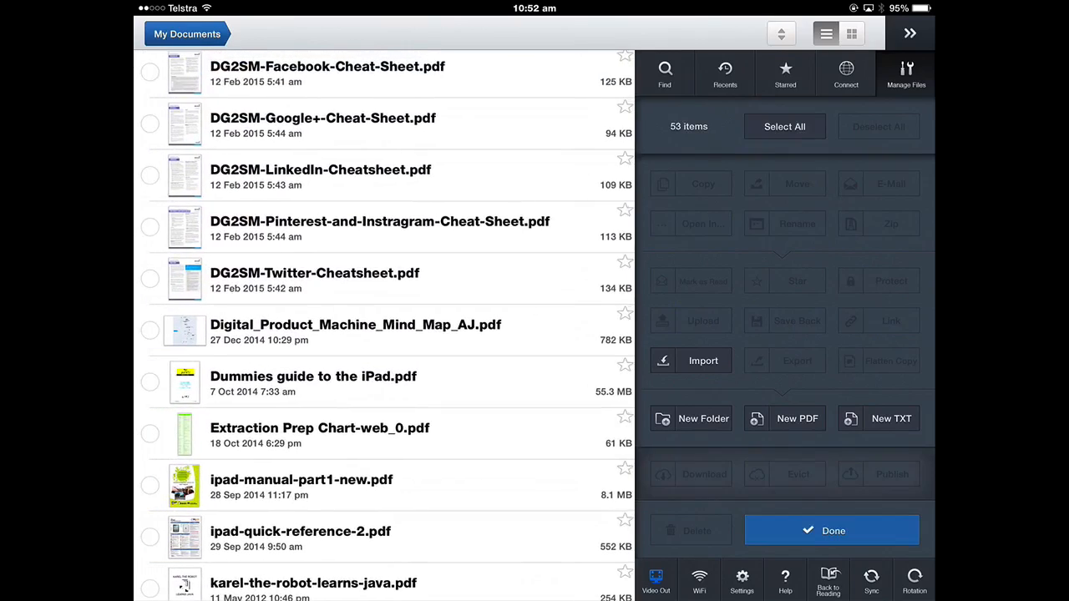
{"action": "scroll", "scroll_direction": "down", "scroll_amount": 3}
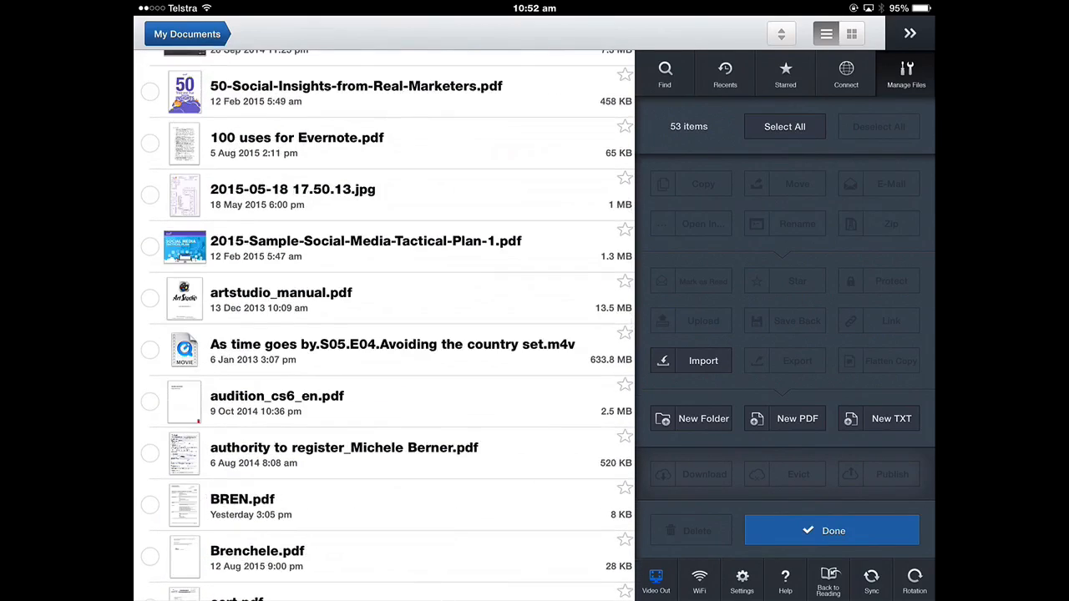
{"action": "left_click", "coordinate": [150, 401]}
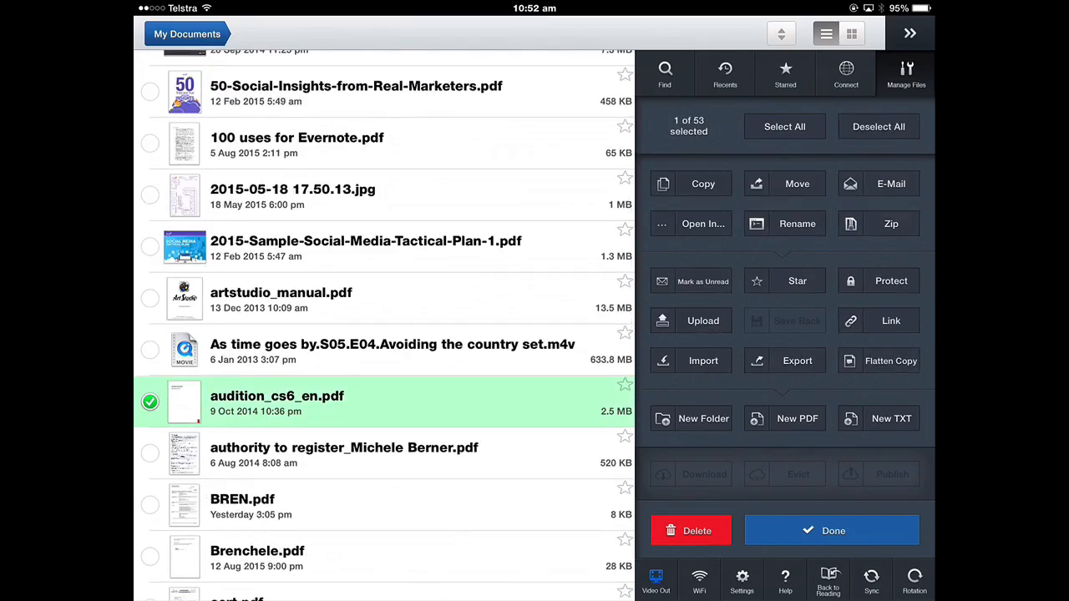
{"action": "left_click", "coordinate": [795, 224]}
{"action": "type", "text": "audition"}
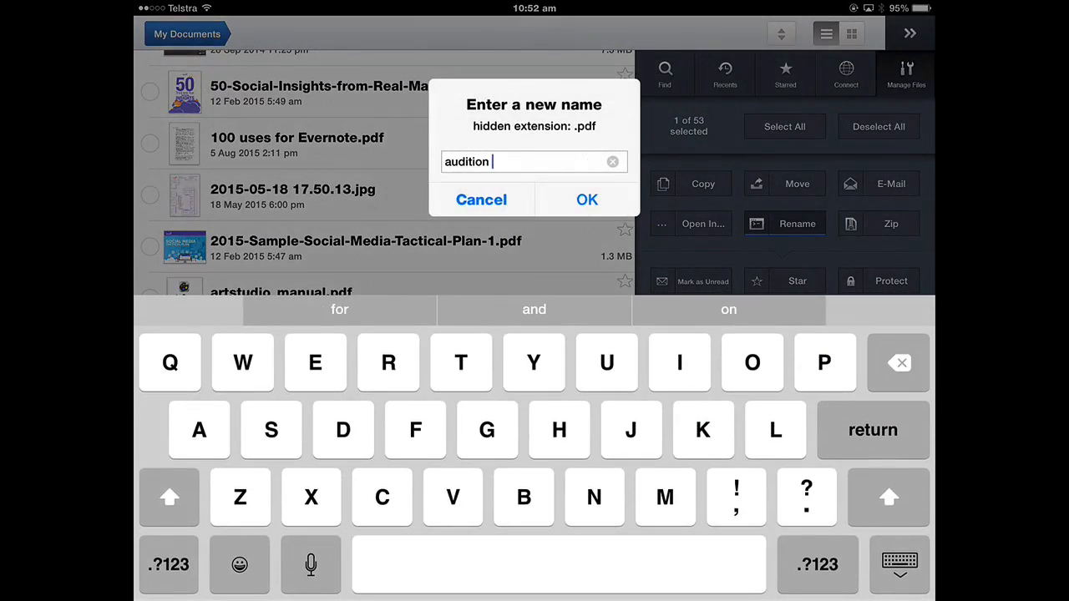
{"action": "type", "text": "Cs"}
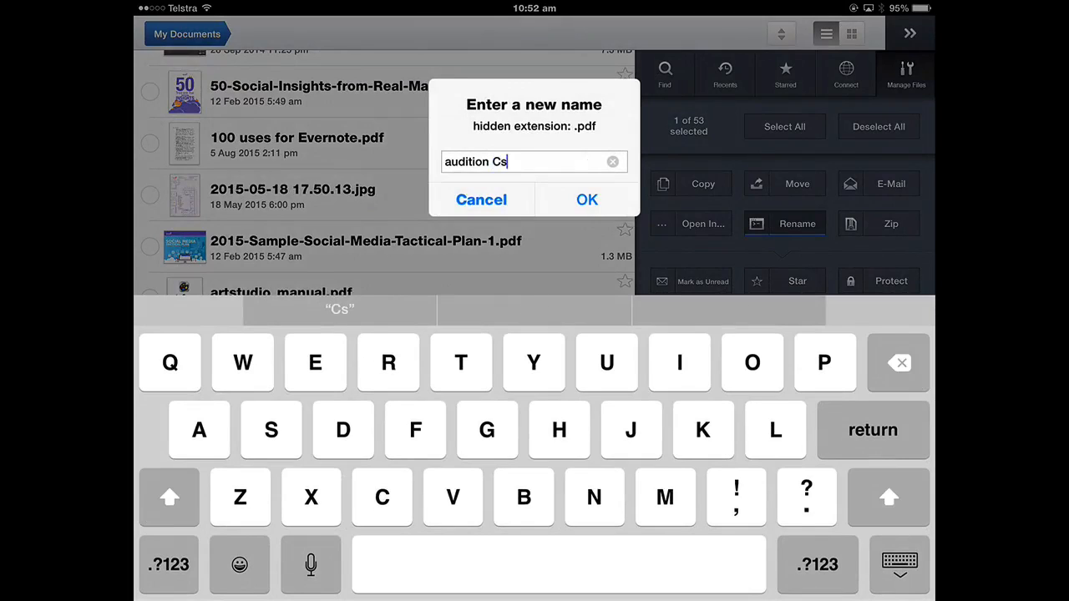
{"action": "type", "text": "6"}
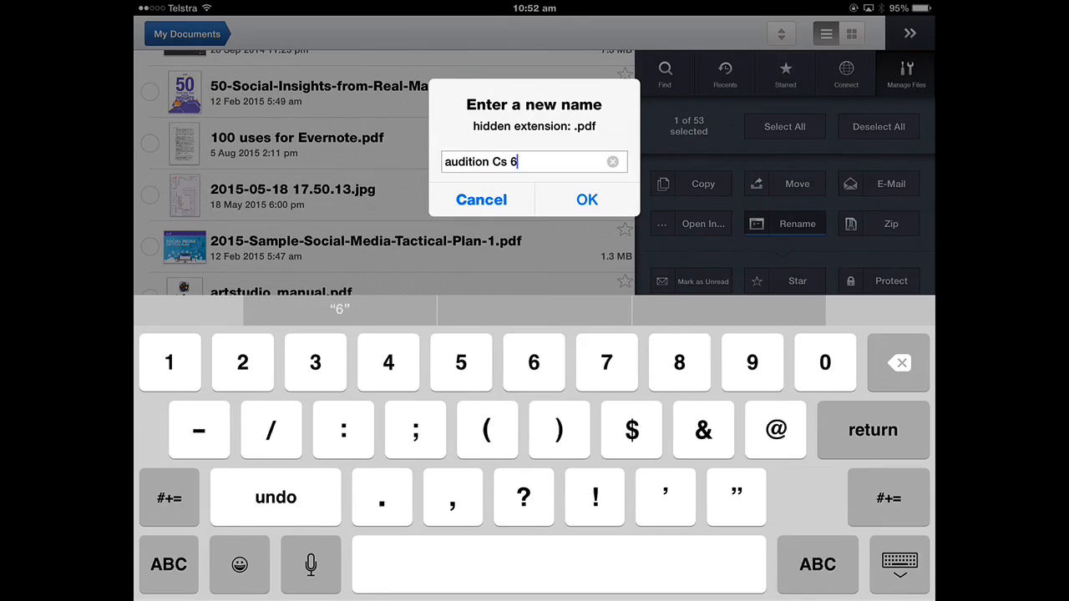
{"action": "left_click", "coordinate": [588, 200]}
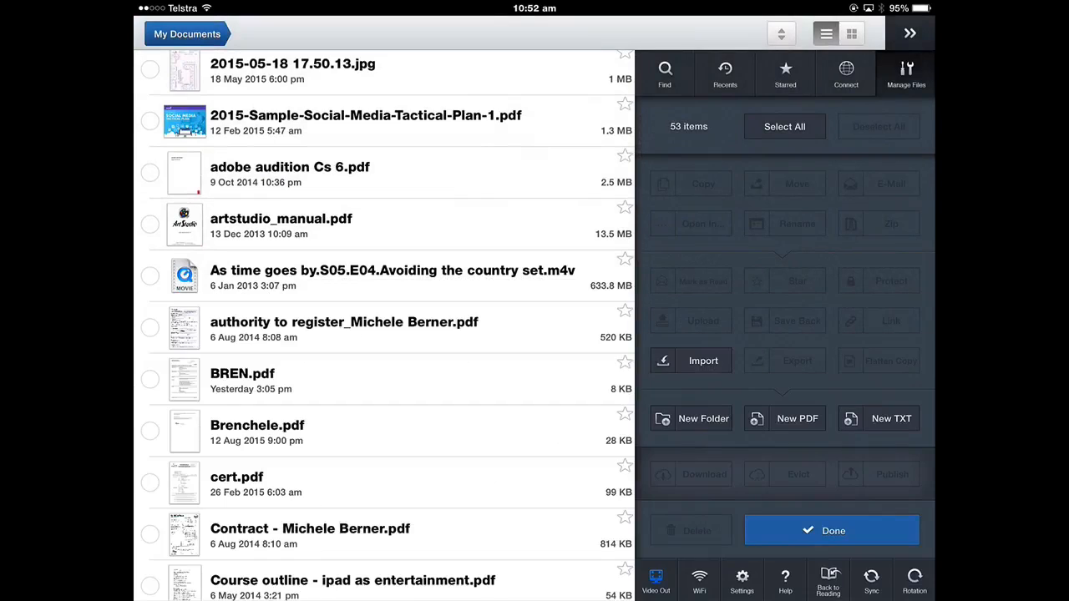
Share the 'As time goes by' m4v via Open In... and pick iMovie from the share sheet.
{"action": "scroll", "scroll_direction": "down", "scroll_amount": 3}
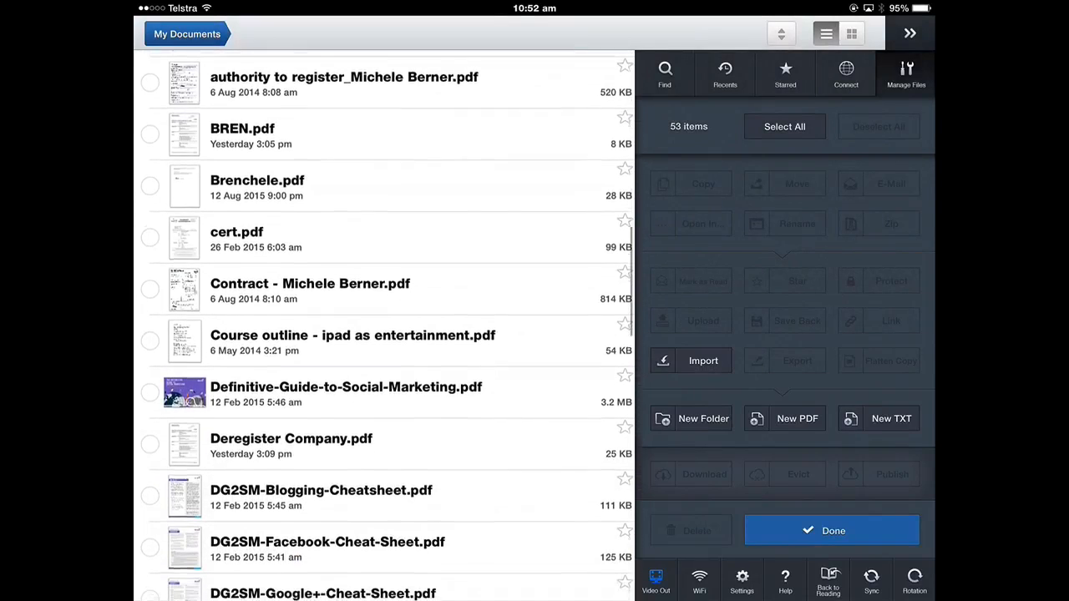
{"action": "scroll", "scroll_direction": "down", "scroll_amount": 3}
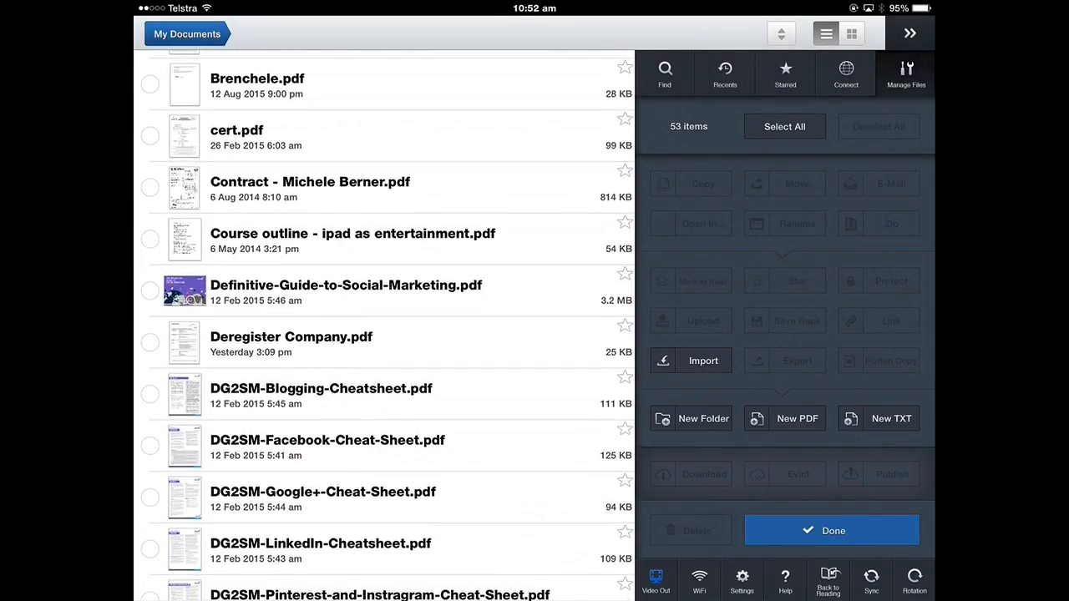
{"action": "scroll", "scroll_direction": "down", "scroll_amount": 3}
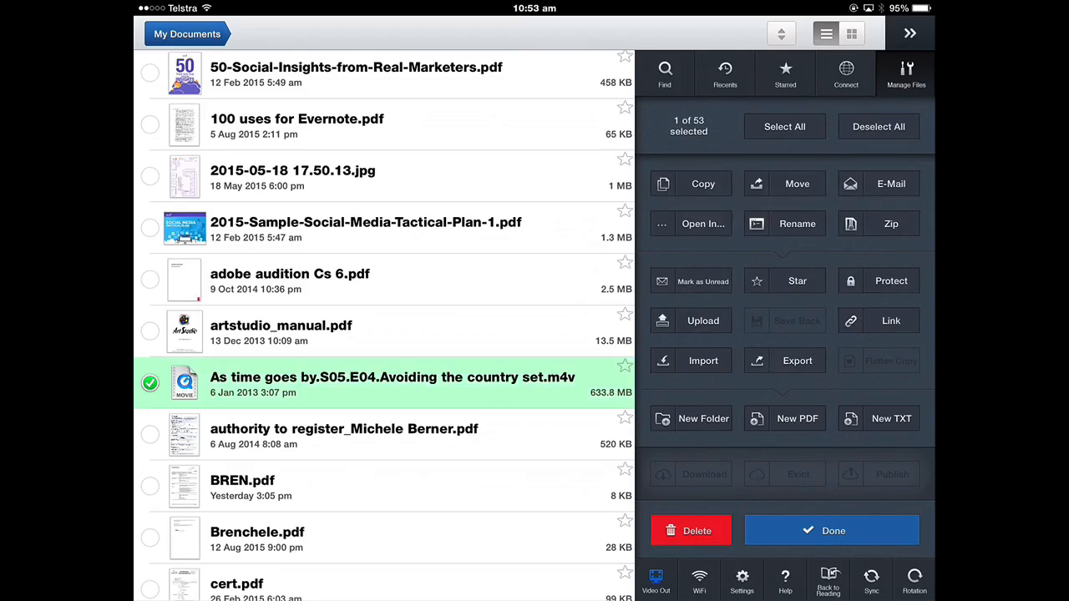
{"action": "left_click", "coordinate": [701, 224]}
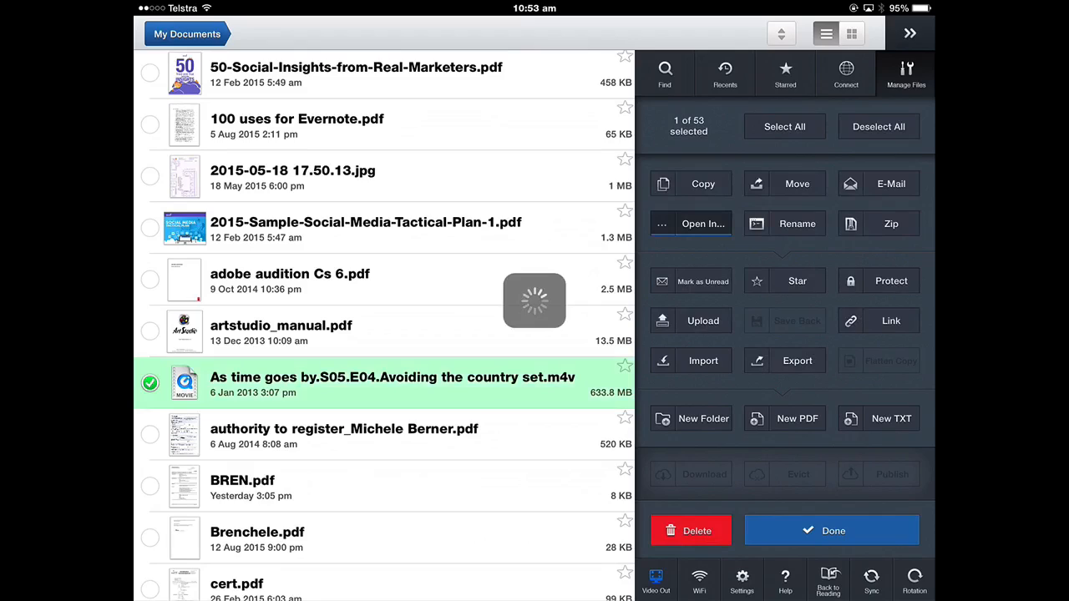
{"action": "left_click", "coordinate": [702, 224]}
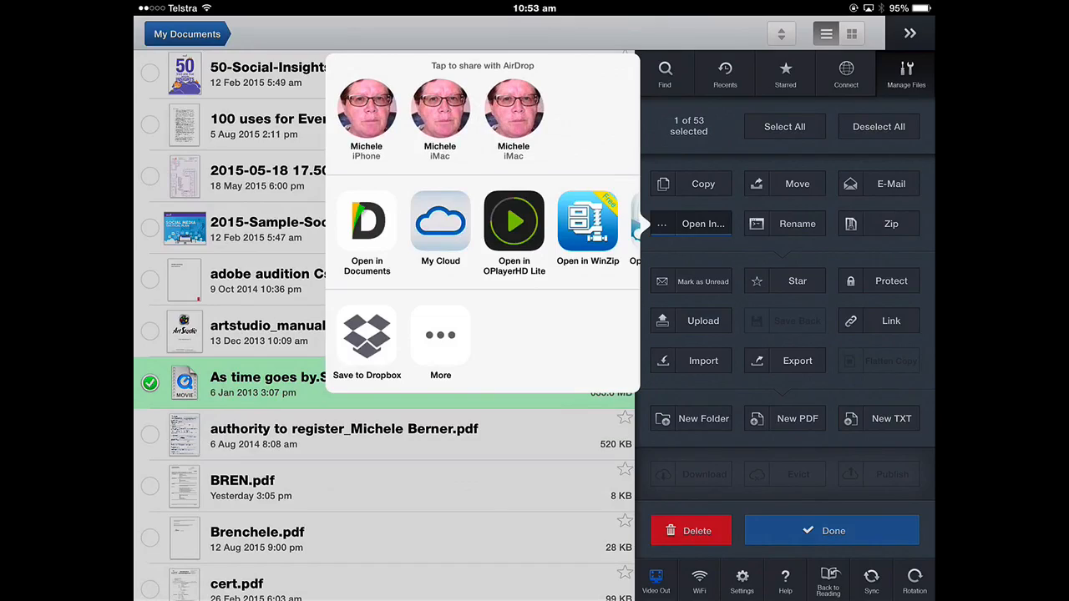
{"action": "scroll", "scroll_direction": "left", "scroll_amount": 3}
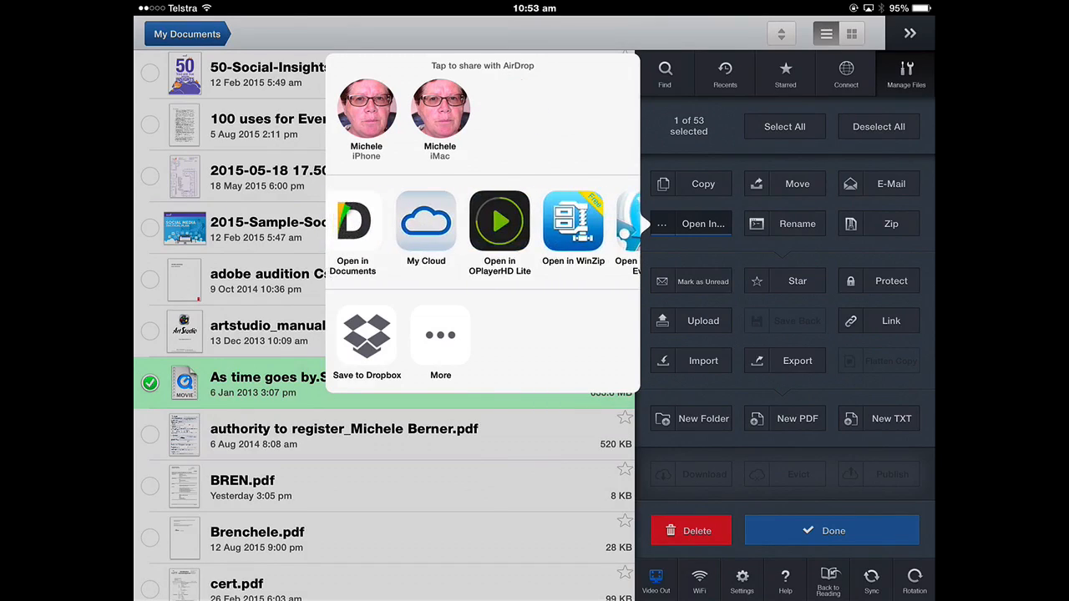
{"action": "scroll", "scroll_direction": "left", "scroll_amount": 3}
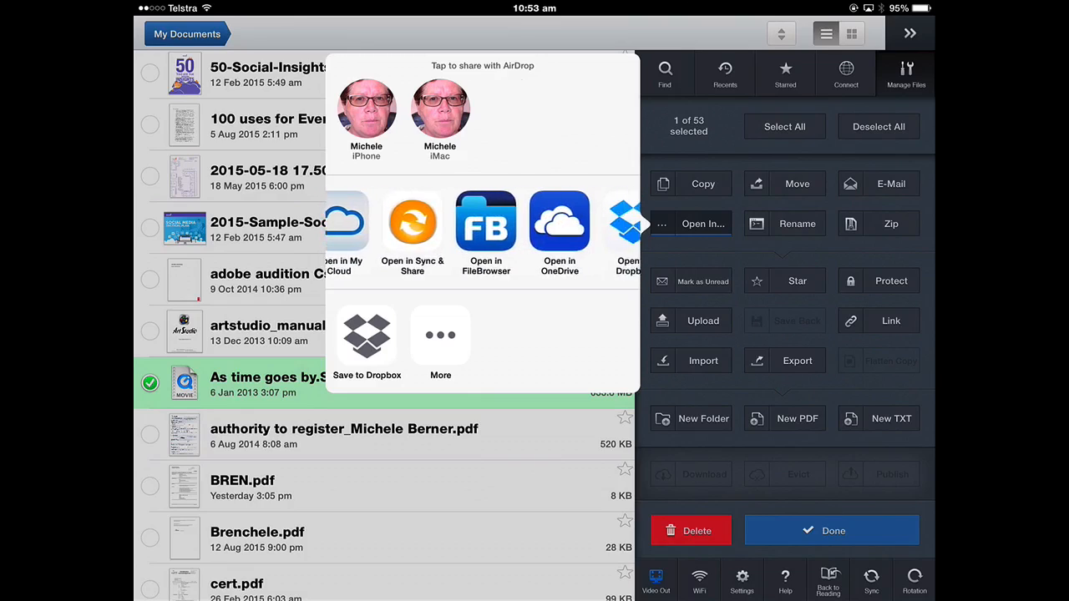
{"action": "scroll", "scroll_direction": "left", "scroll_amount": 3}
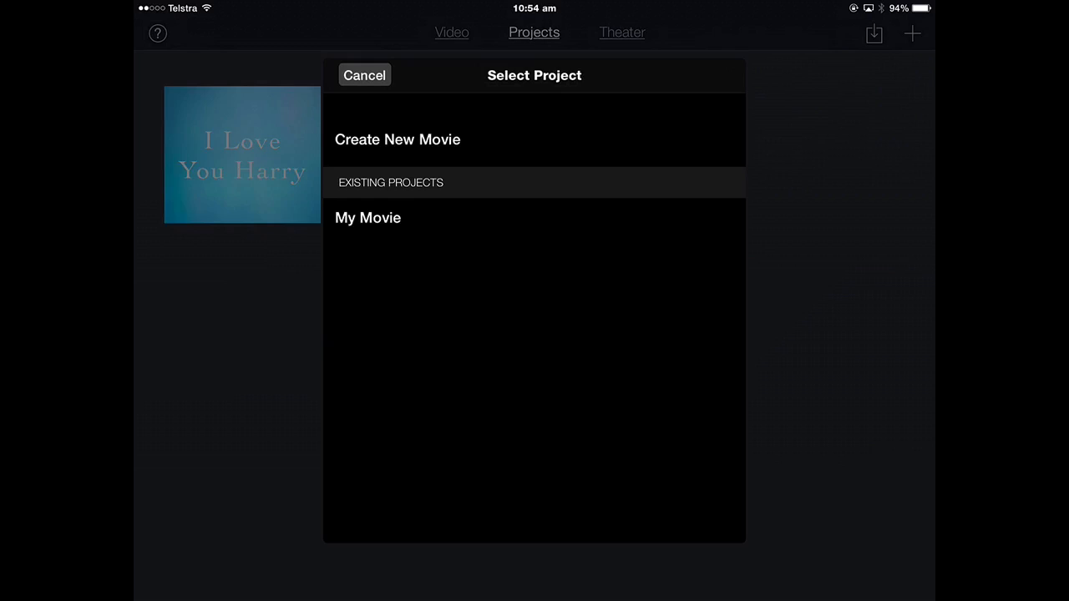
Choose an iMovie project for the video and return to GoodReader's 52-item list.
{"action": "left_click", "coordinate": [397, 140]}
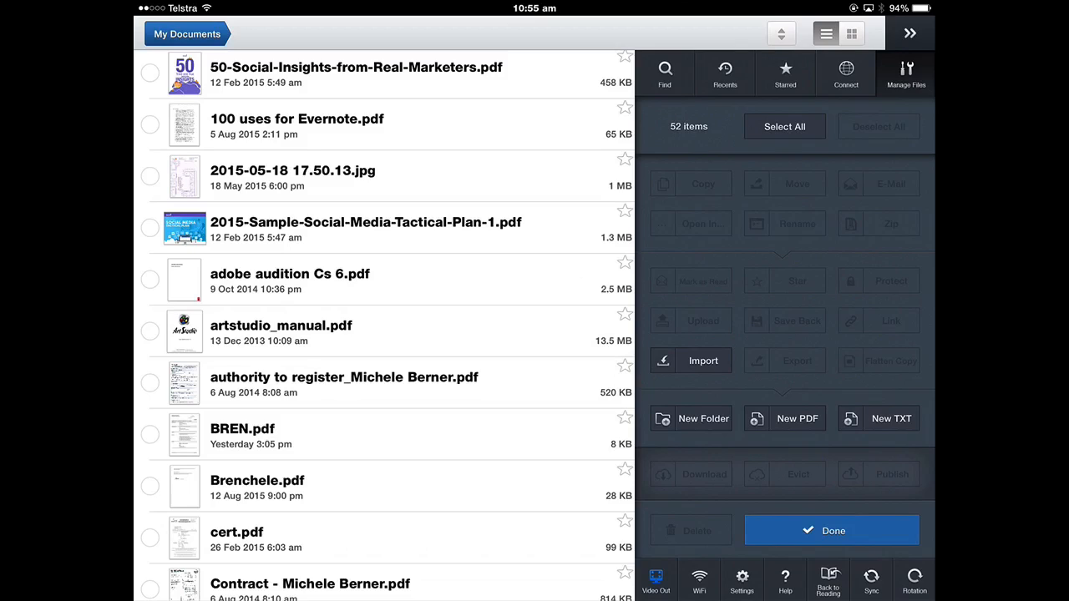
Zip the selected documents into a new Archive.zip in My Documents.
{"action": "scroll", "scroll_direction": "down", "scroll_amount": 3}
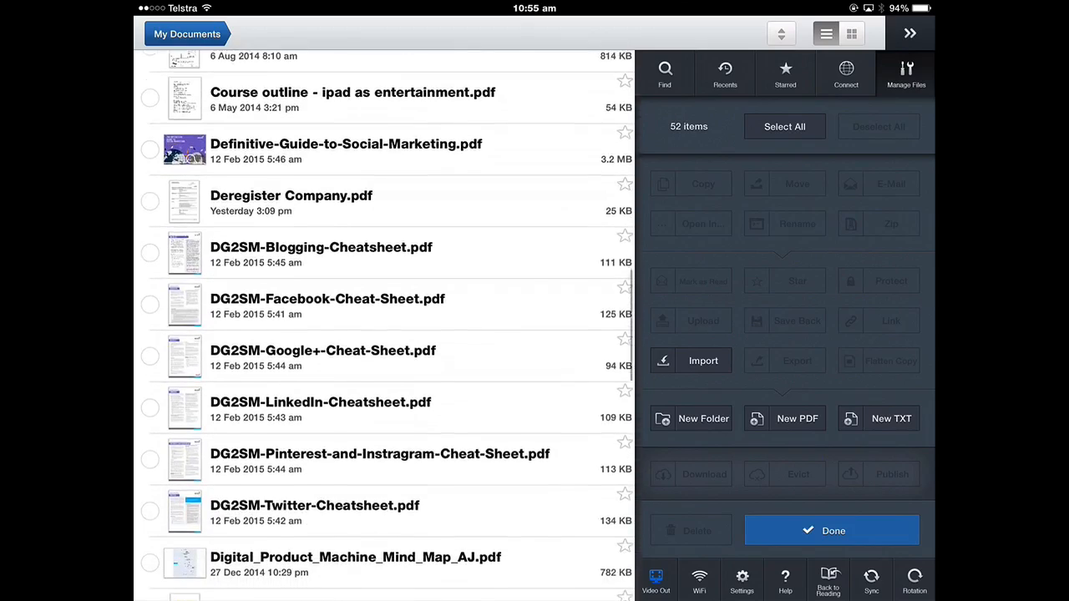
{"action": "scroll", "scroll_direction": "down", "scroll_amount": 3}
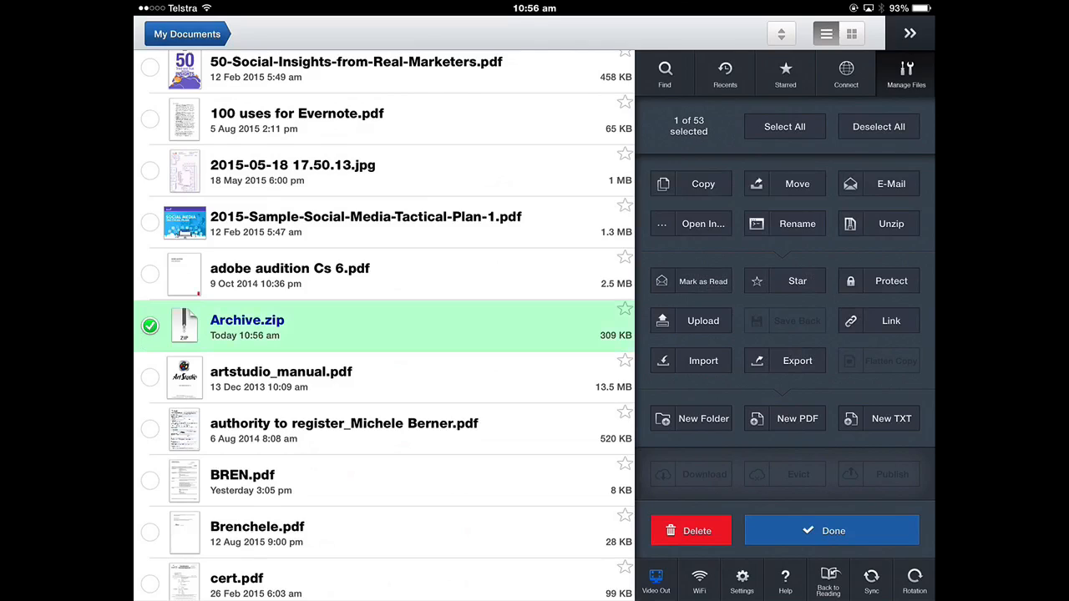
Rename Archive.zip to 'social media cheatsheets.zip'.
{"action": "left_click", "coordinate": [797, 224]}
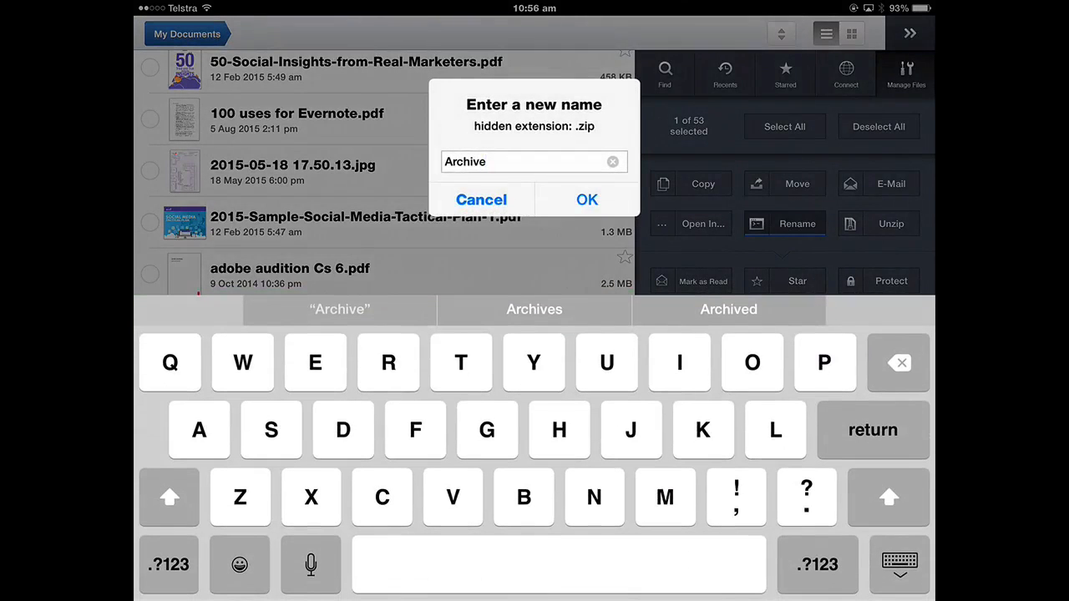
{"action": "left_click", "coordinate": [612, 160]}
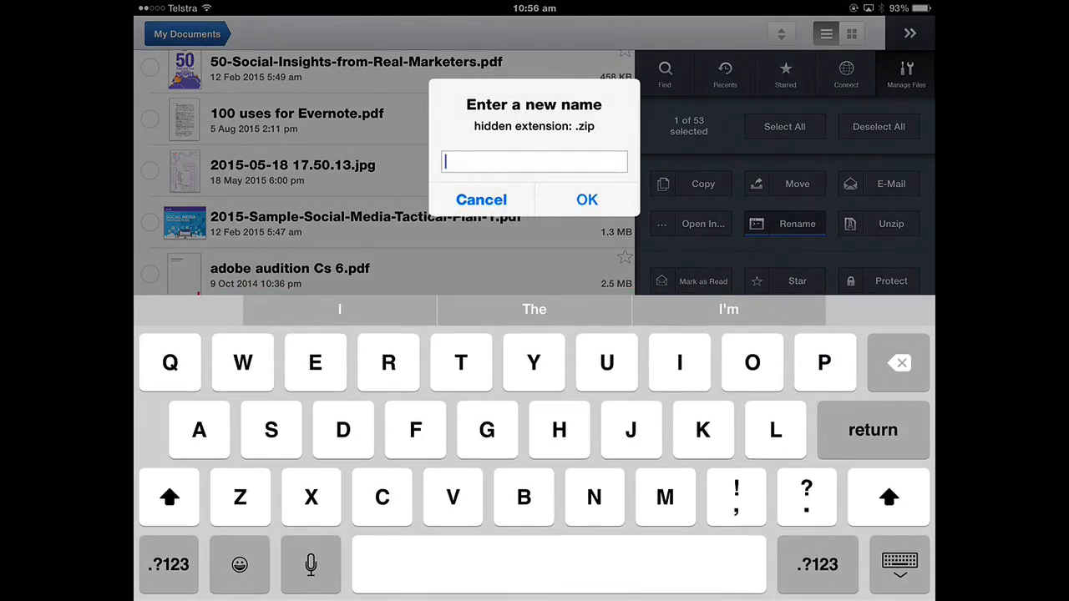
{"action": "type", "text": "social"}
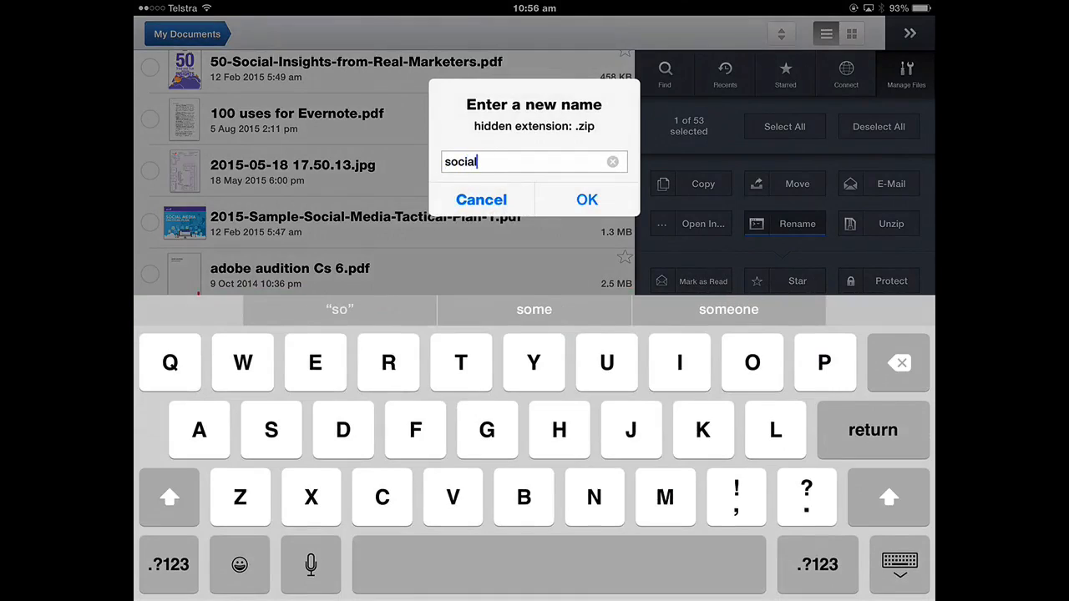
{"action": "left_click", "coordinate": [588, 200]}
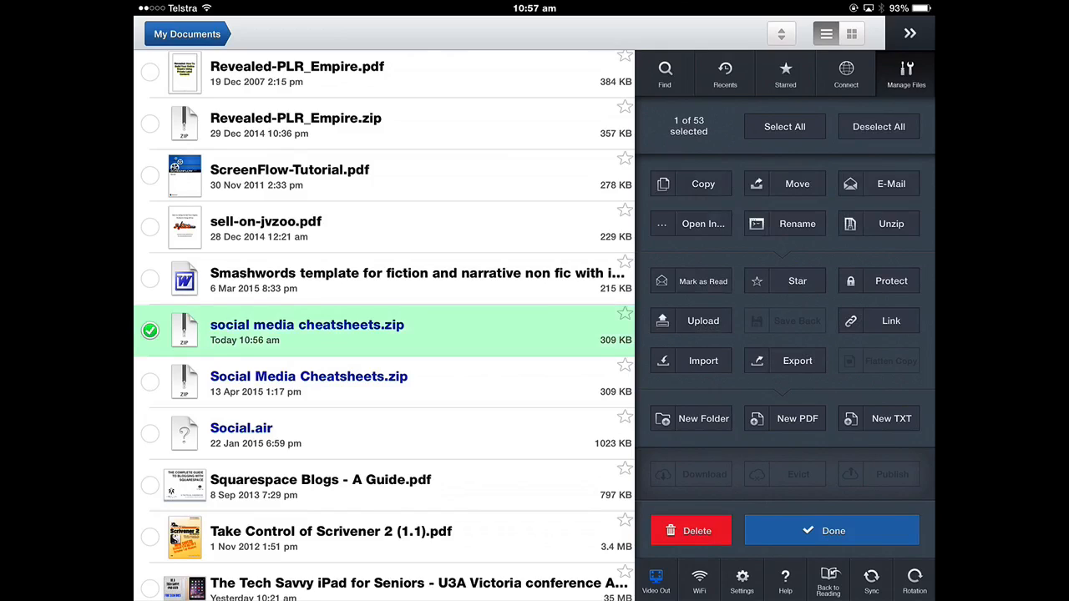
Upload social media cheatsheets.zip to the Dropbox folder Digital Products and Marketing.
{"action": "left_click", "coordinate": [702, 320]}
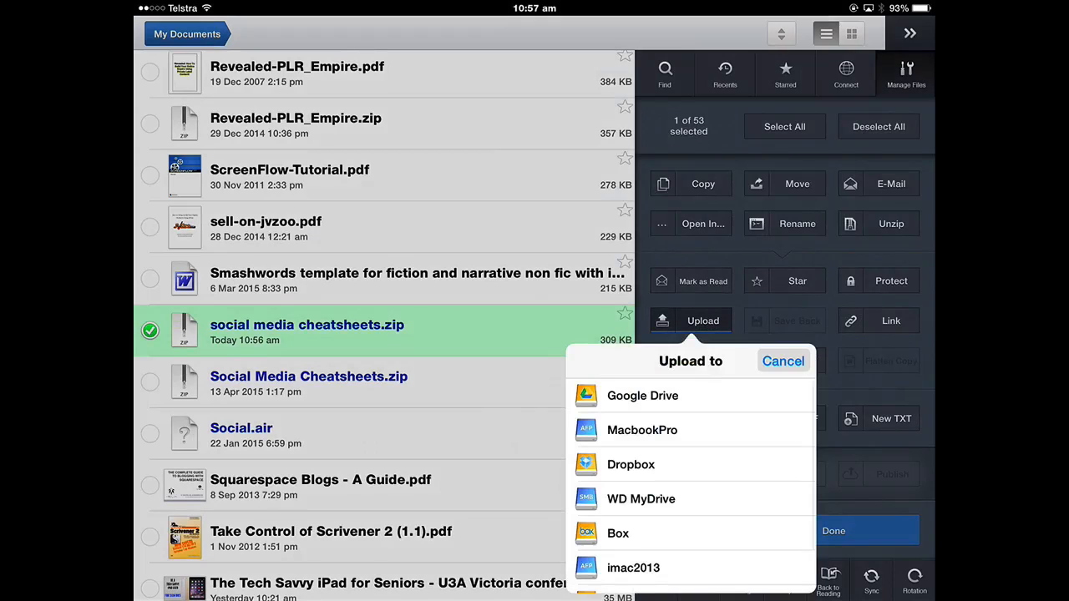
{"action": "left_click", "coordinate": [631, 464]}
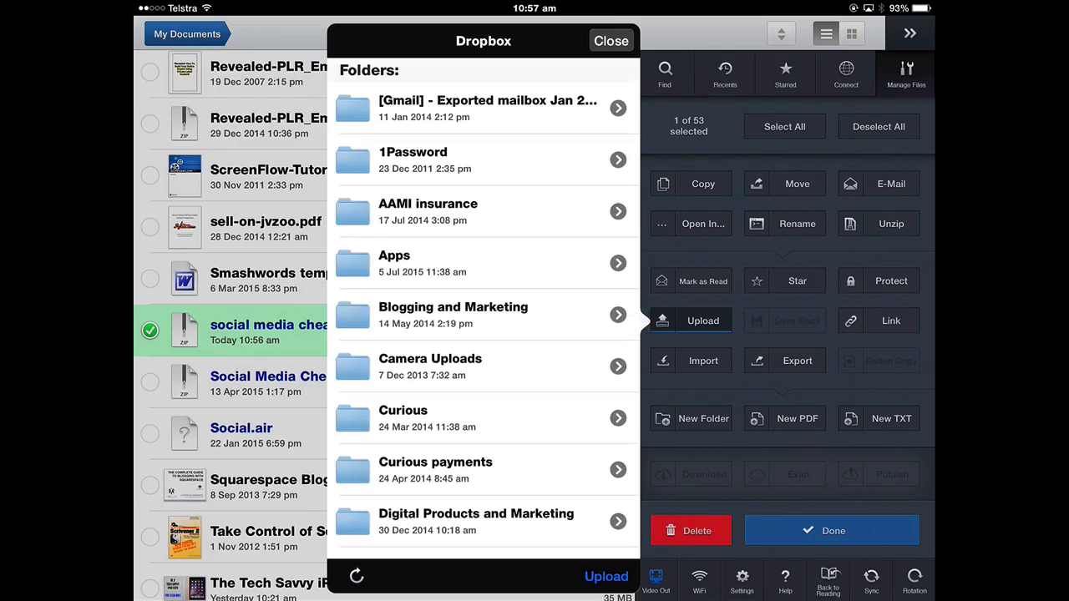
{"action": "scroll", "scroll_direction": "down", "scroll_amount": 3}
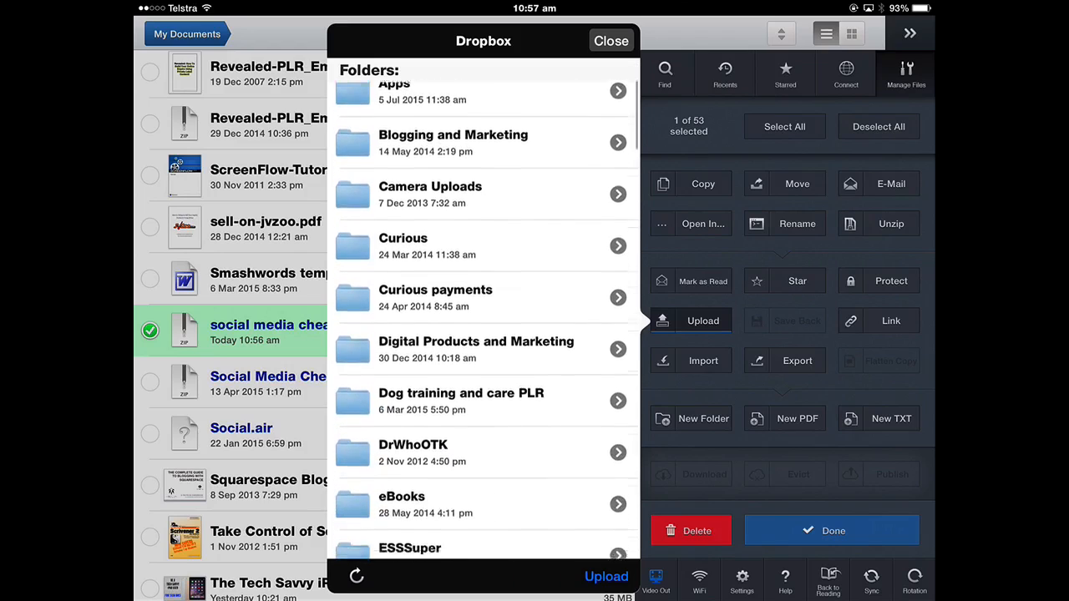
{"action": "scroll", "scroll_direction": "down", "scroll_amount": 3}
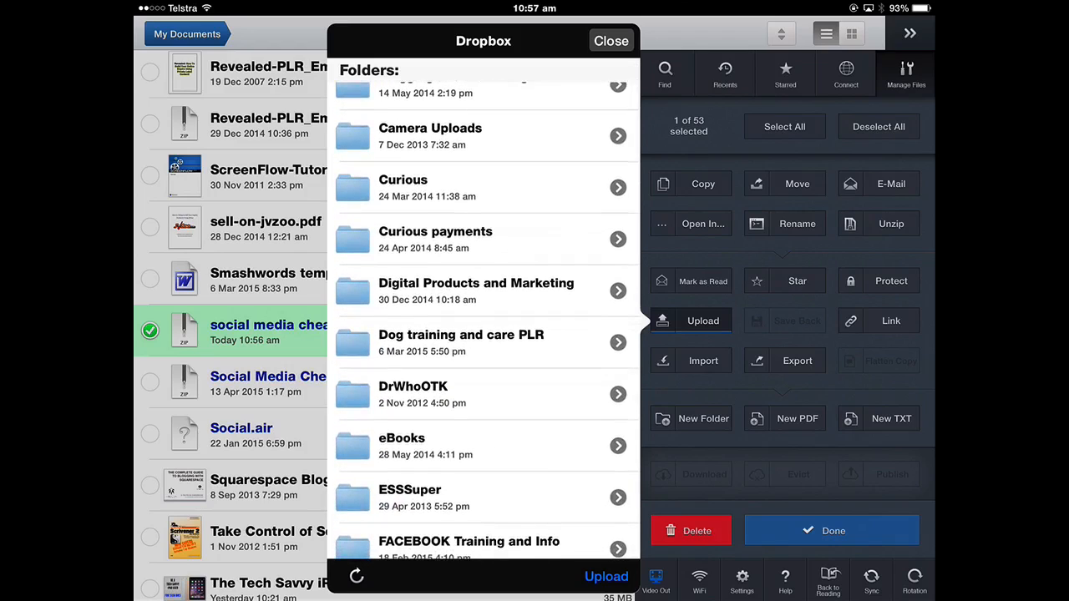
{"action": "left_click", "coordinate": [475, 291]}
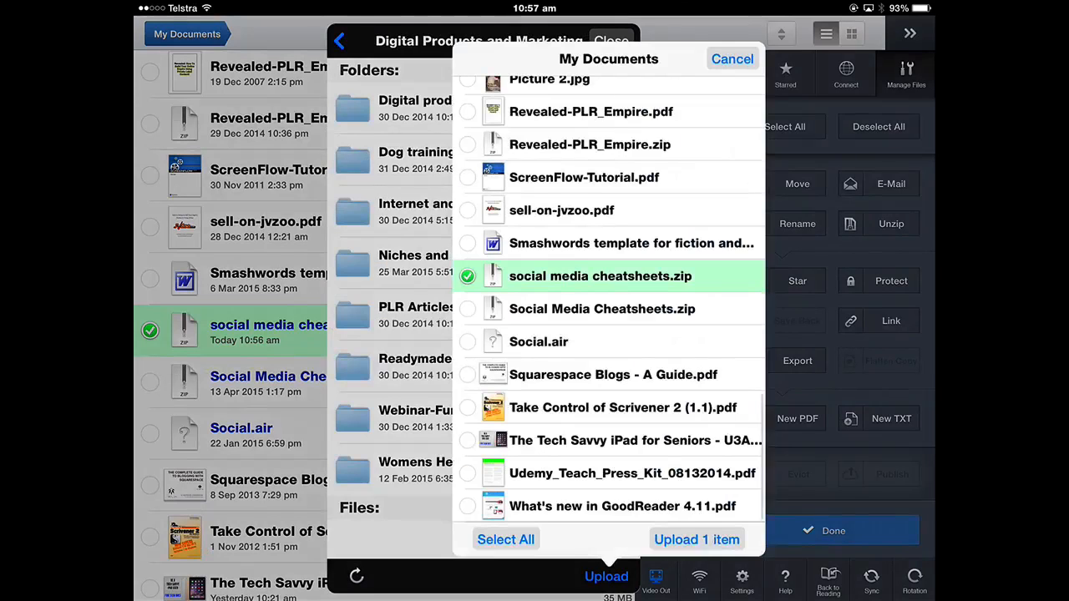
{"action": "left_click", "coordinate": [697, 538]}
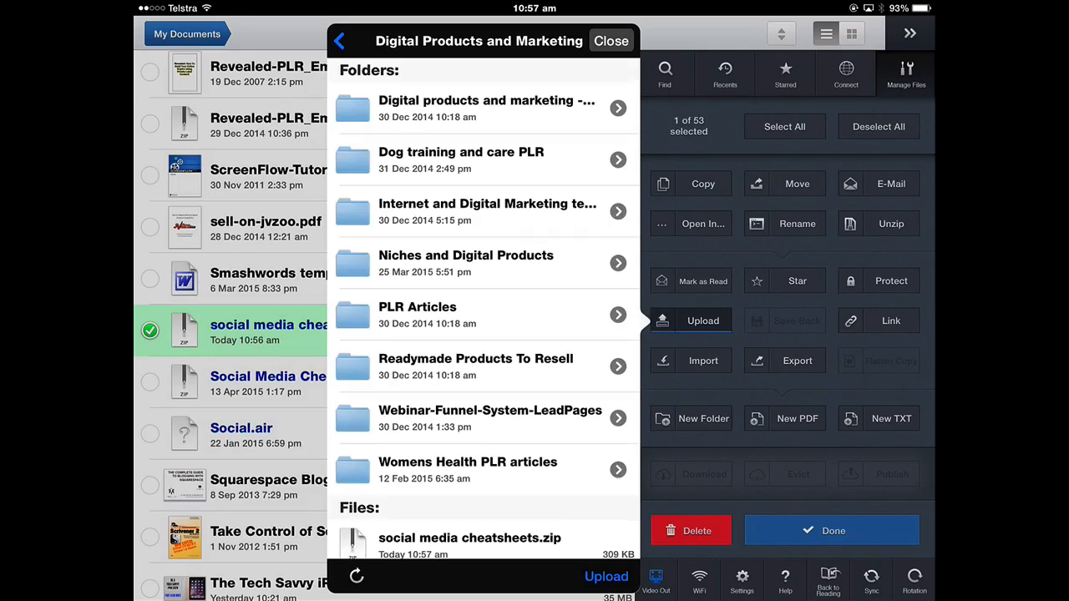
{"action": "left_click", "coordinate": [611, 40]}
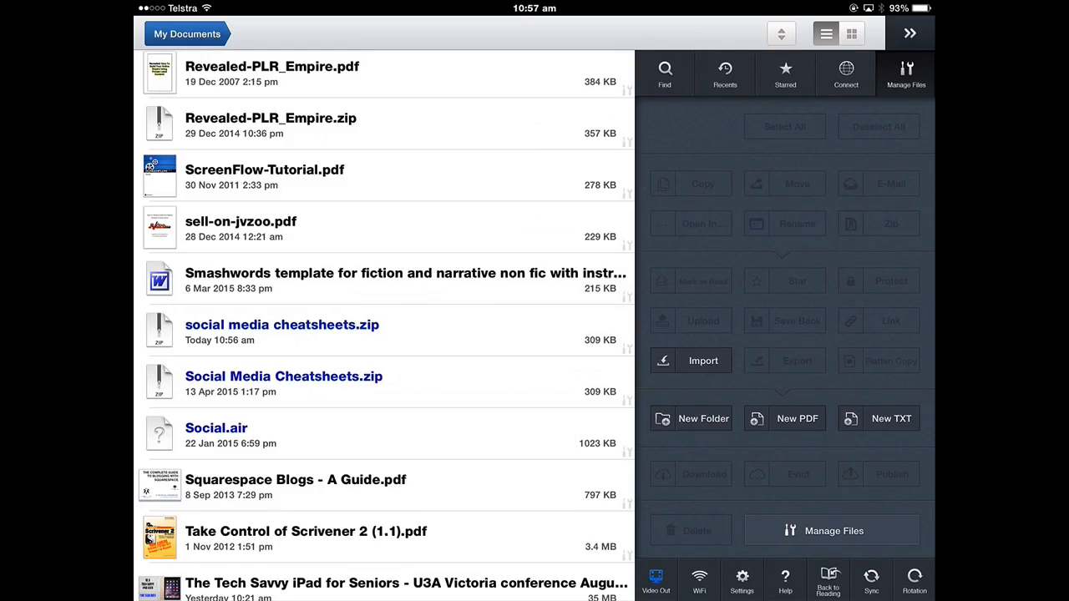
Browse Dropbox's Digital Products and Marketing folder to confirm the uploaded zip.
{"action": "left_click", "coordinate": [845, 74]}
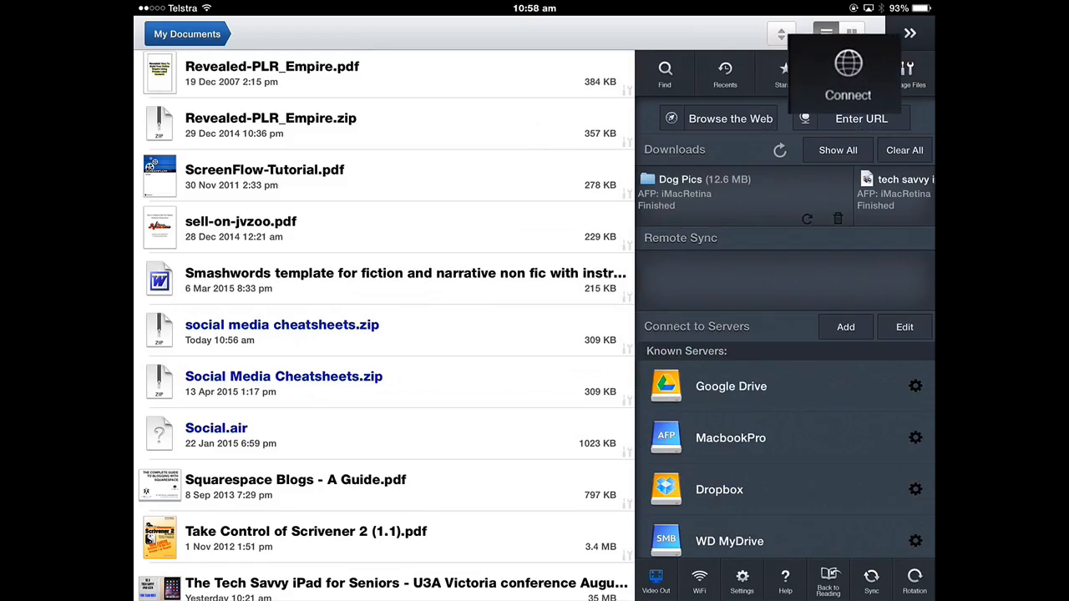
{"action": "left_click", "coordinate": [718, 489]}
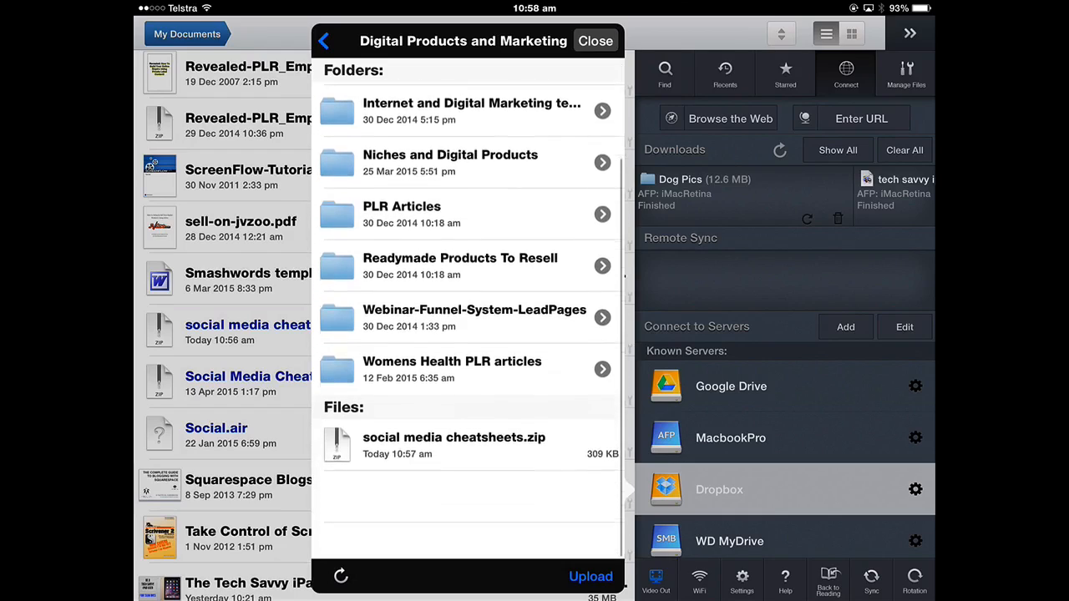
{"action": "scroll", "scroll_direction": "down", "scroll_amount": 3}
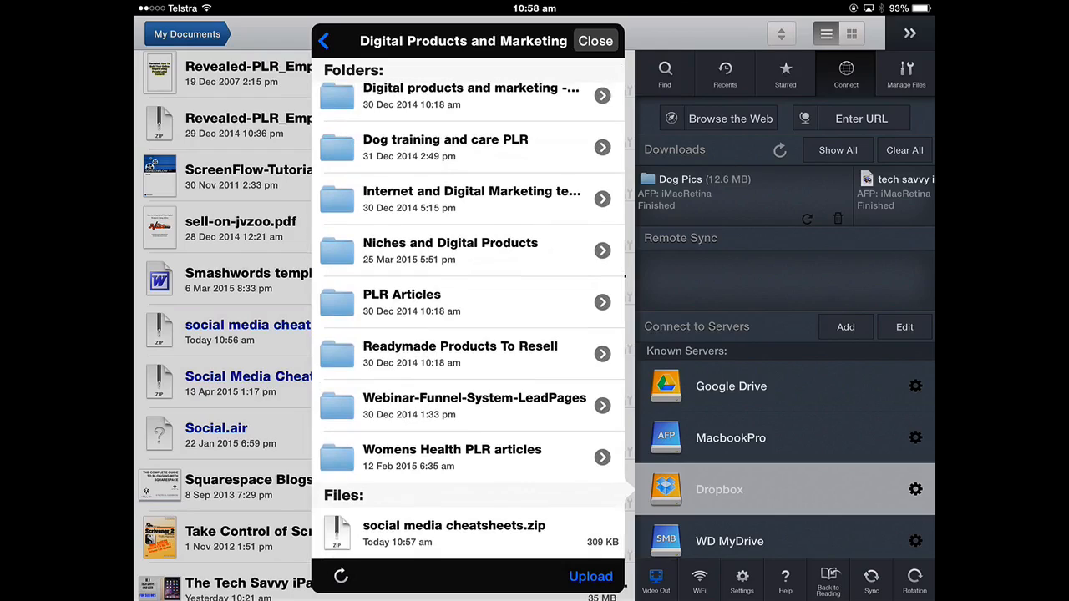
{"action": "left_click", "coordinate": [595, 40]}
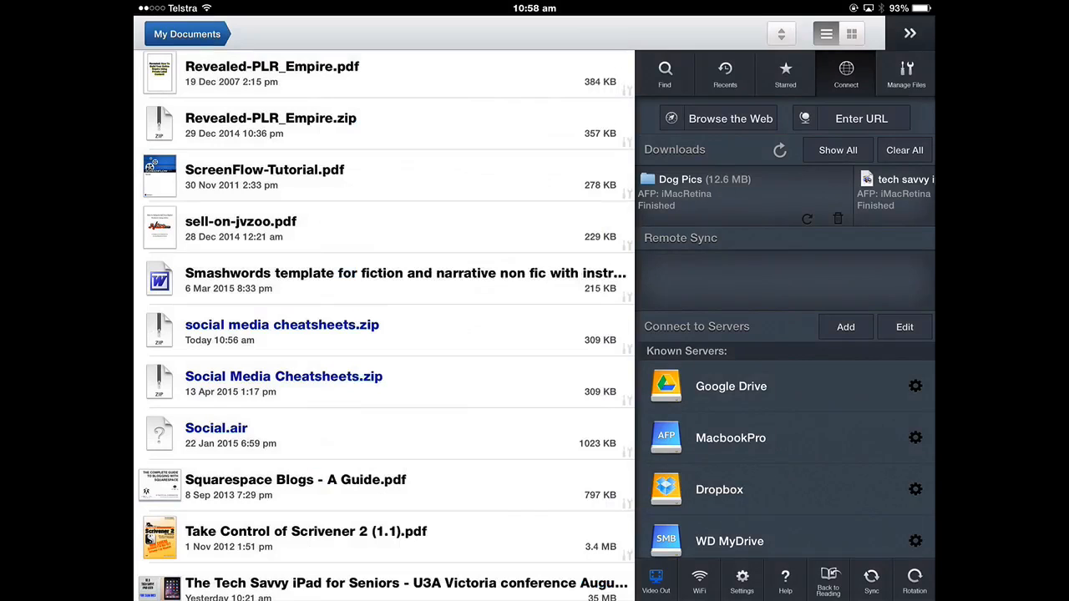
Return to the library list and begin a new folder there.
{"action": "scroll", "scroll_direction": "down", "scroll_amount": 3}
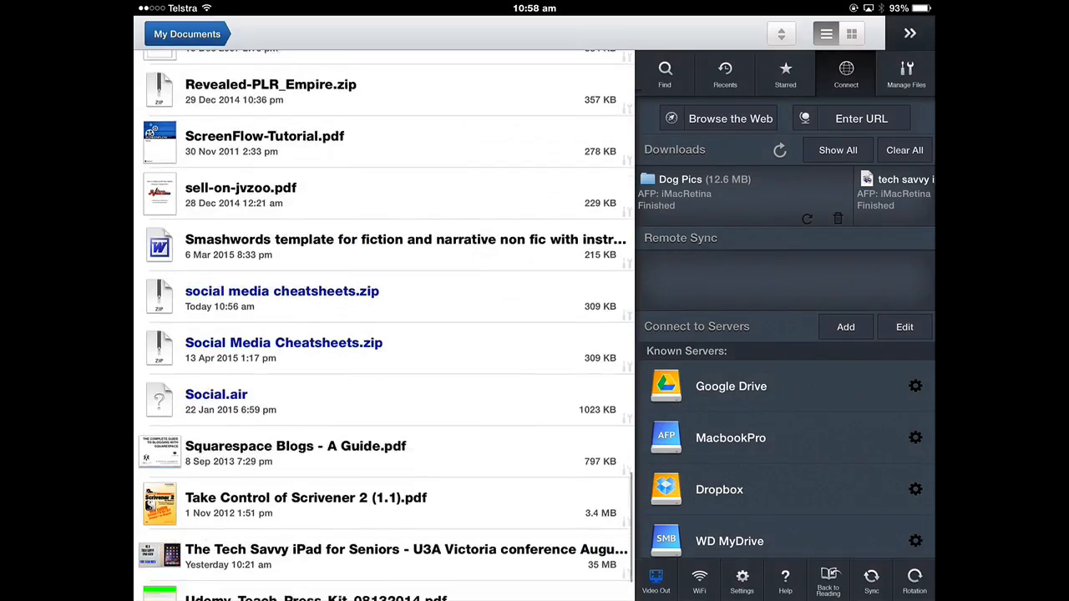
{"action": "scroll", "scroll_direction": "down", "scroll_amount": 3}
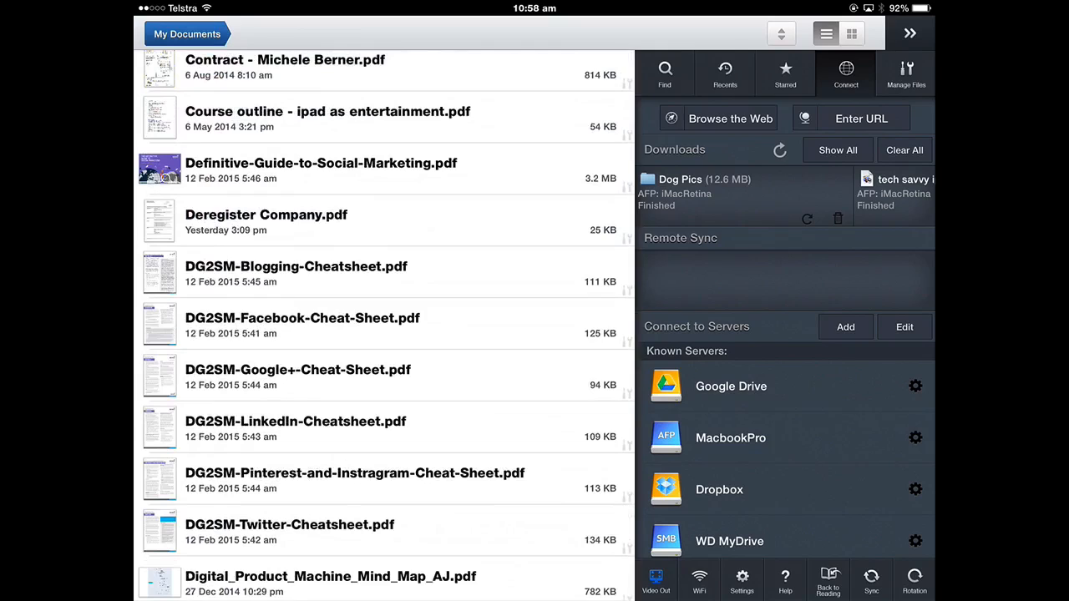
{"action": "left_click", "coordinate": [906, 73]}
{"action": "type", "text": "Social Media Cheat"}
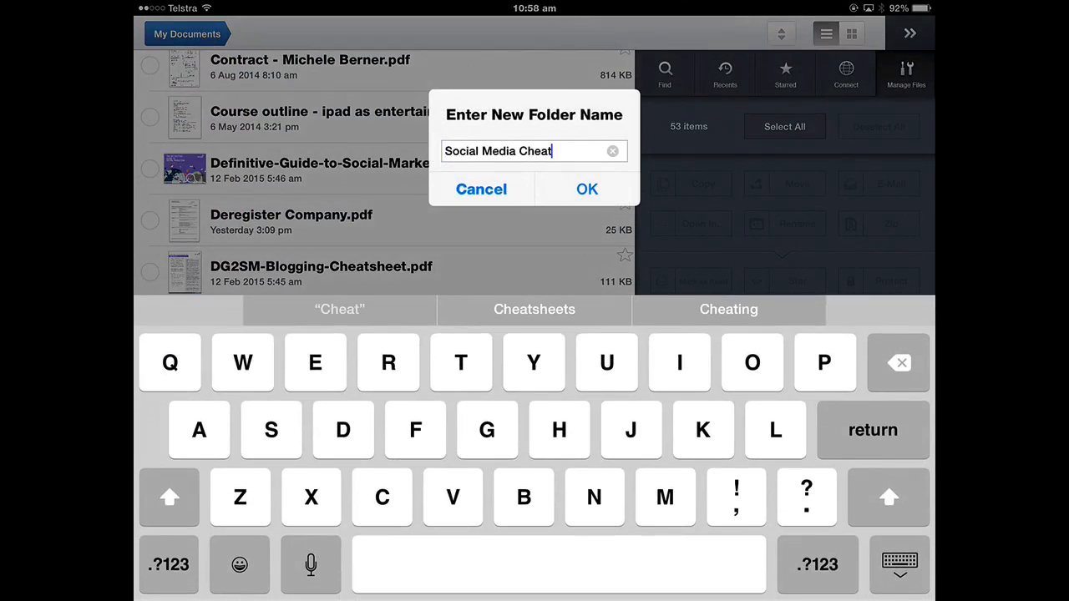
Create folder Social Media Cheatsheets and move the five DG2SM PDFs into it.
{"action": "left_click", "coordinate": [589, 189]}
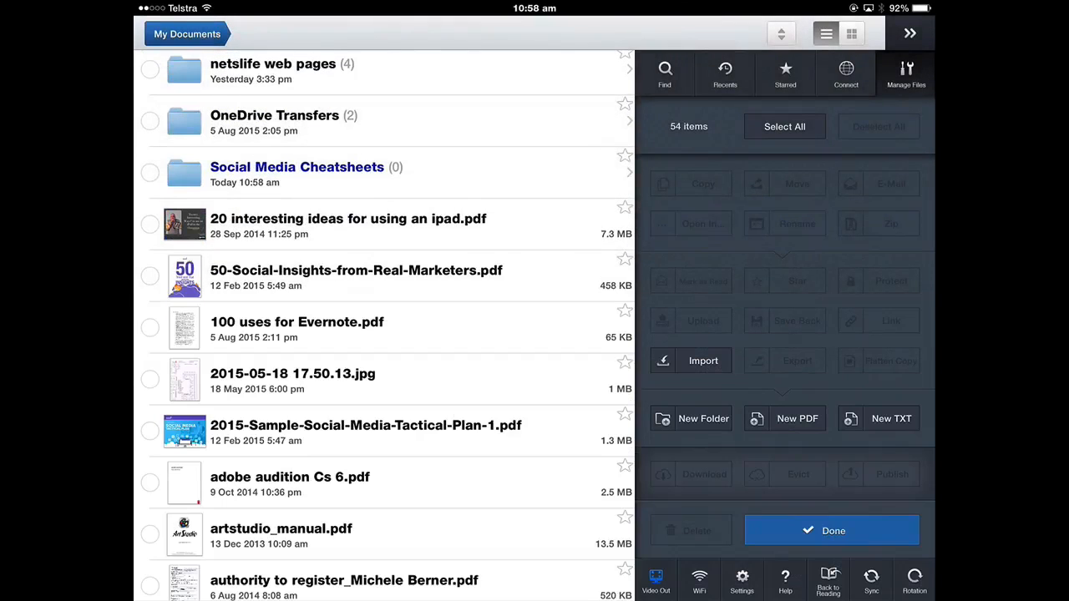
{"action": "scroll", "scroll_direction": "down", "scroll_amount": 3}
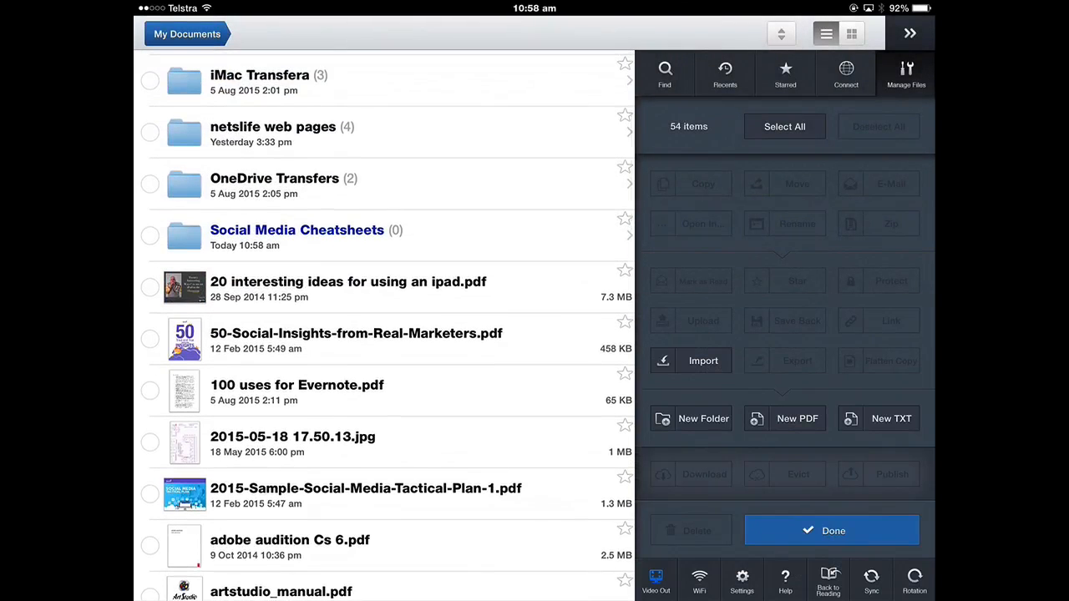
{"action": "scroll", "scroll_direction": "down", "scroll_amount": 3}
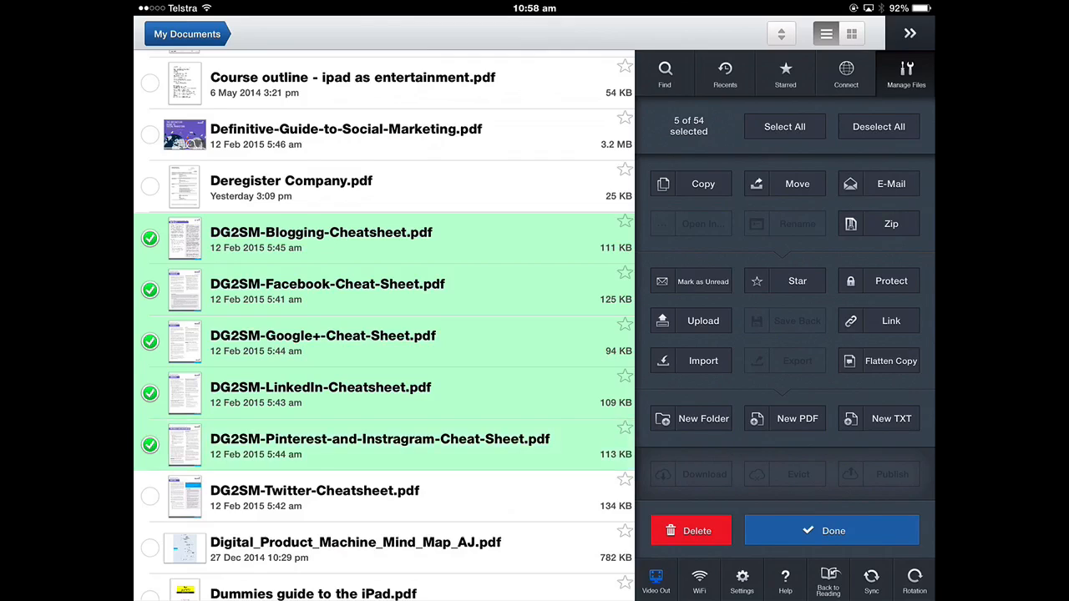
{"action": "left_click", "coordinate": [797, 183]}
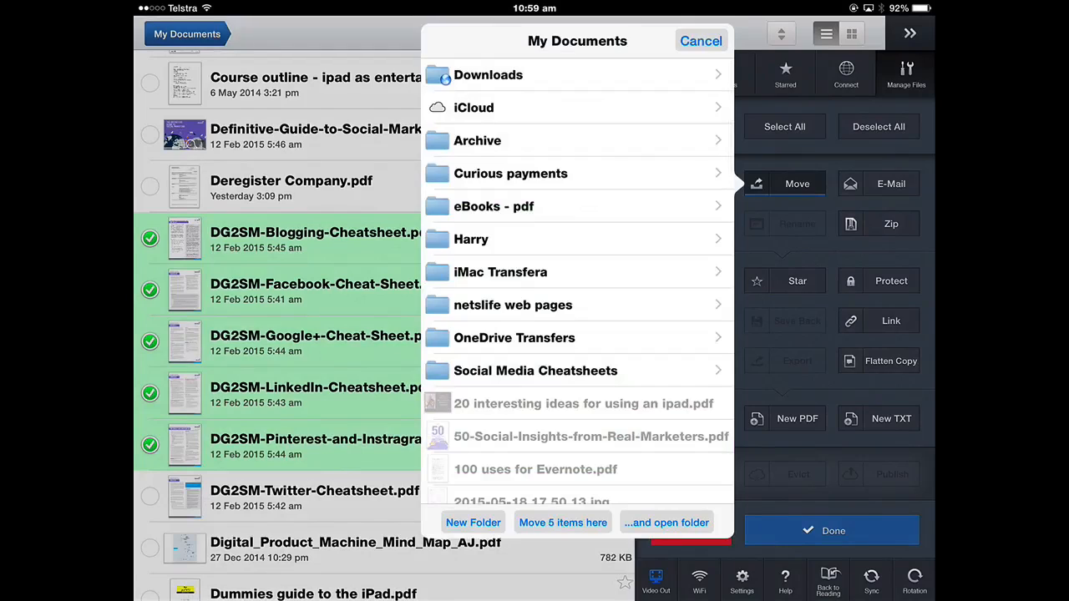
{"action": "left_click", "coordinate": [535, 371]}
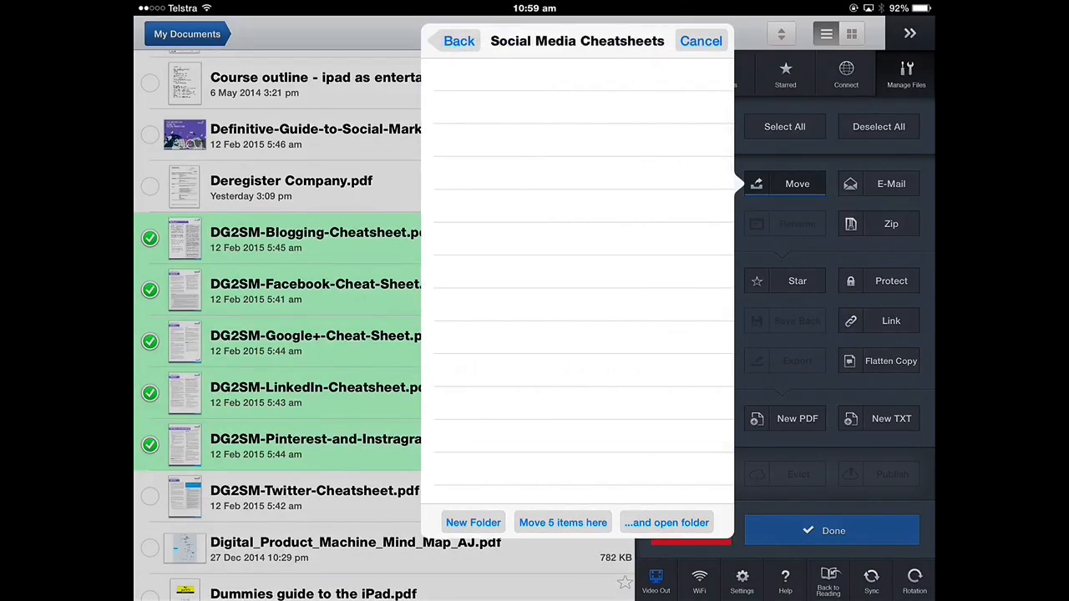
{"action": "left_click", "coordinate": [563, 522]}
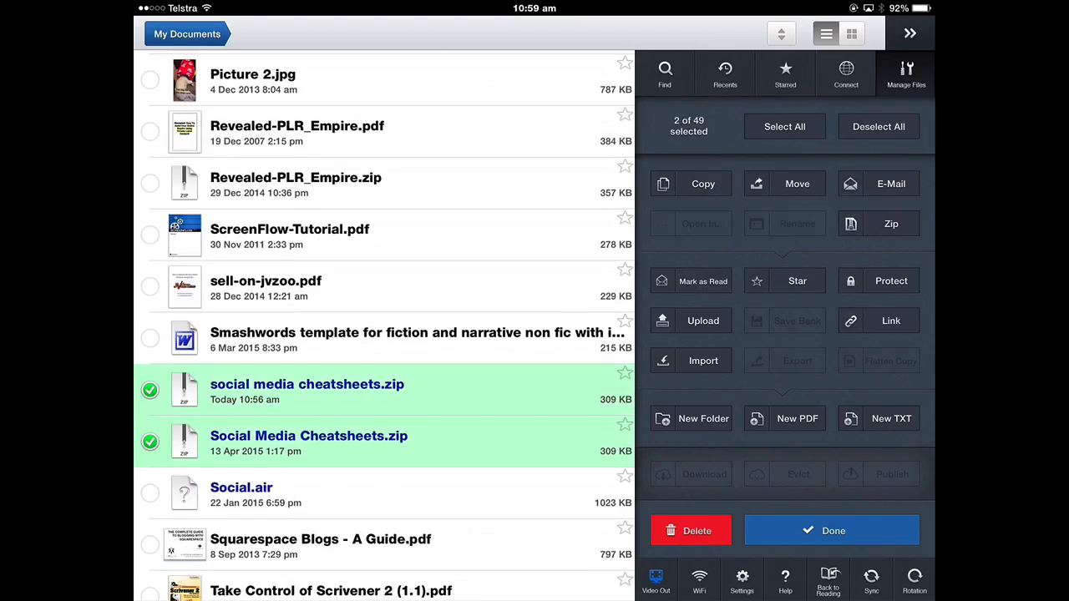
Delete both cheatsheets zip files, then check the new folder's contents.
{"action": "left_click", "coordinate": [692, 531]}
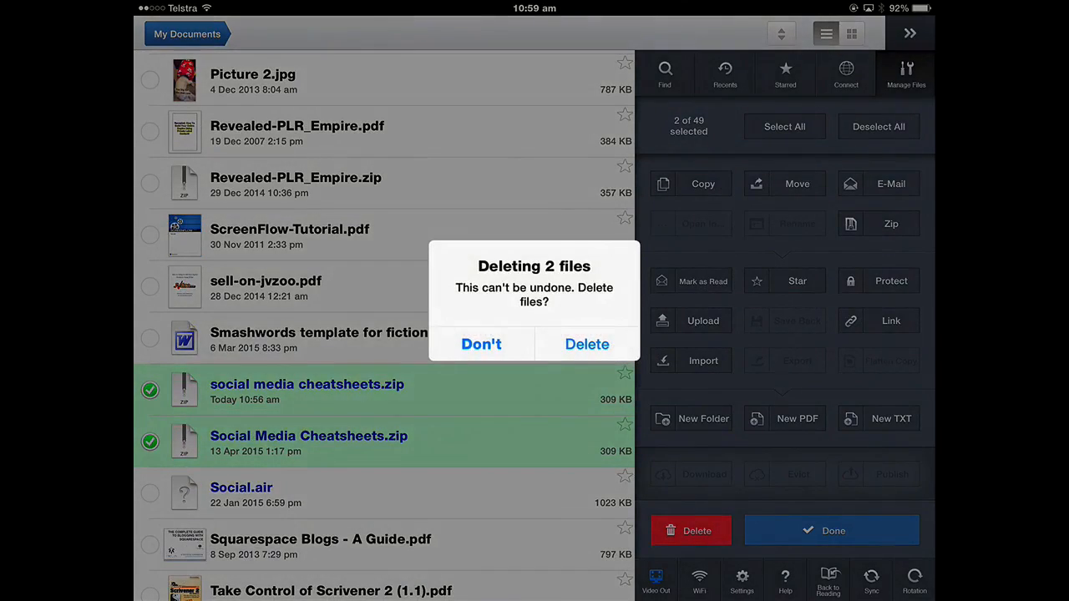
{"action": "left_click", "coordinate": [588, 345]}
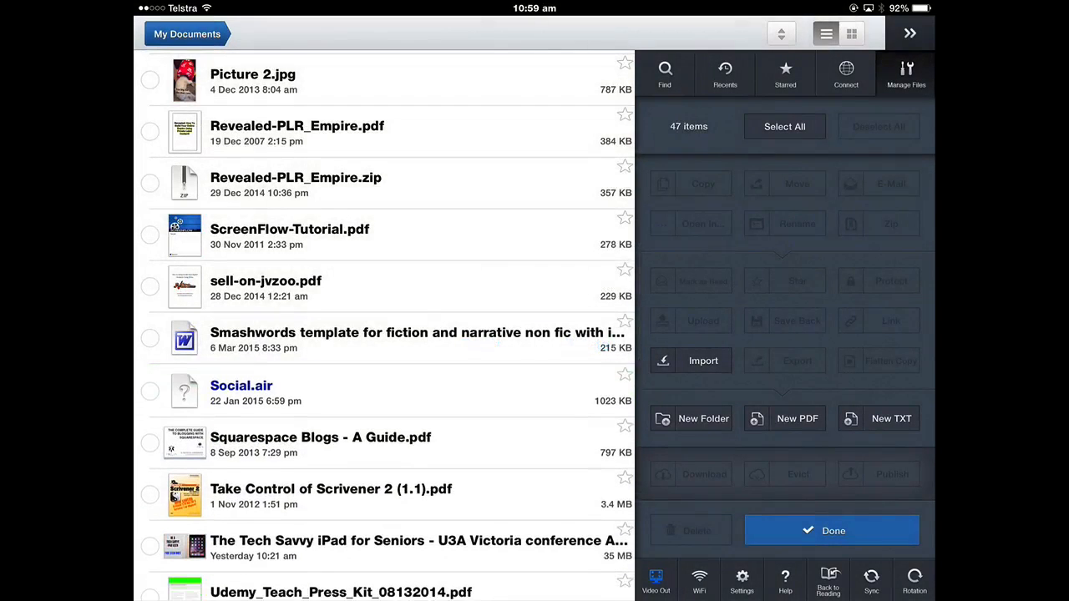
{"action": "scroll", "scroll_direction": "down", "scroll_amount": 3}
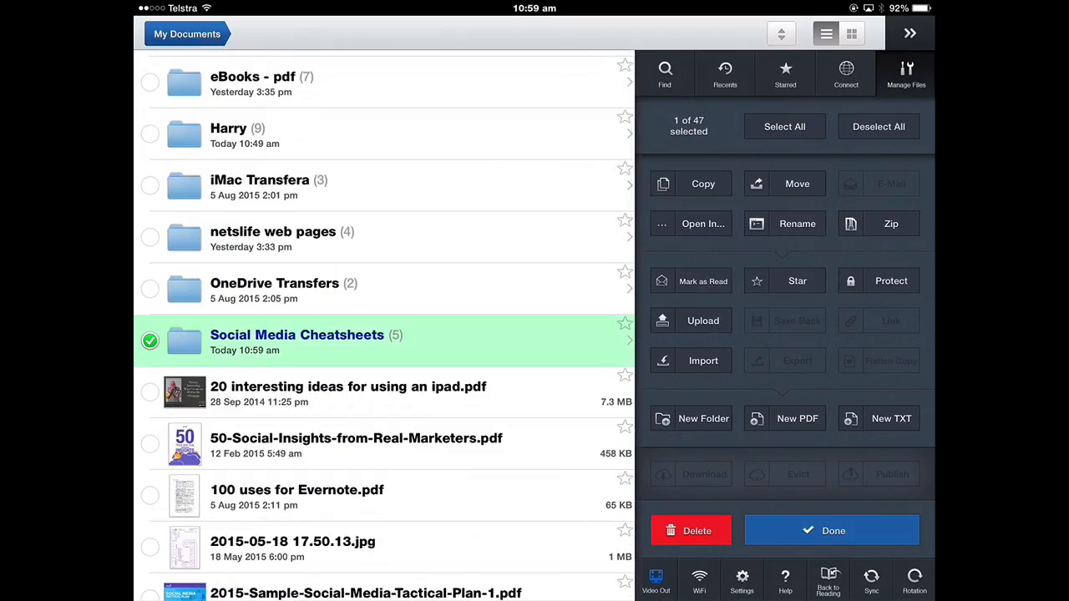
{"action": "left_click", "coordinate": [878, 127]}
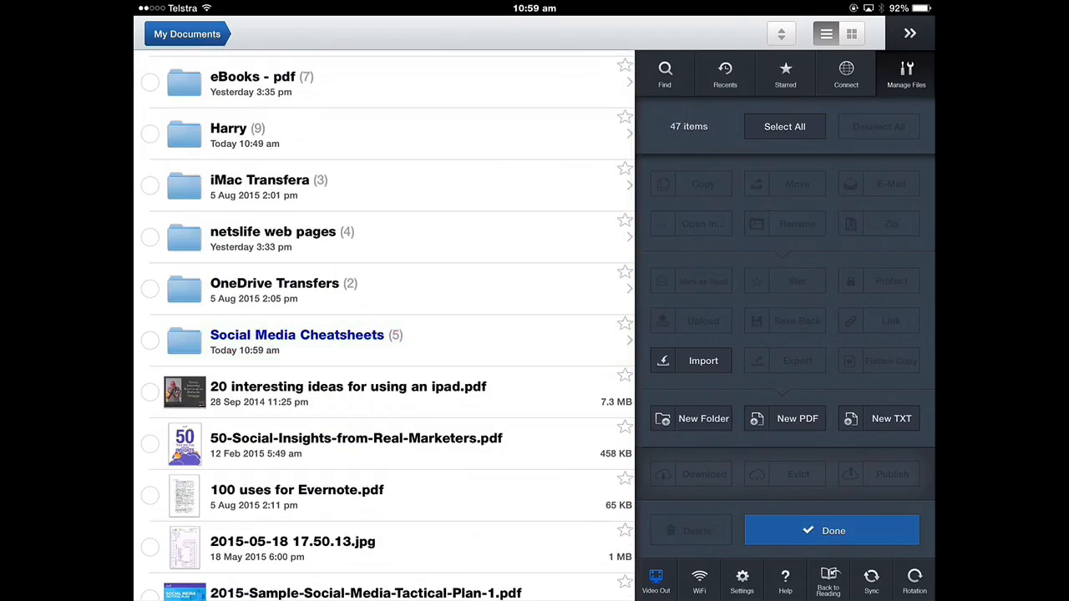
{"action": "left_click", "coordinate": [297, 334]}
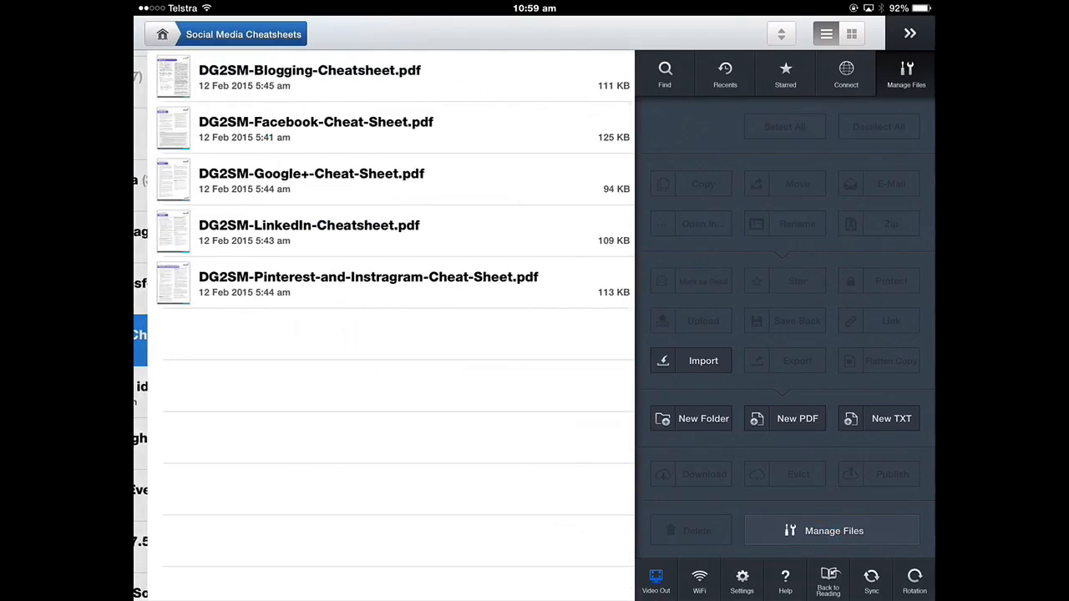
{"action": "left_click", "coordinate": [162, 34]}
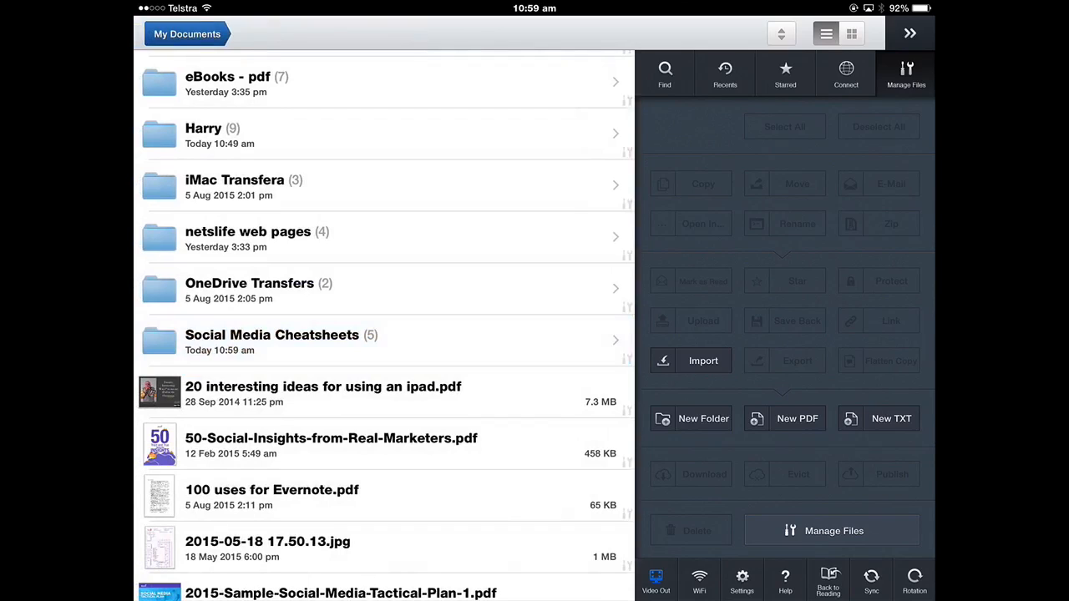
Star the checked iPad PDFs (Dummies guide, iPad manual, quick reference) with blue stars.
{"action": "scroll", "scroll_direction": "down", "scroll_amount": 3}
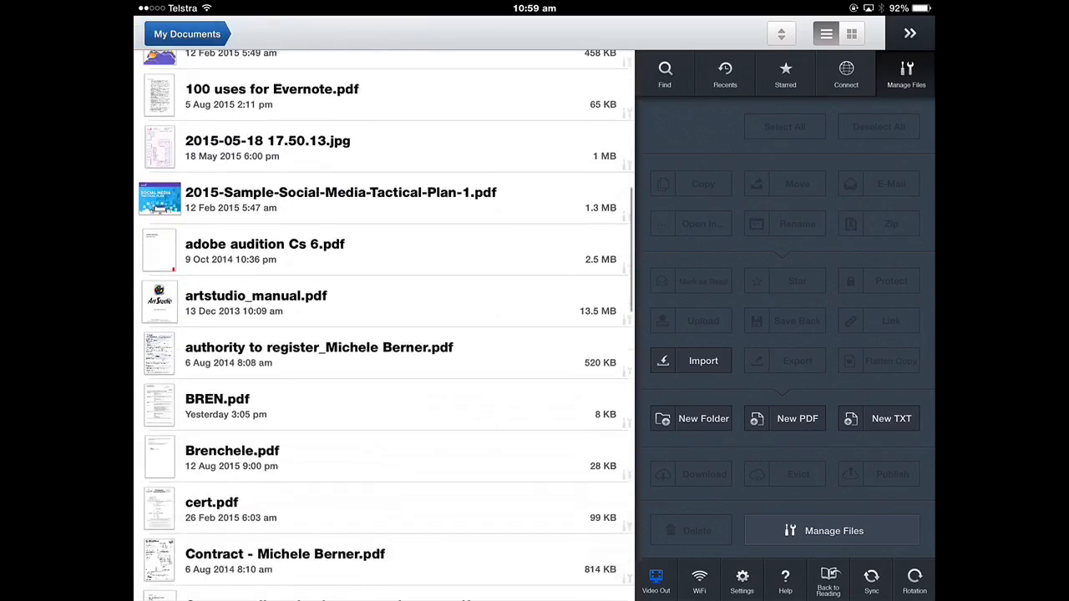
{"action": "scroll", "scroll_direction": "down", "scroll_amount": 3}
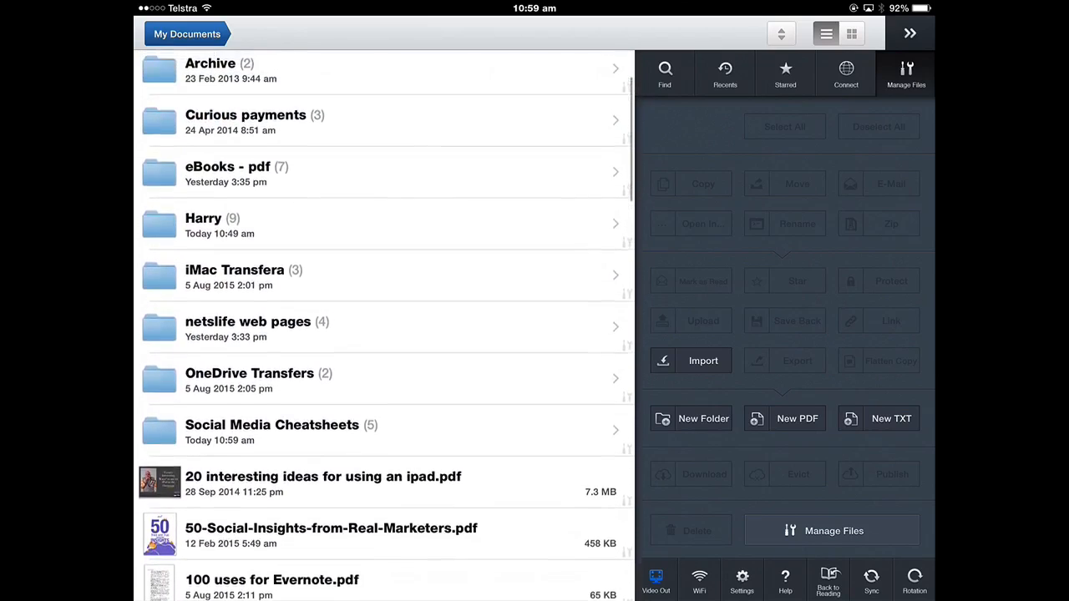
{"action": "scroll", "scroll_direction": "down", "scroll_amount": 3}
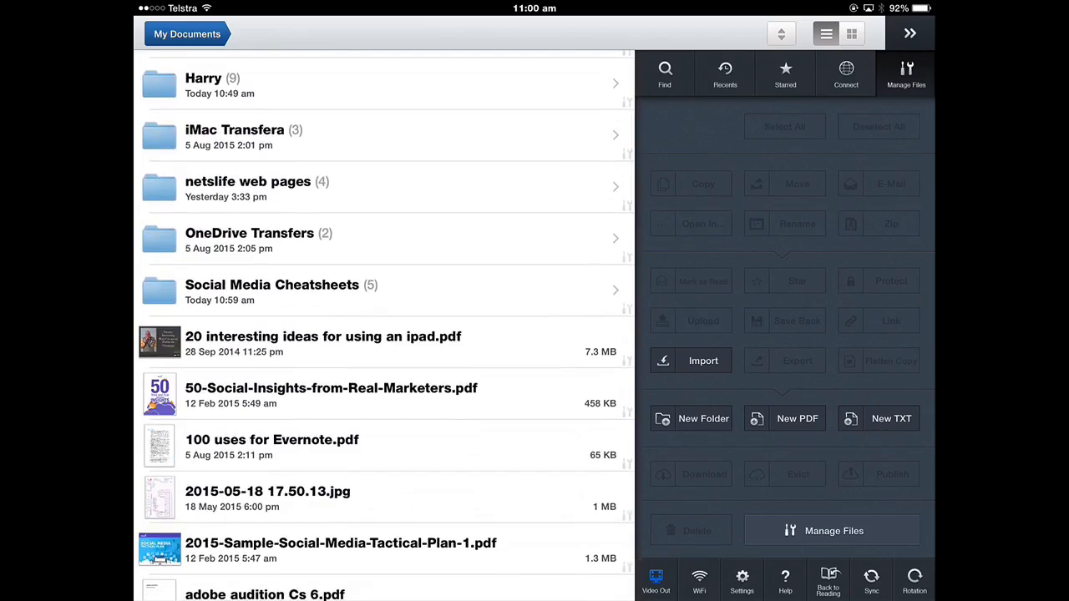
{"action": "scroll", "scroll_direction": "down", "scroll_amount": 3}
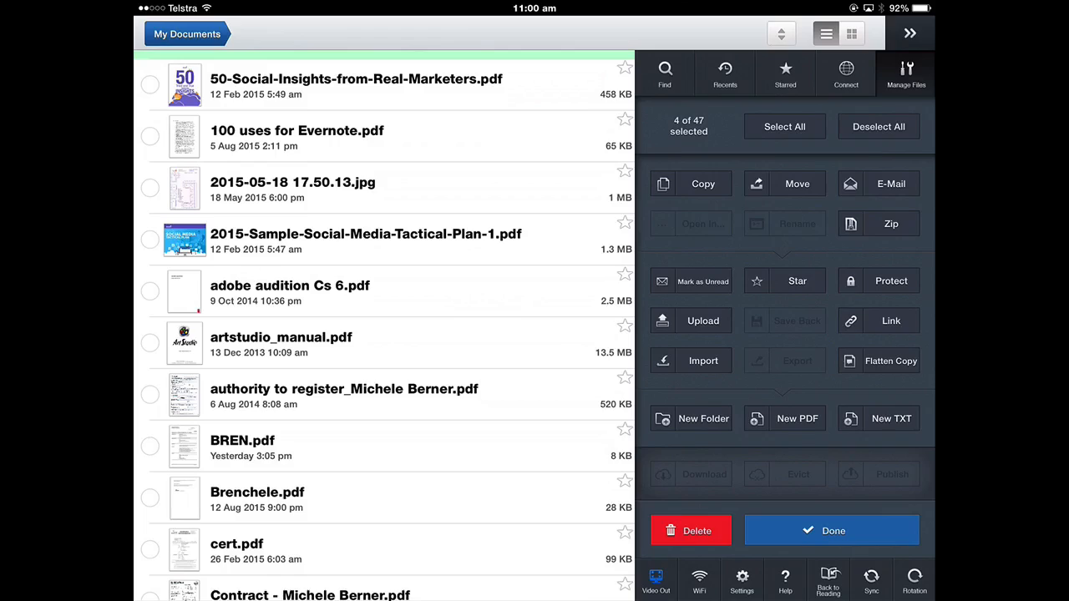
{"action": "left_click", "coordinate": [797, 281]}
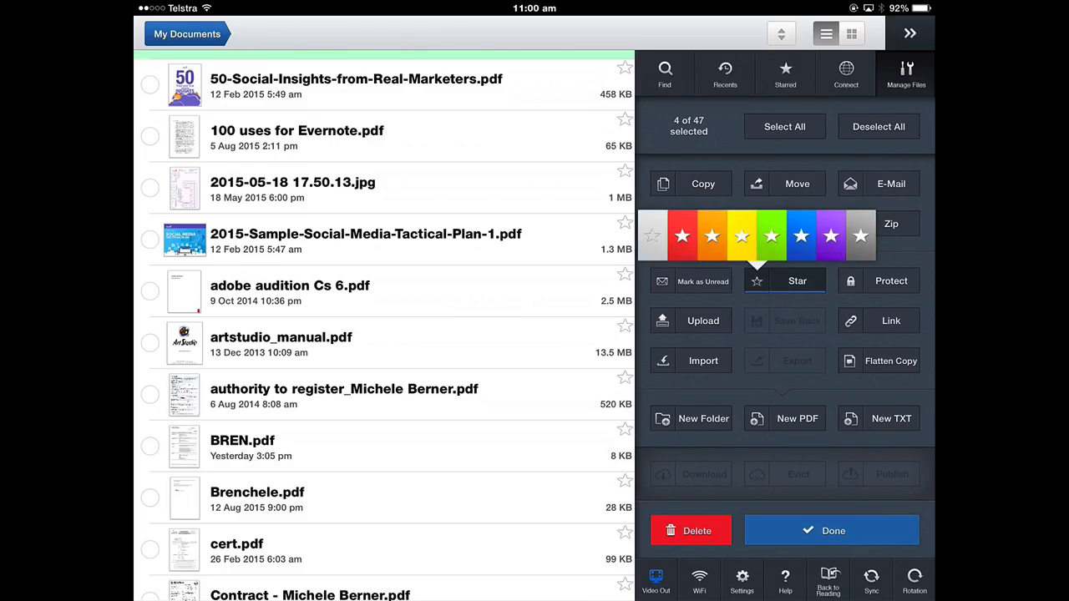
{"action": "left_click", "coordinate": [797, 280]}
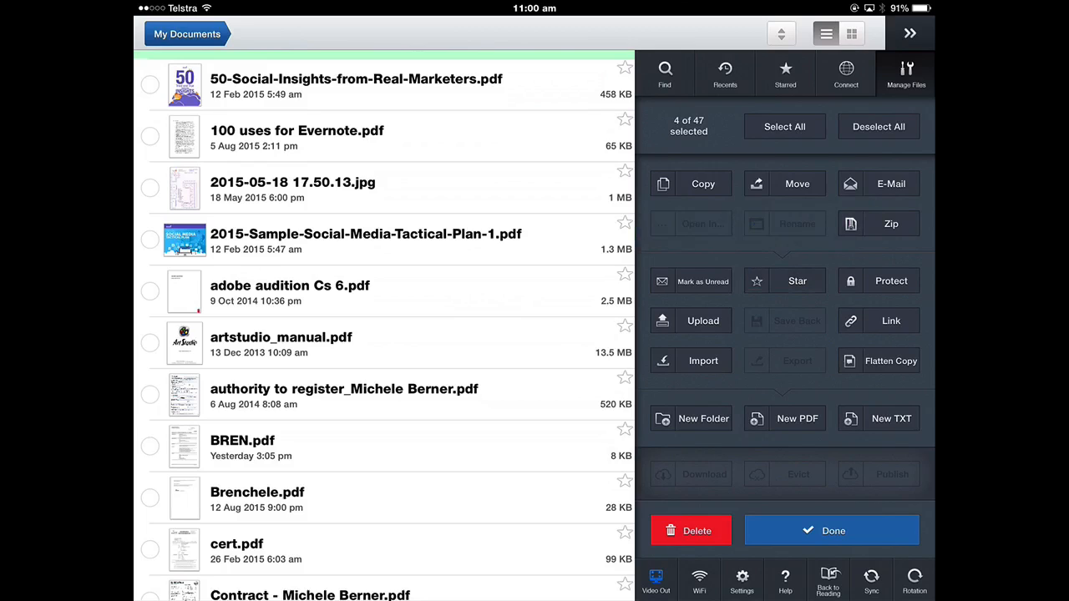
{"action": "scroll", "scroll_direction": "down", "scroll_amount": 3}
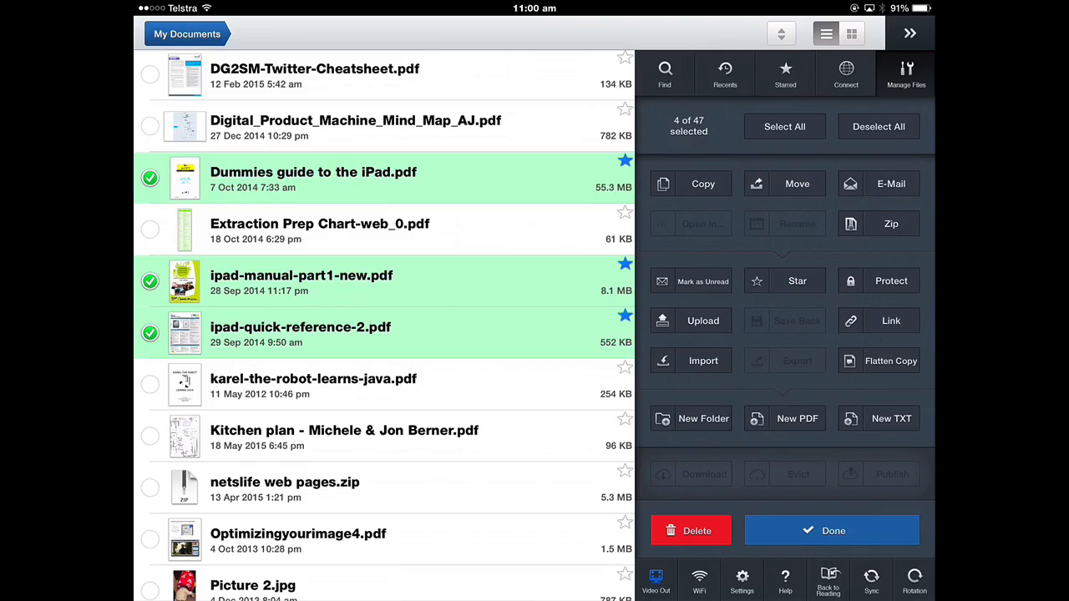
{"action": "left_click", "coordinate": [832, 531]}
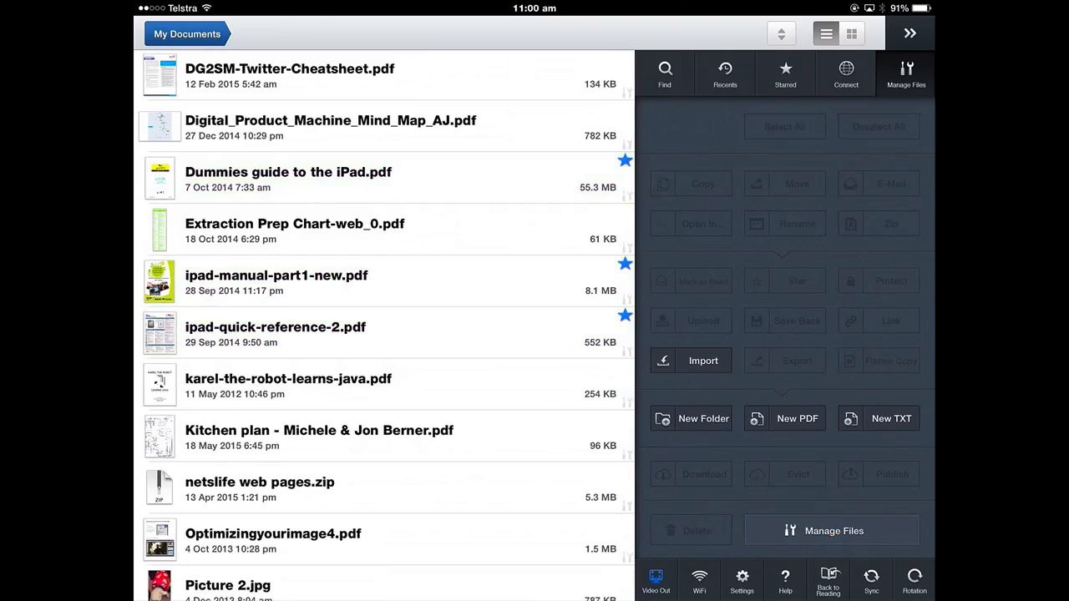
Review the folder's starred files, then select 100 uses for Evernote.pdf for managing.
{"action": "left_click", "coordinate": [785, 73]}
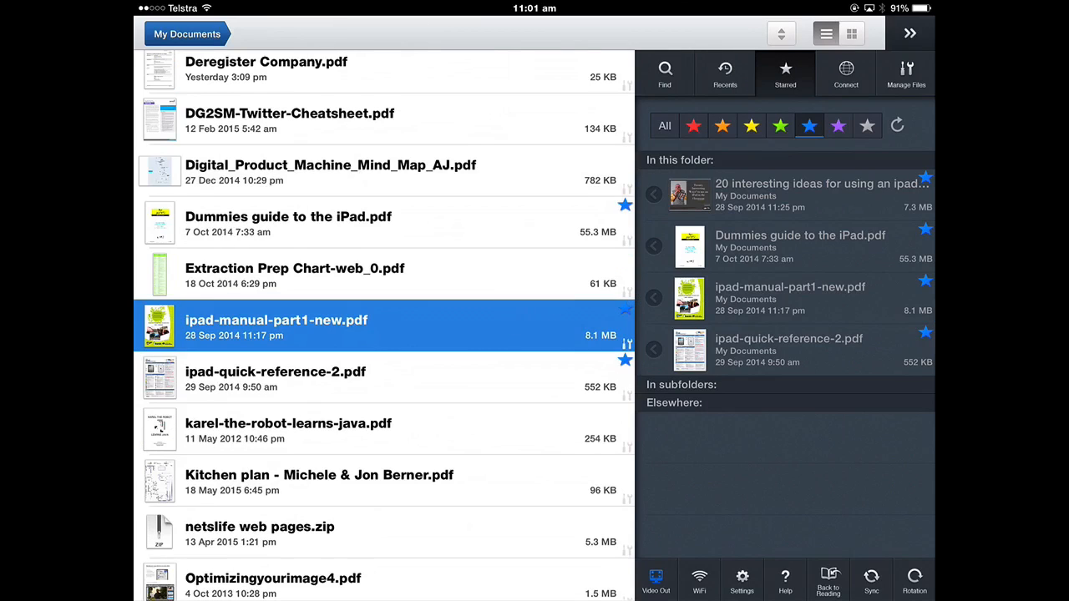
{"action": "left_click", "coordinate": [906, 73]}
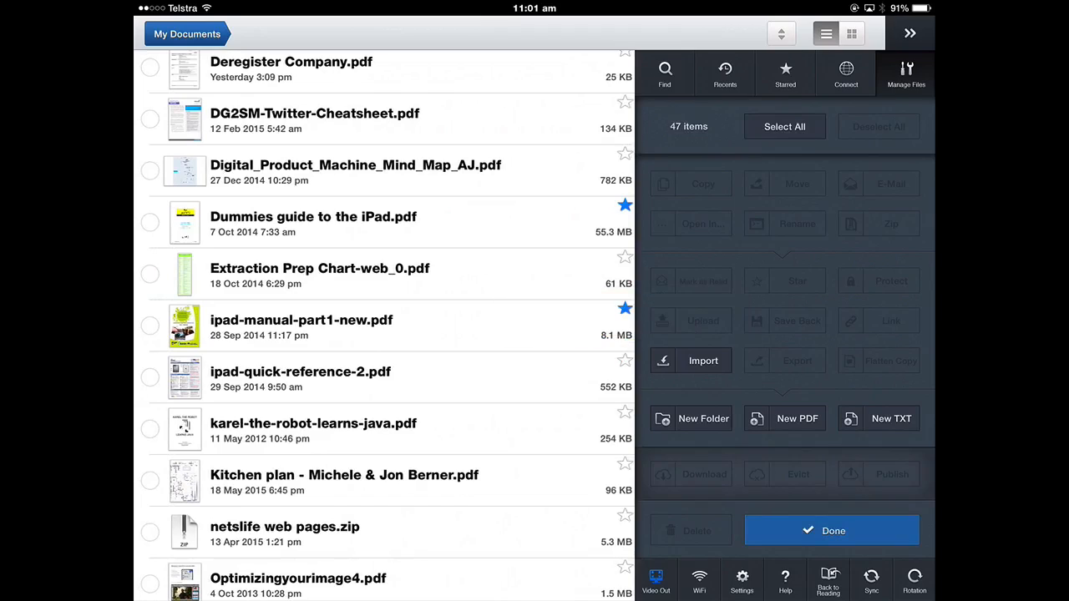
{"action": "left_click", "coordinate": [625, 309]}
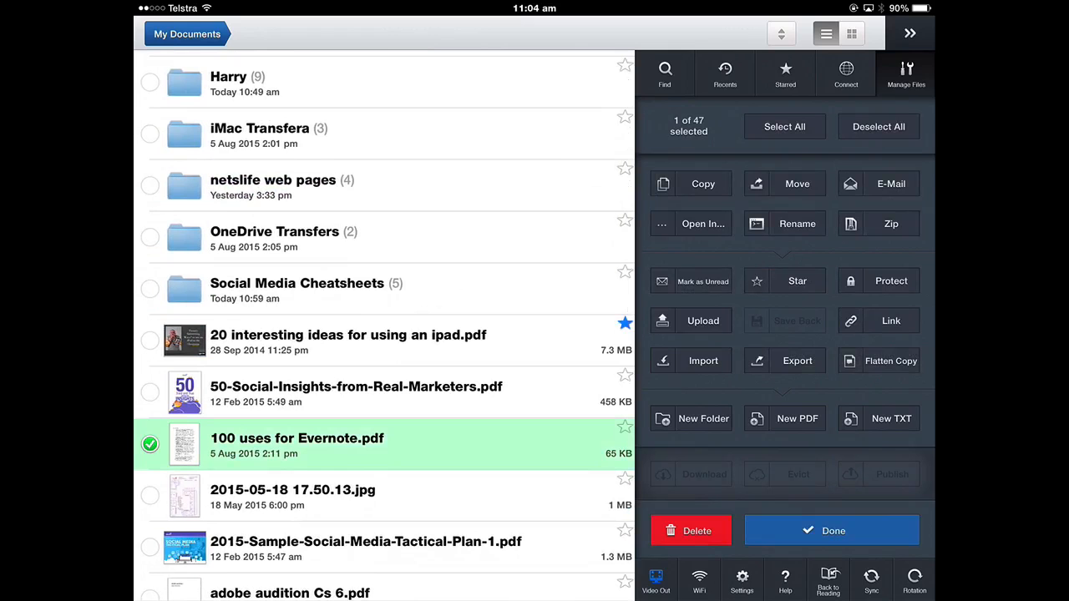
Copy 100 uses for Evernote.pdf into My Documents as '100 uses for Evernote copy.pdf'.
{"action": "left_click", "coordinate": [701, 182]}
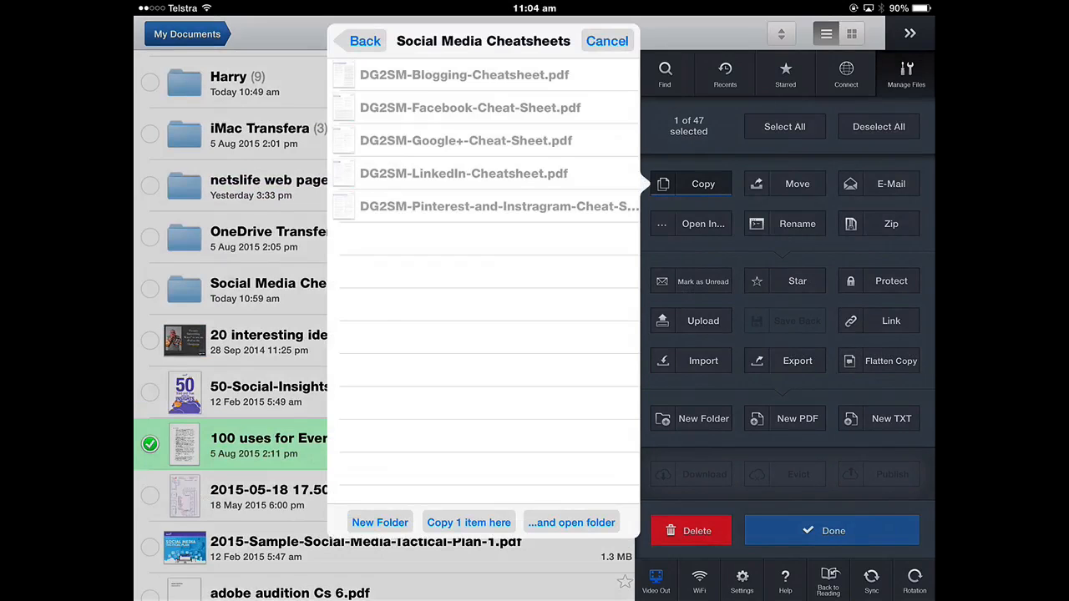
{"action": "left_click", "coordinate": [364, 40]}
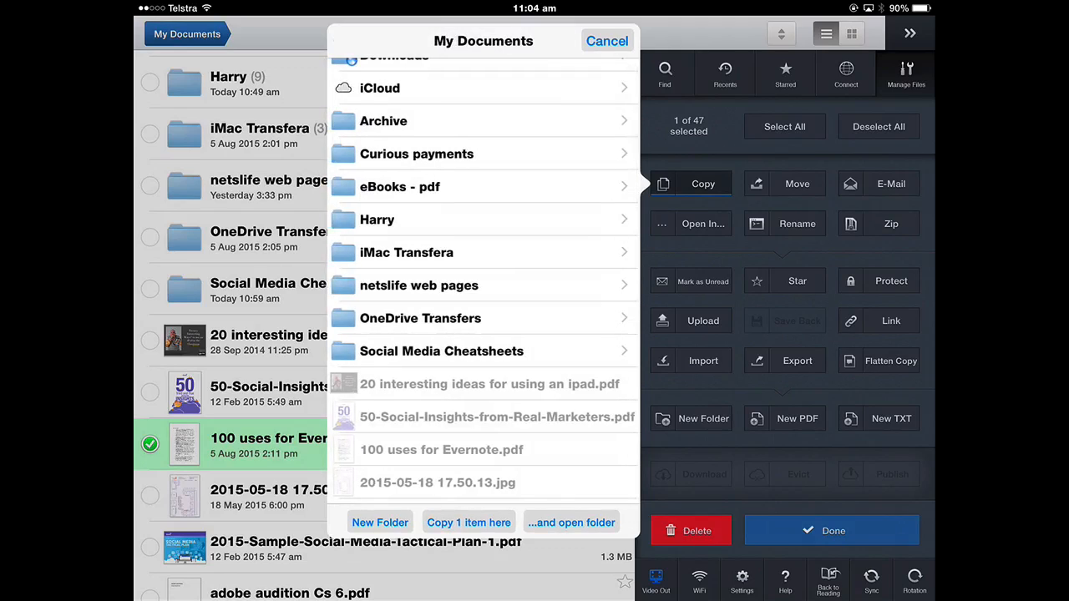
{"action": "left_click", "coordinate": [468, 521]}
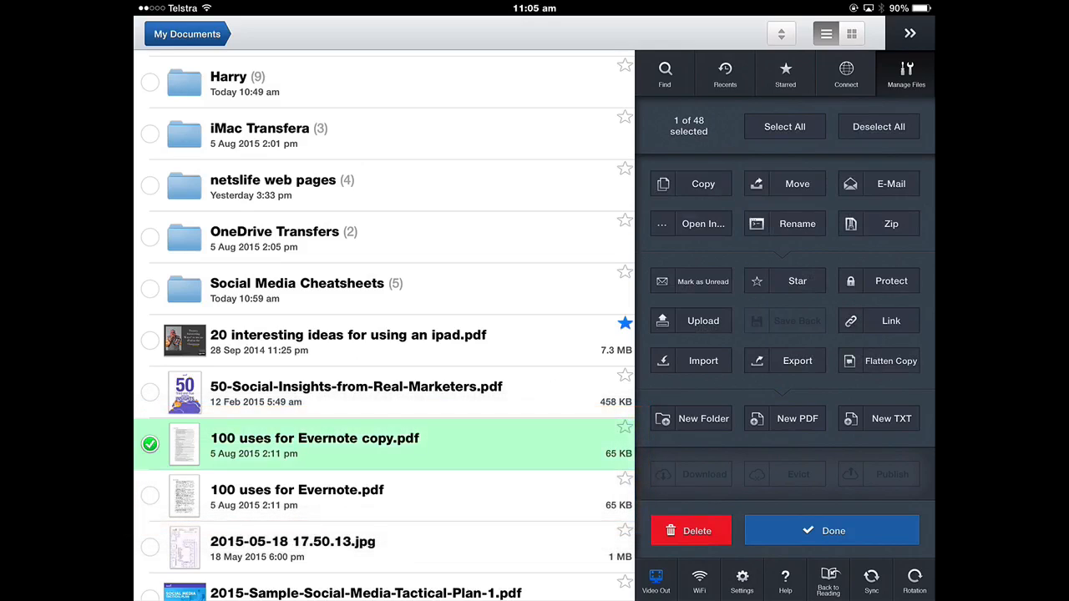
{"action": "left_click", "coordinate": [691, 532]}
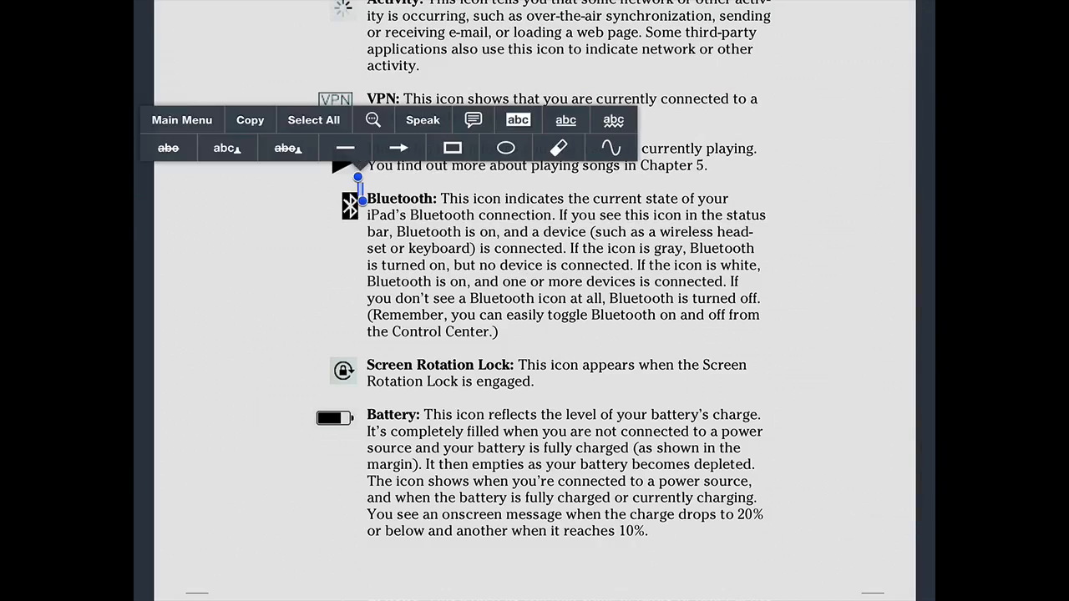
Select and copy the Bluetooth status icon paragraph in the Dummies guide PDF.
{"action": "left_click_drag", "start_coordinate": [360, 177], "coordinate": [498, 344]}
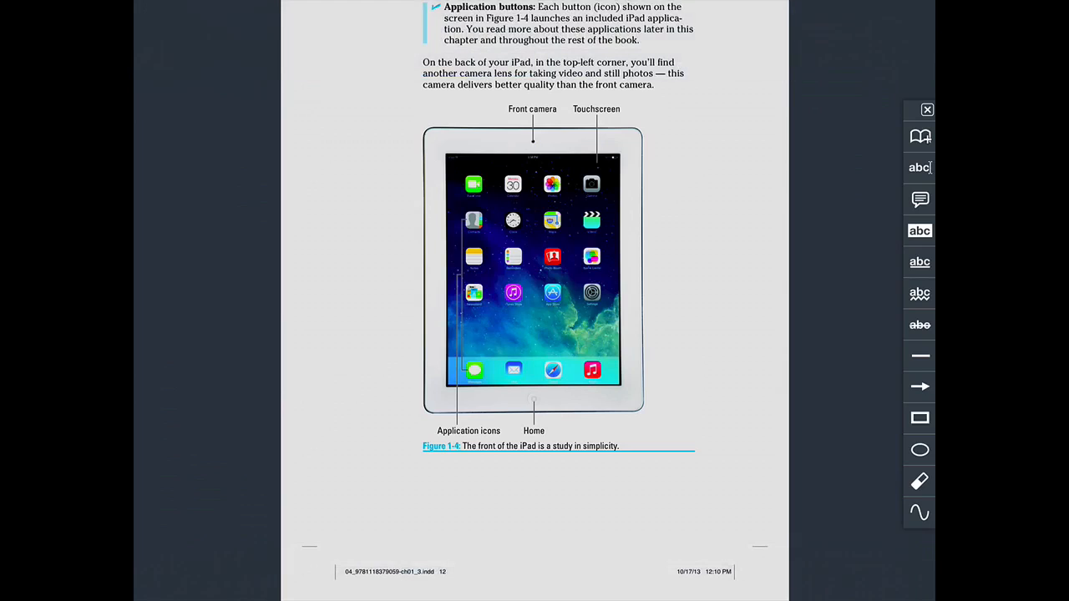
{"action": "scroll", "scroll_direction": "up", "scroll_amount": 3}
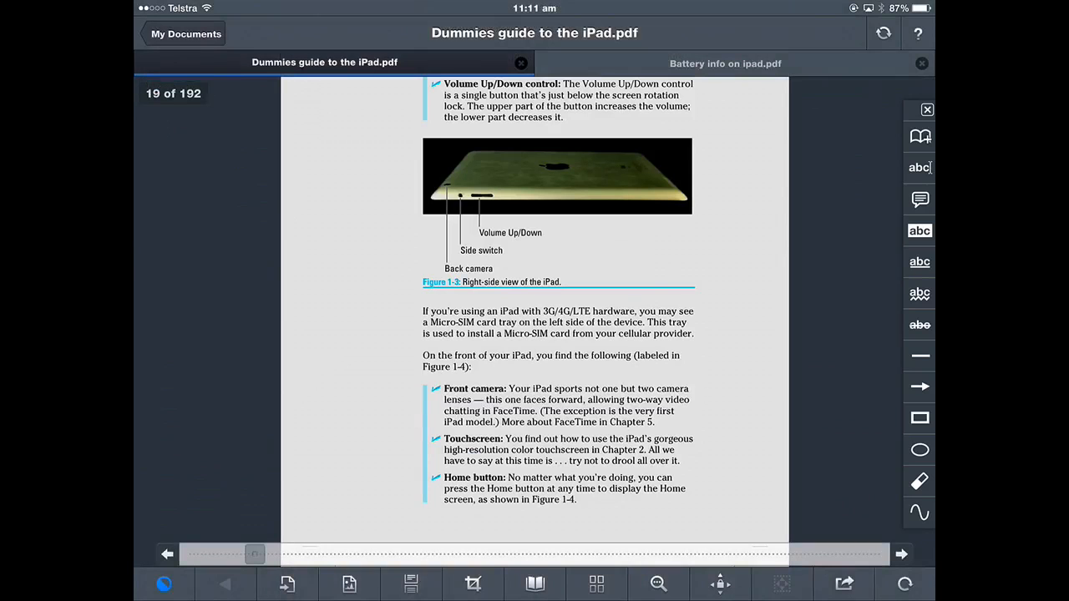
From the document library, create a new text file named 'Battery info'.
{"action": "left_click", "coordinate": [186, 33]}
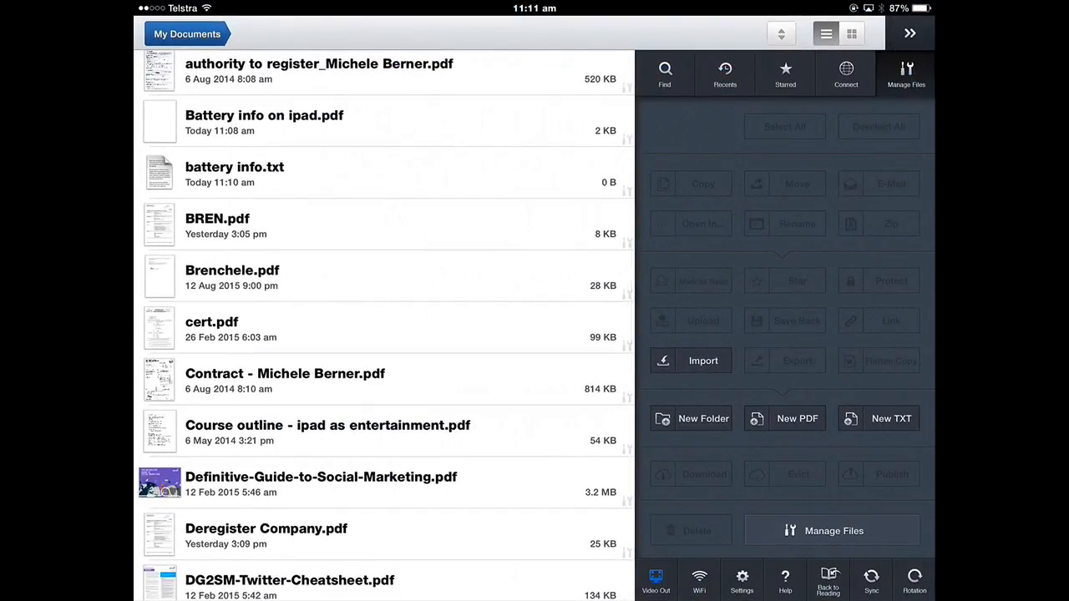
{"action": "left_click", "coordinate": [893, 417]}
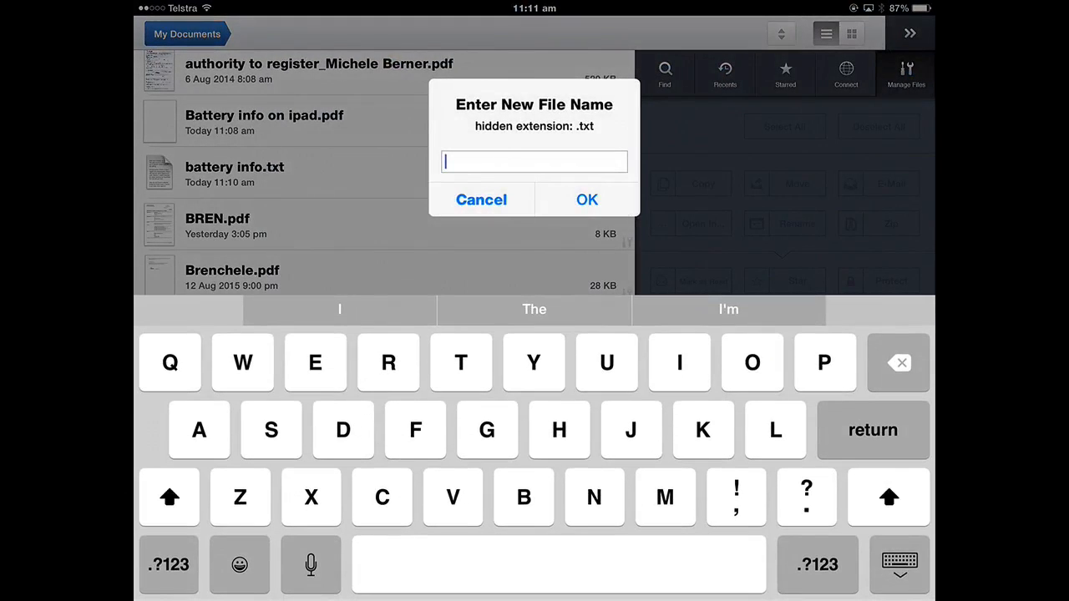
{"action": "type", "text": "Battery in"}
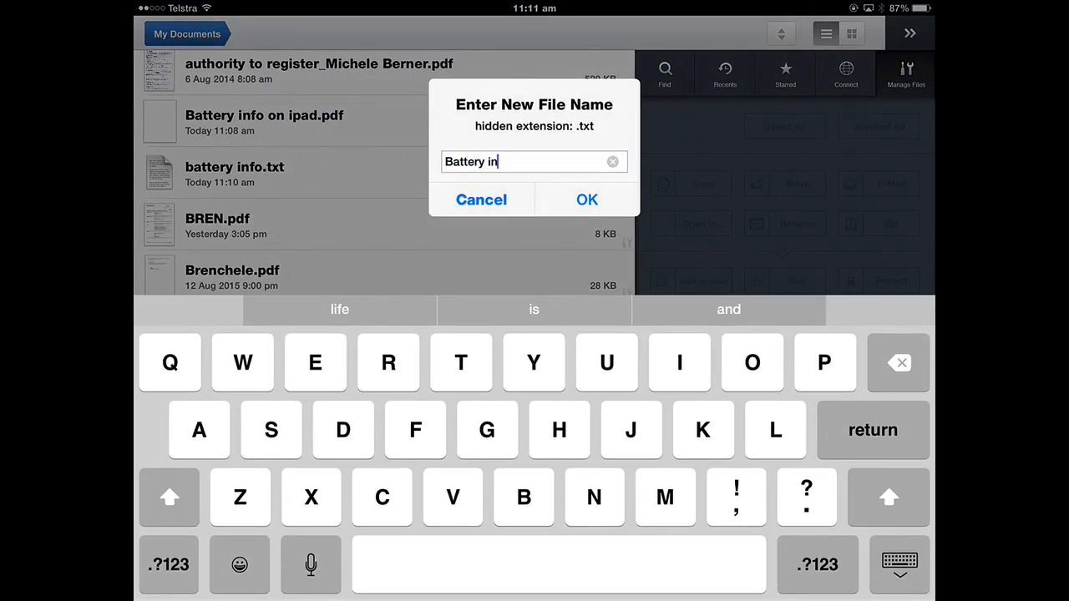
{"action": "left_click", "coordinate": [586, 201]}
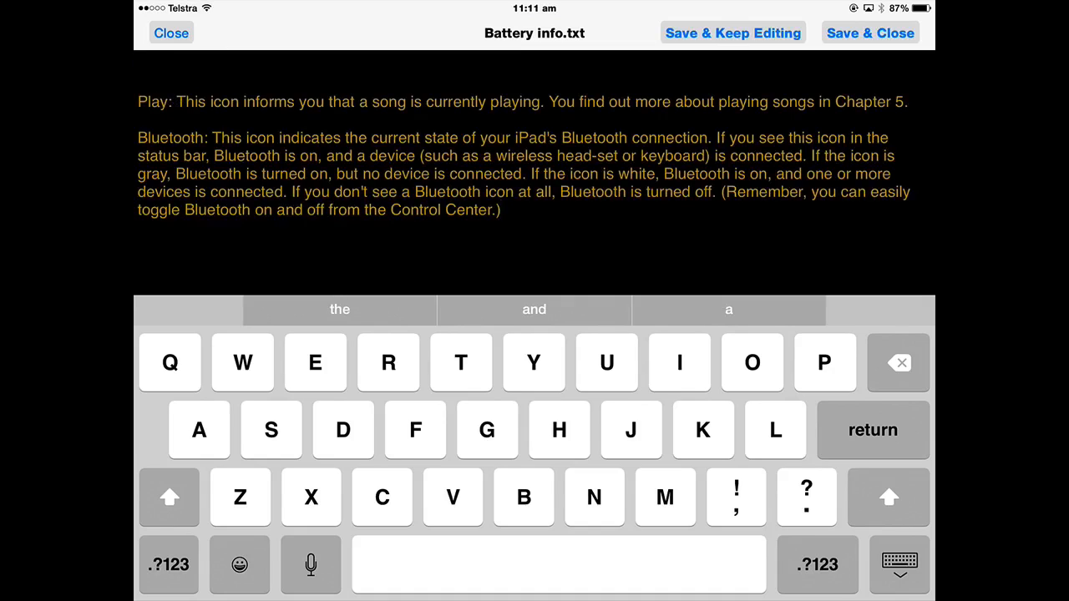
Paste the Bluetooth passage into the file, save and close it, returning to My Documents.
{"action": "left_click", "coordinate": [899, 565]}
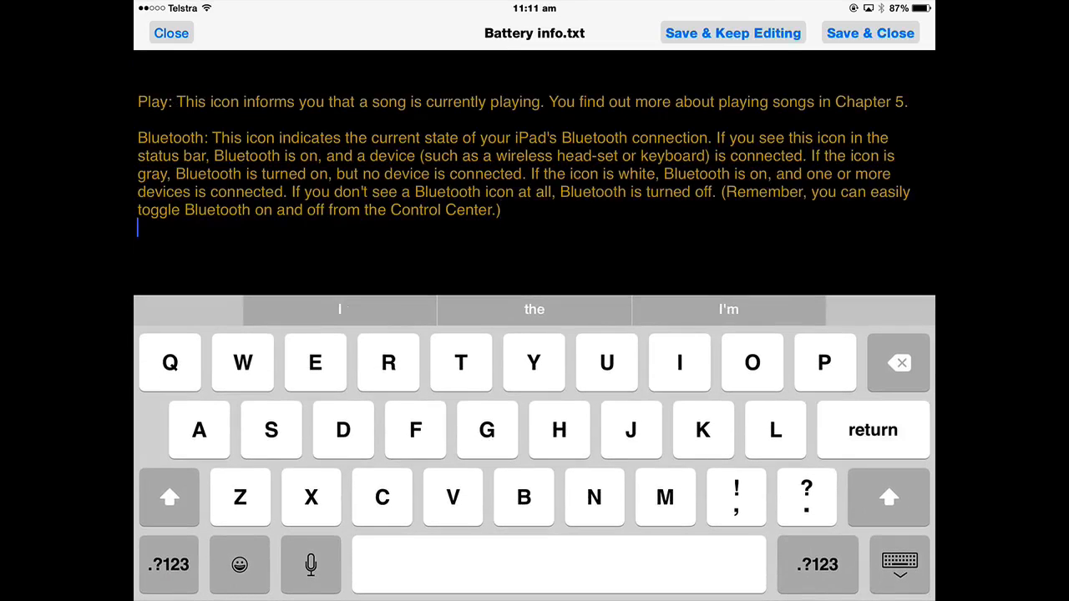
{"action": "type", "text": "gngnbnbnv"}
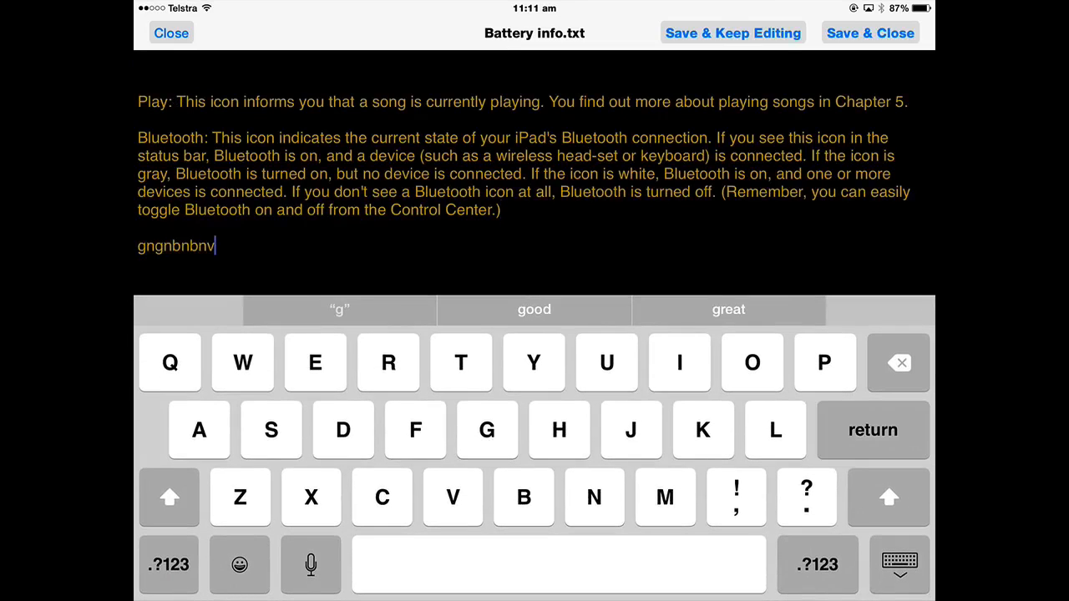
{"action": "left_click", "coordinate": [899, 565]}
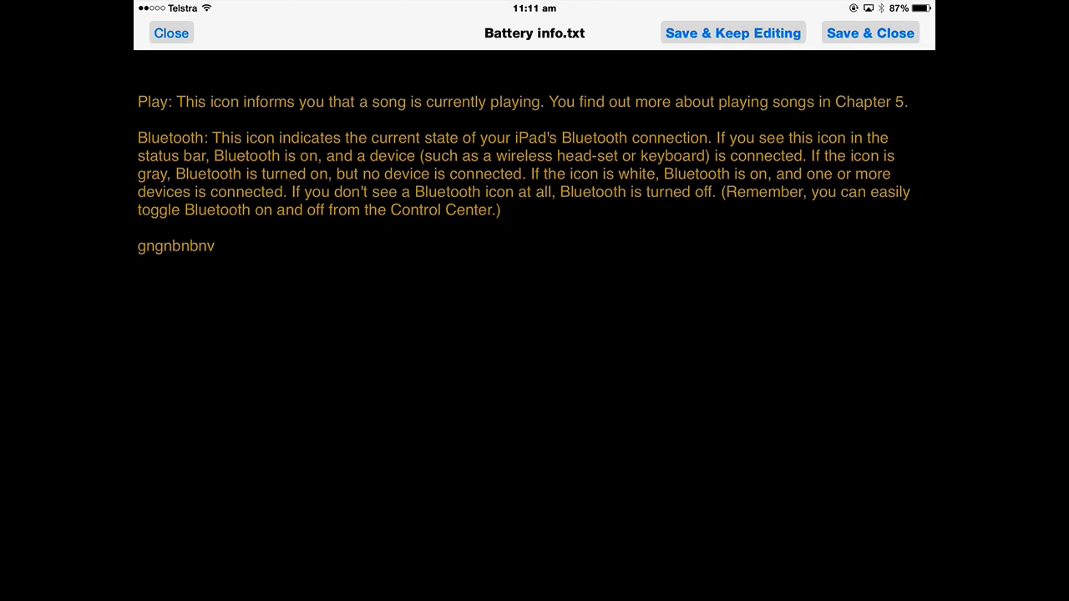
{"action": "left_click", "coordinate": [870, 33]}
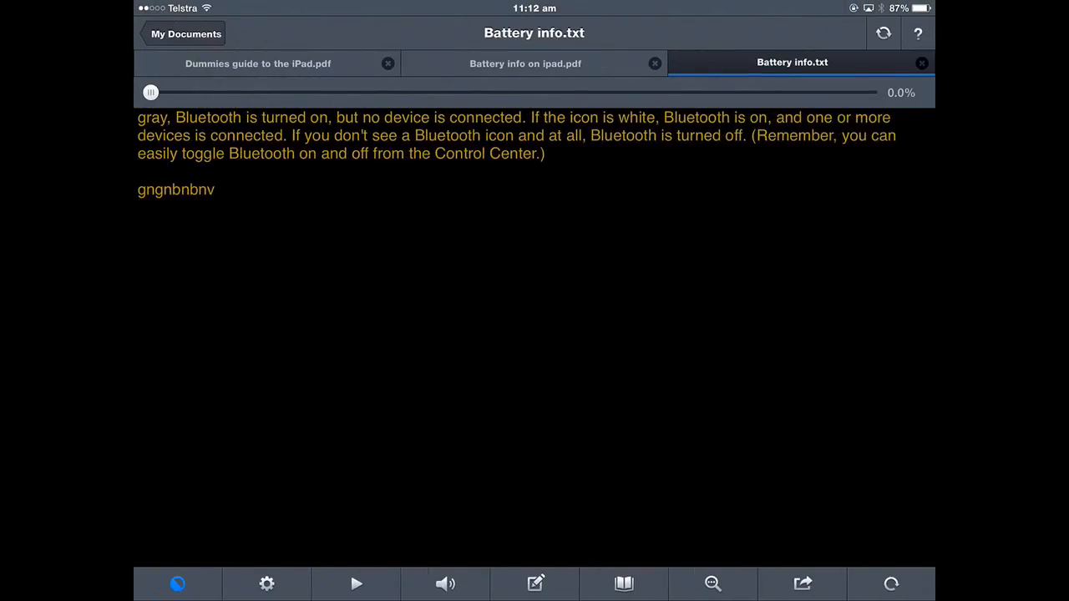
{"action": "left_click", "coordinate": [187, 34]}
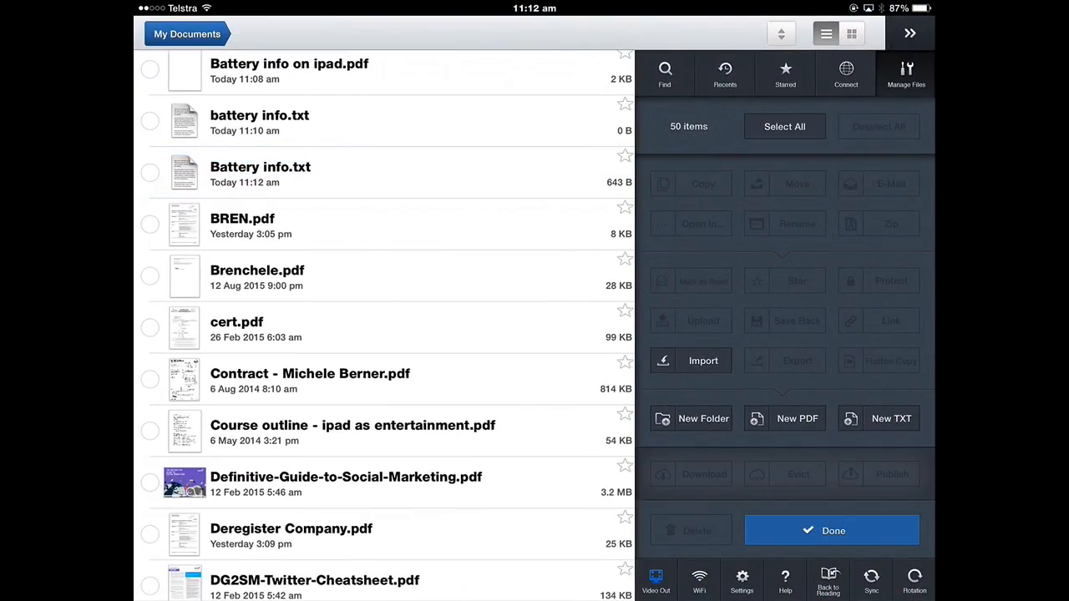
{"action": "left_click", "coordinate": [832, 532]}
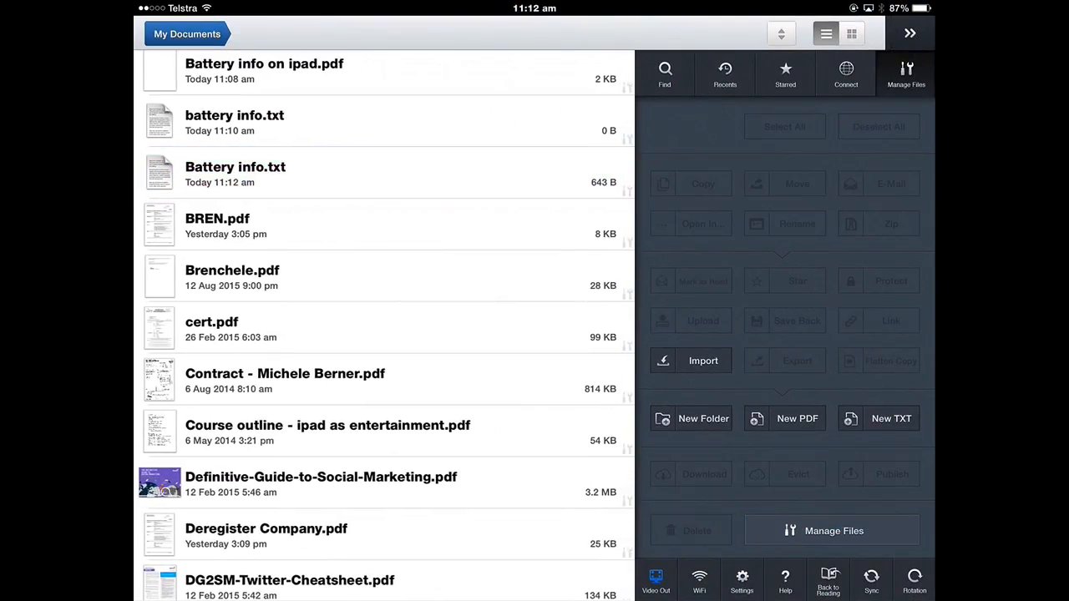
{"action": "left_click", "coordinate": [879, 182]}
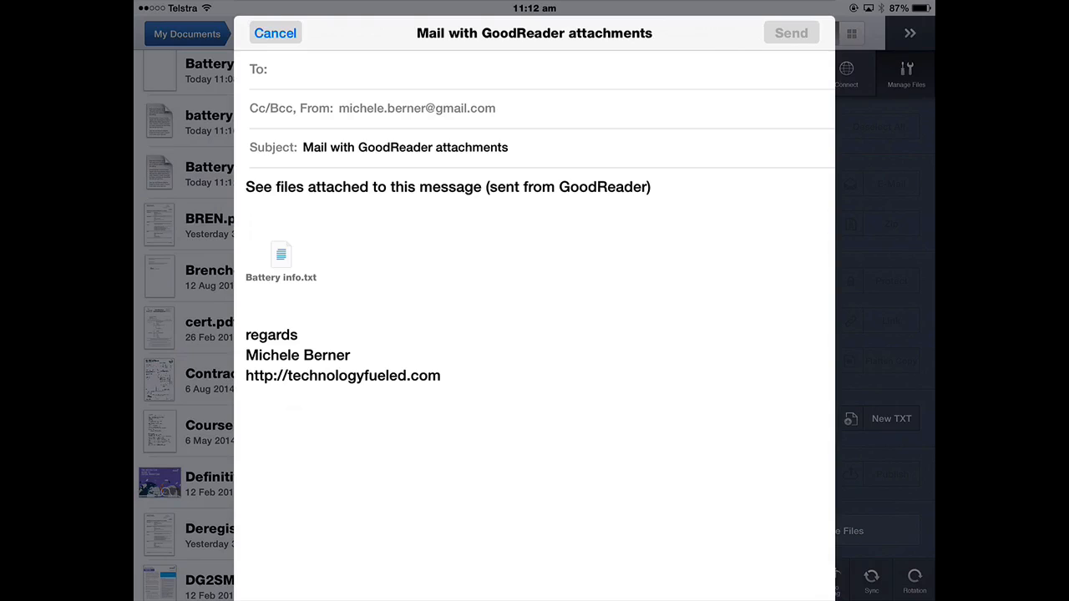
{"action": "left_click", "coordinate": [276, 33]}
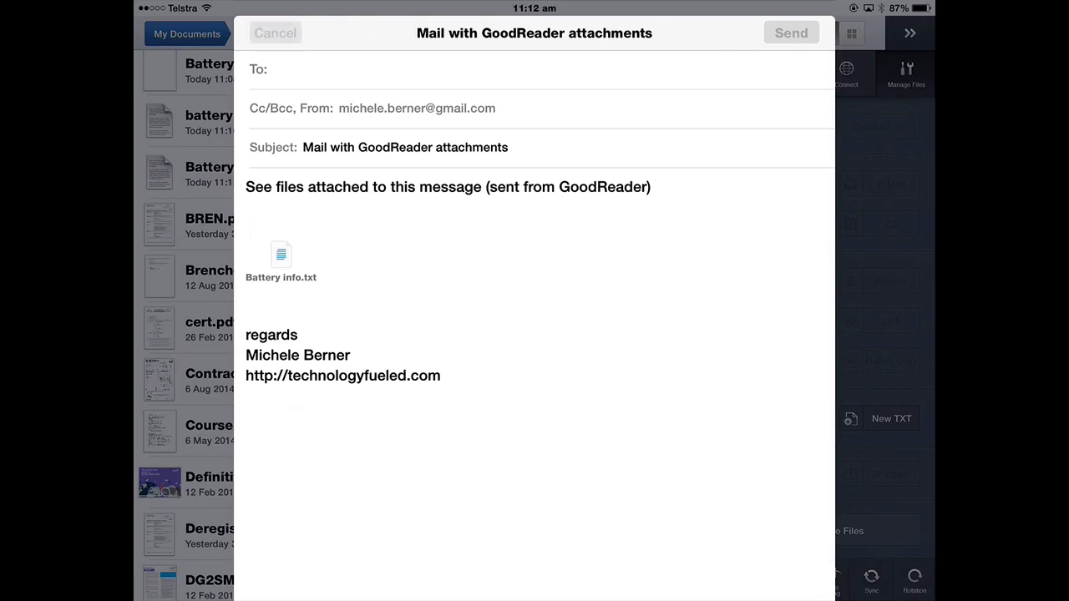
{"action": "left_click", "coordinate": [274, 34]}
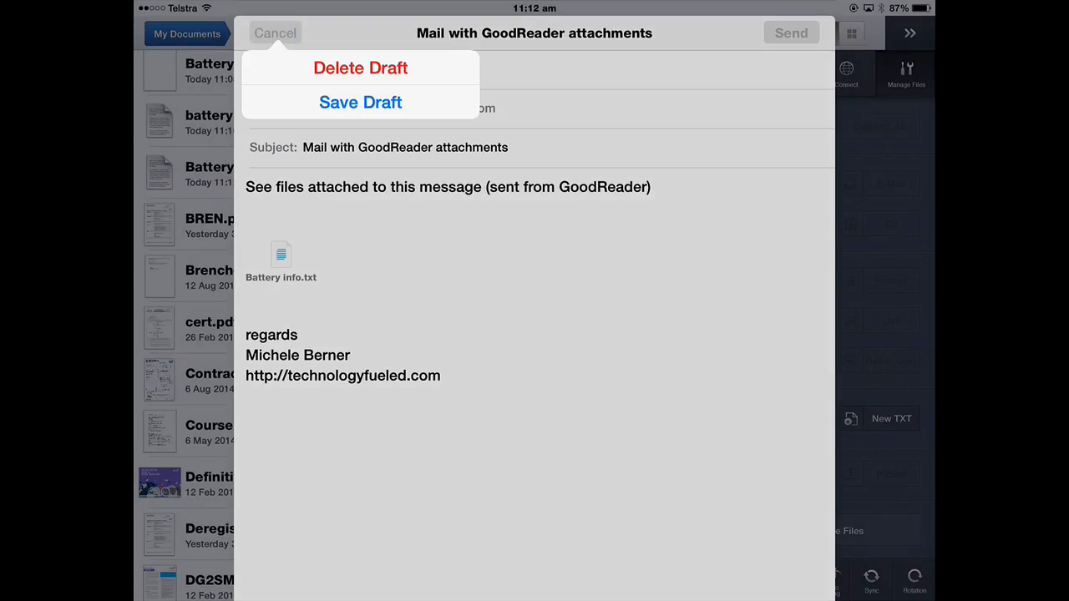
{"action": "left_click", "coordinate": [361, 101]}
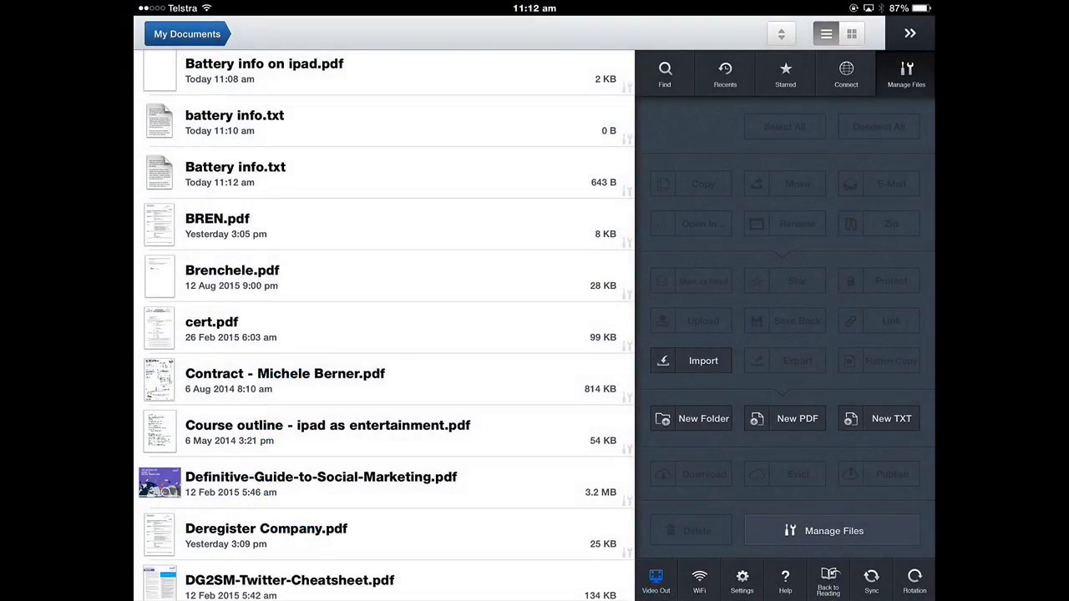